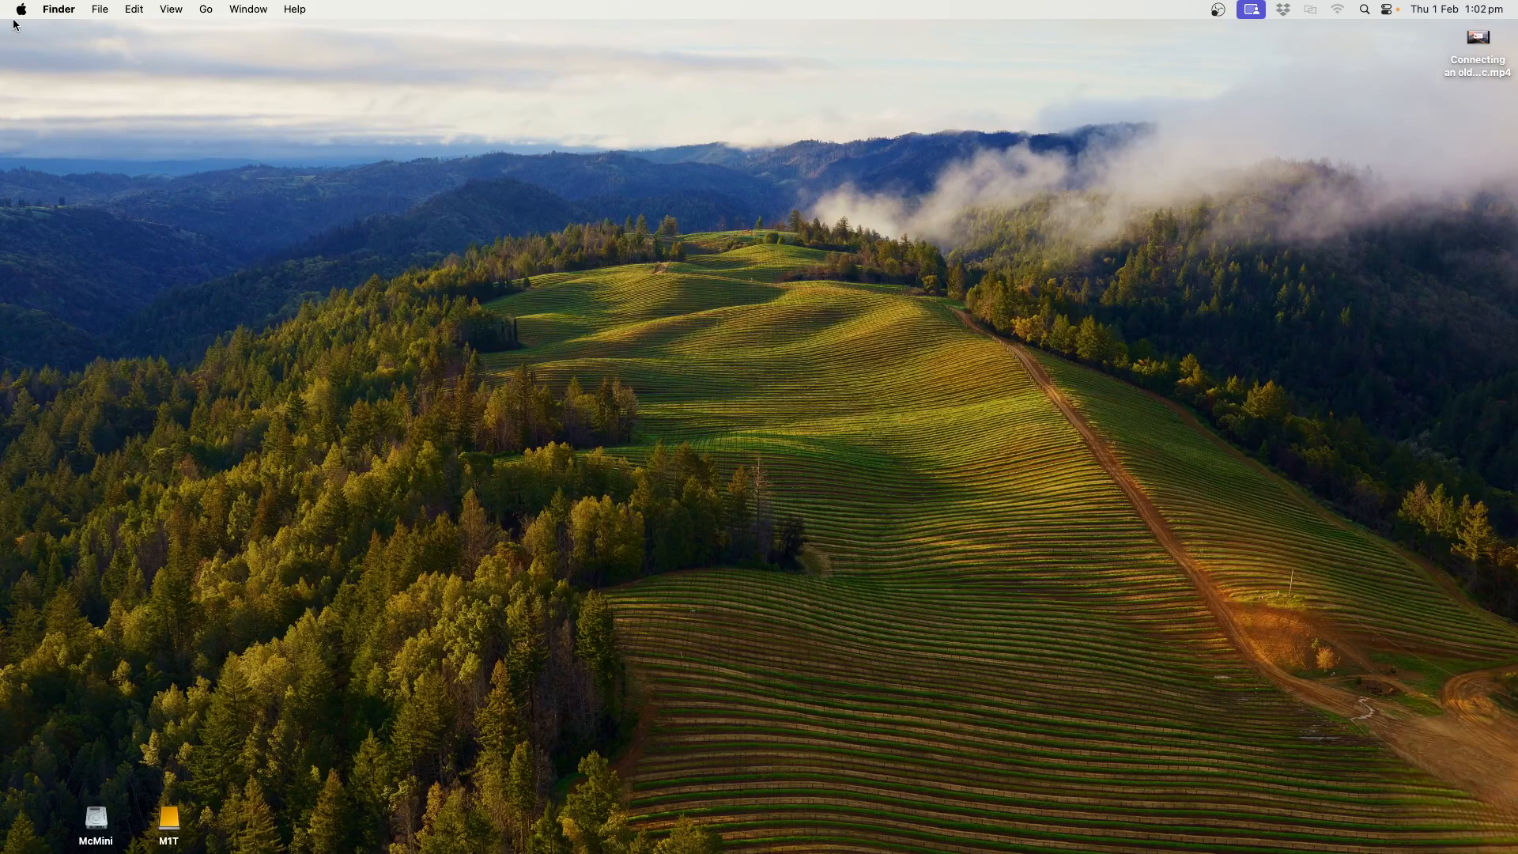
- Show About This Mac from the Apple menu: Mac mini (2023), M2, macOS Sonoma 14.2.1
click(20, 8)
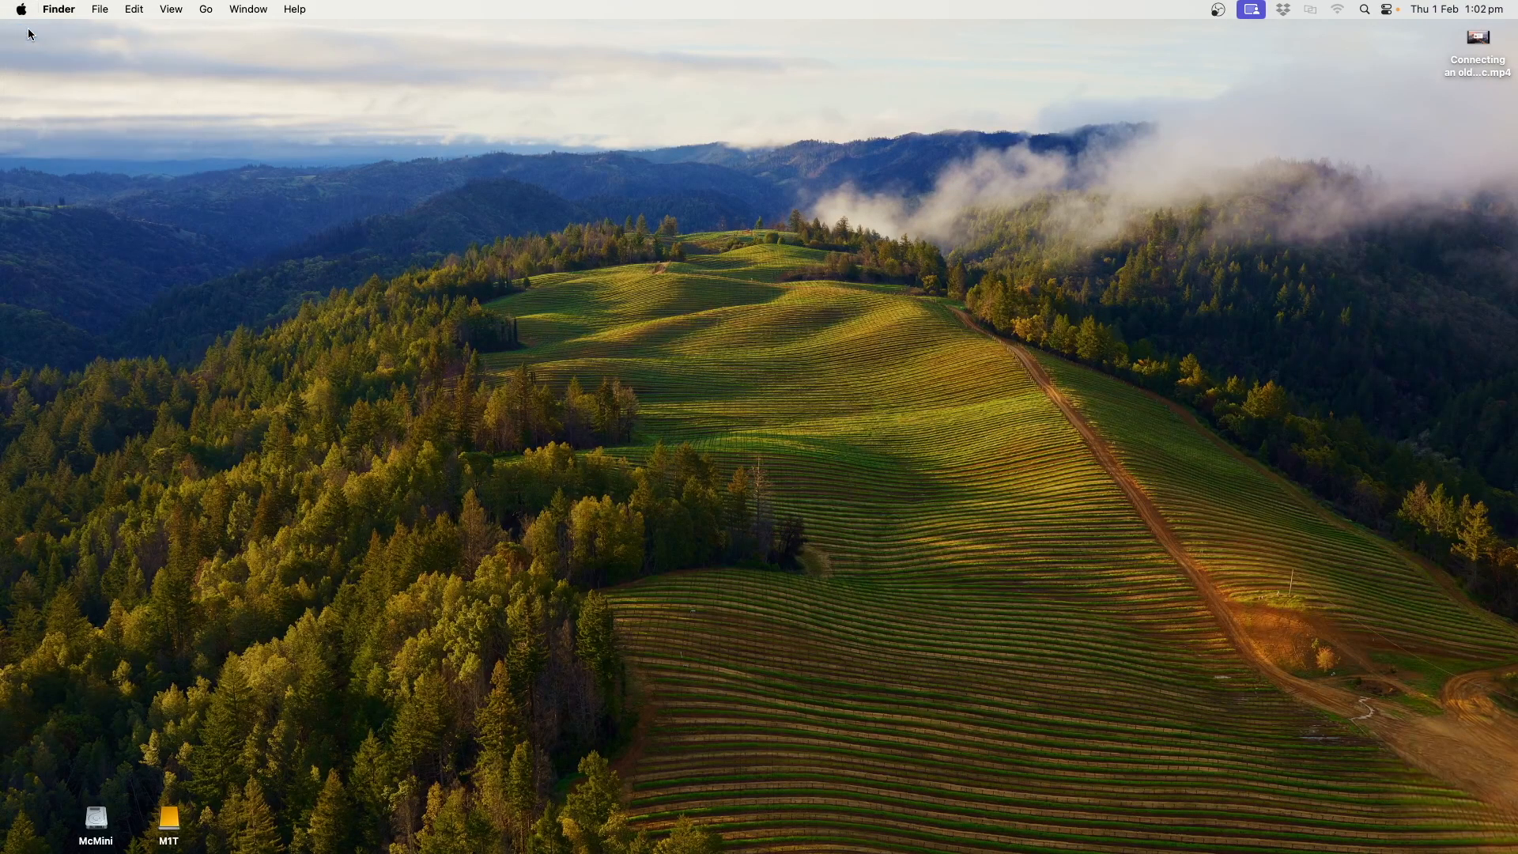
click(21, 8)
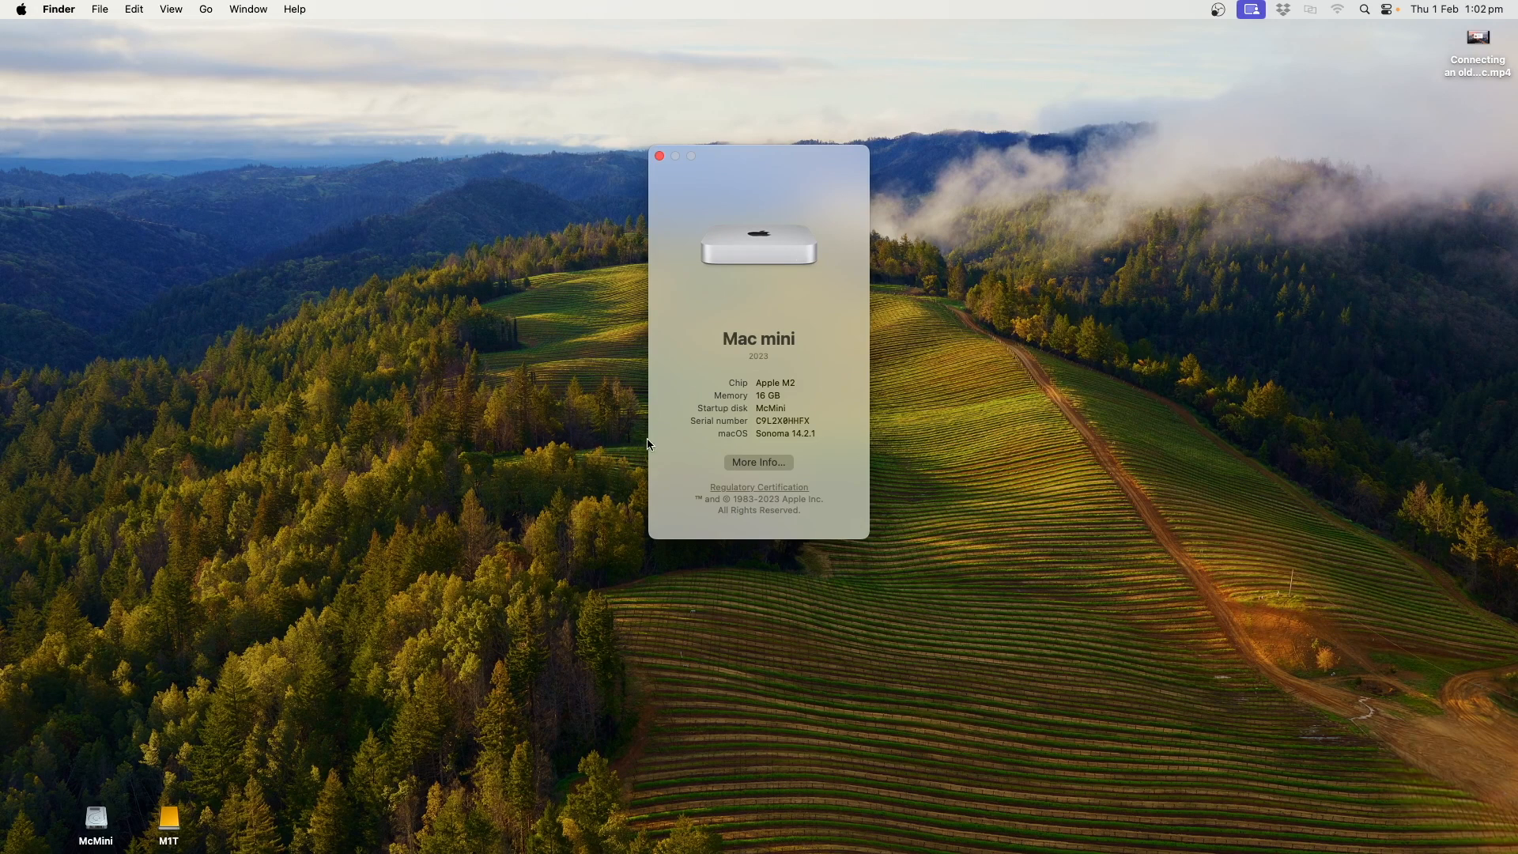
mouse_move(752, 440)
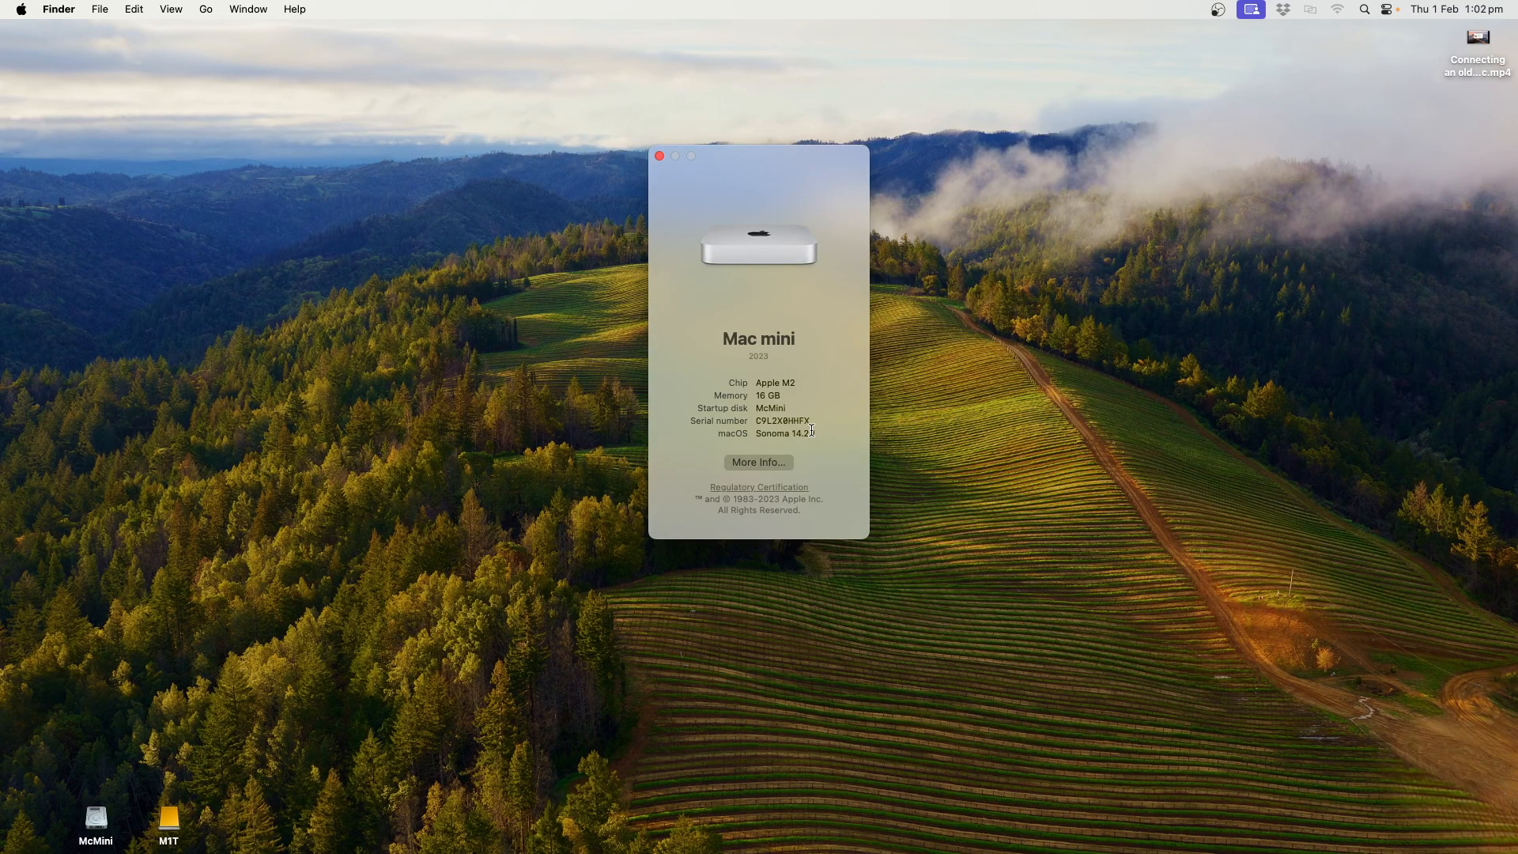
mouse_move(827, 440)
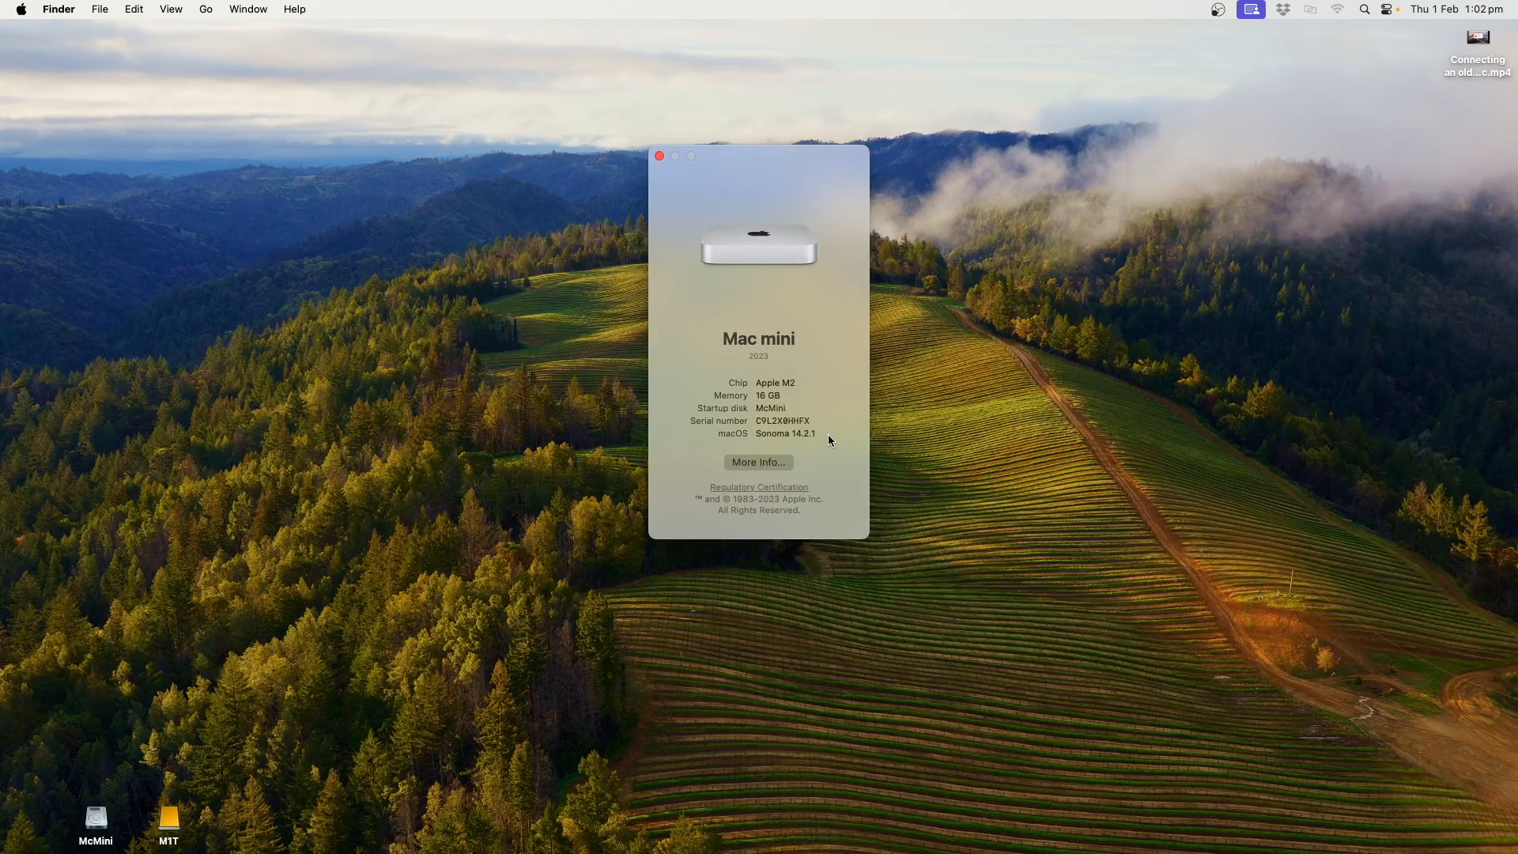
mouse_move(970, 651)
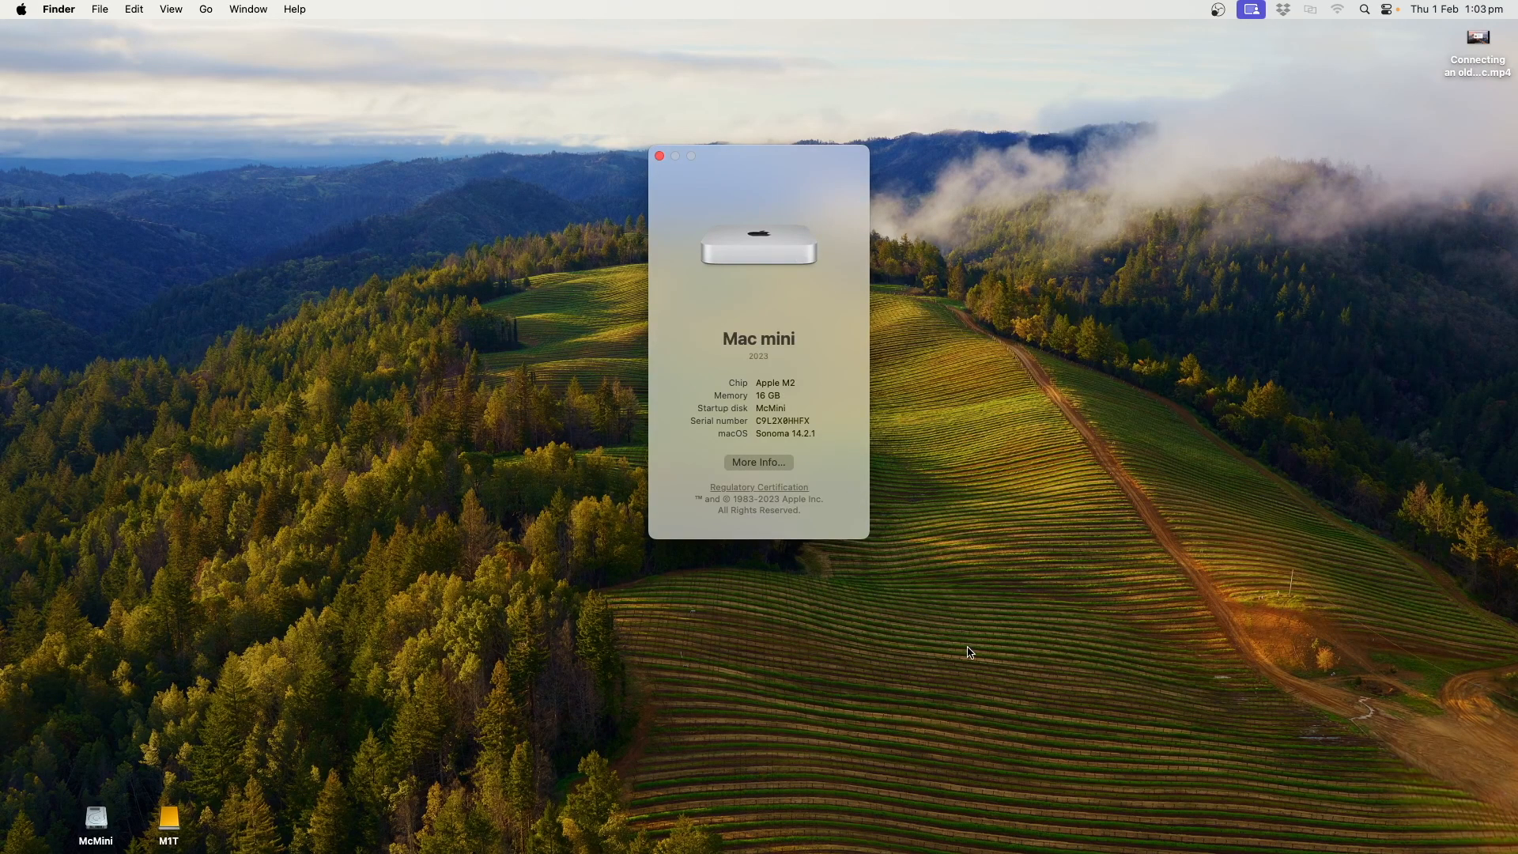
mouse_move(958, 756)
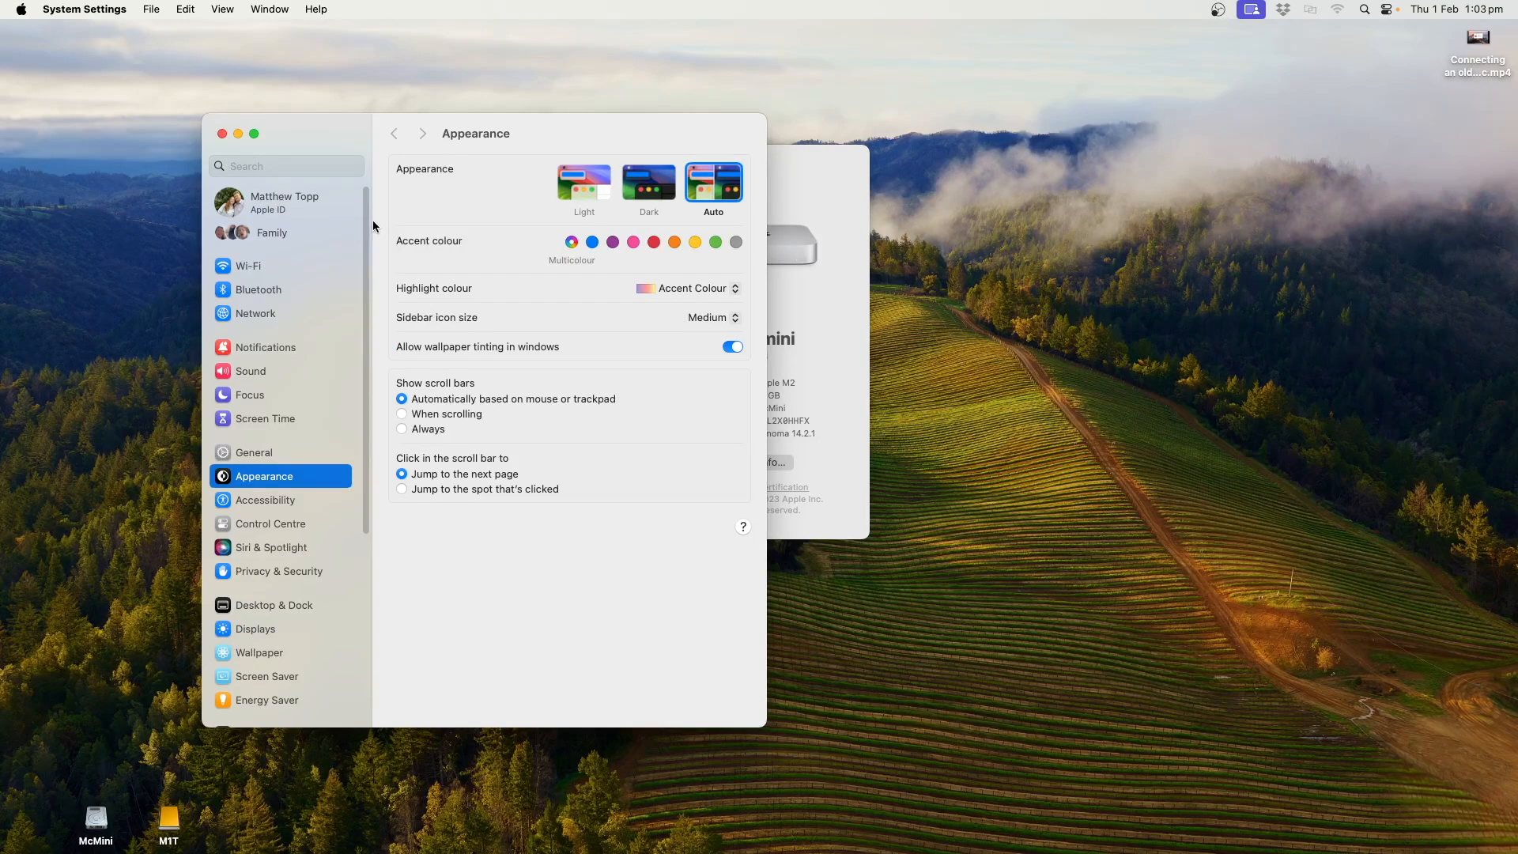
mouse_move(472, 675)
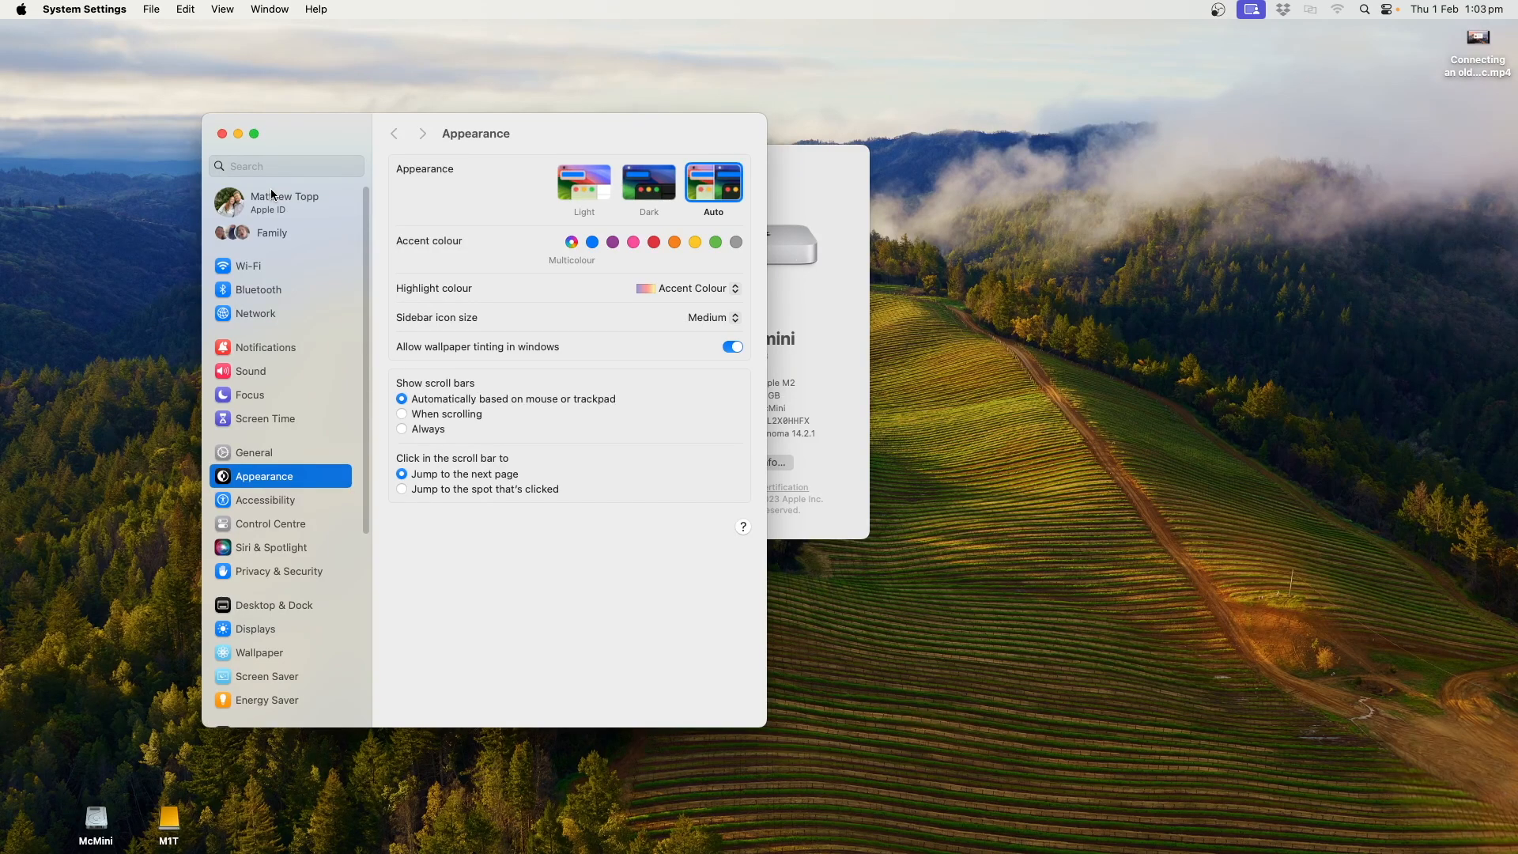
mouse_move(491, 583)
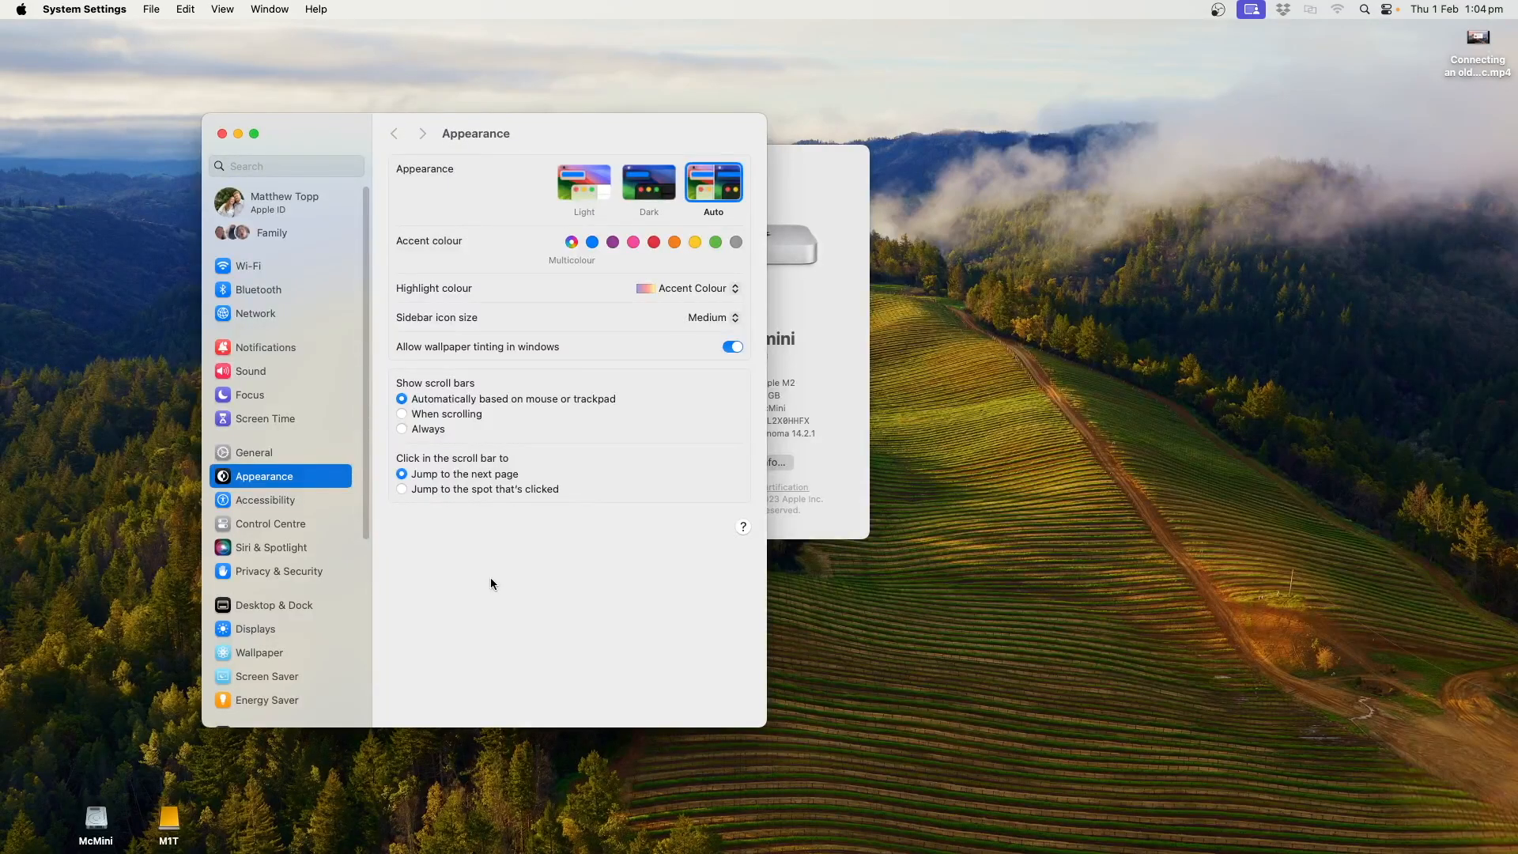
mouse_move(351, 93)
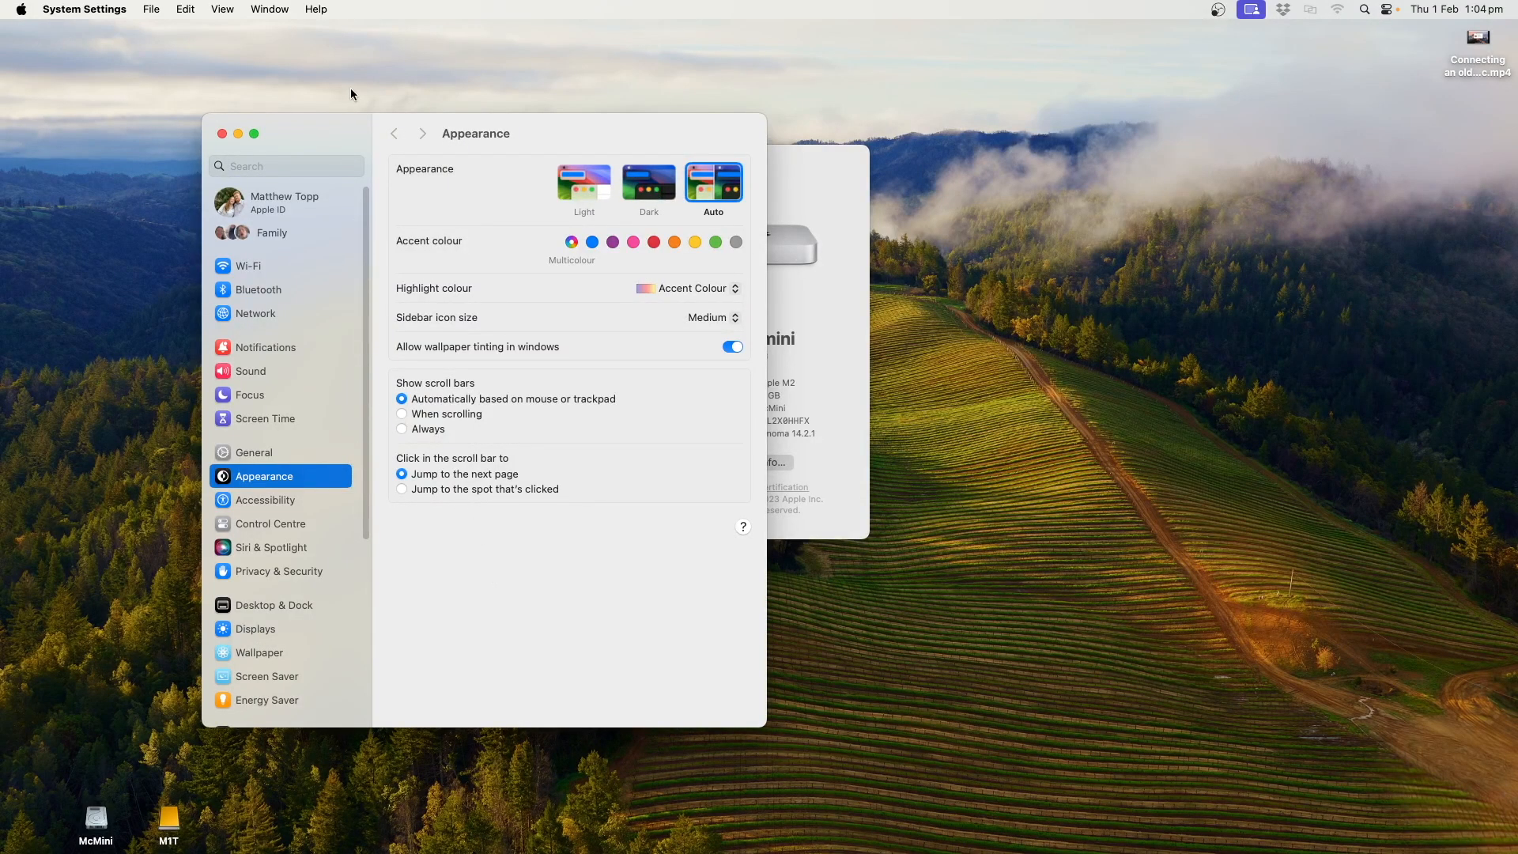
mouse_move(222, 127)
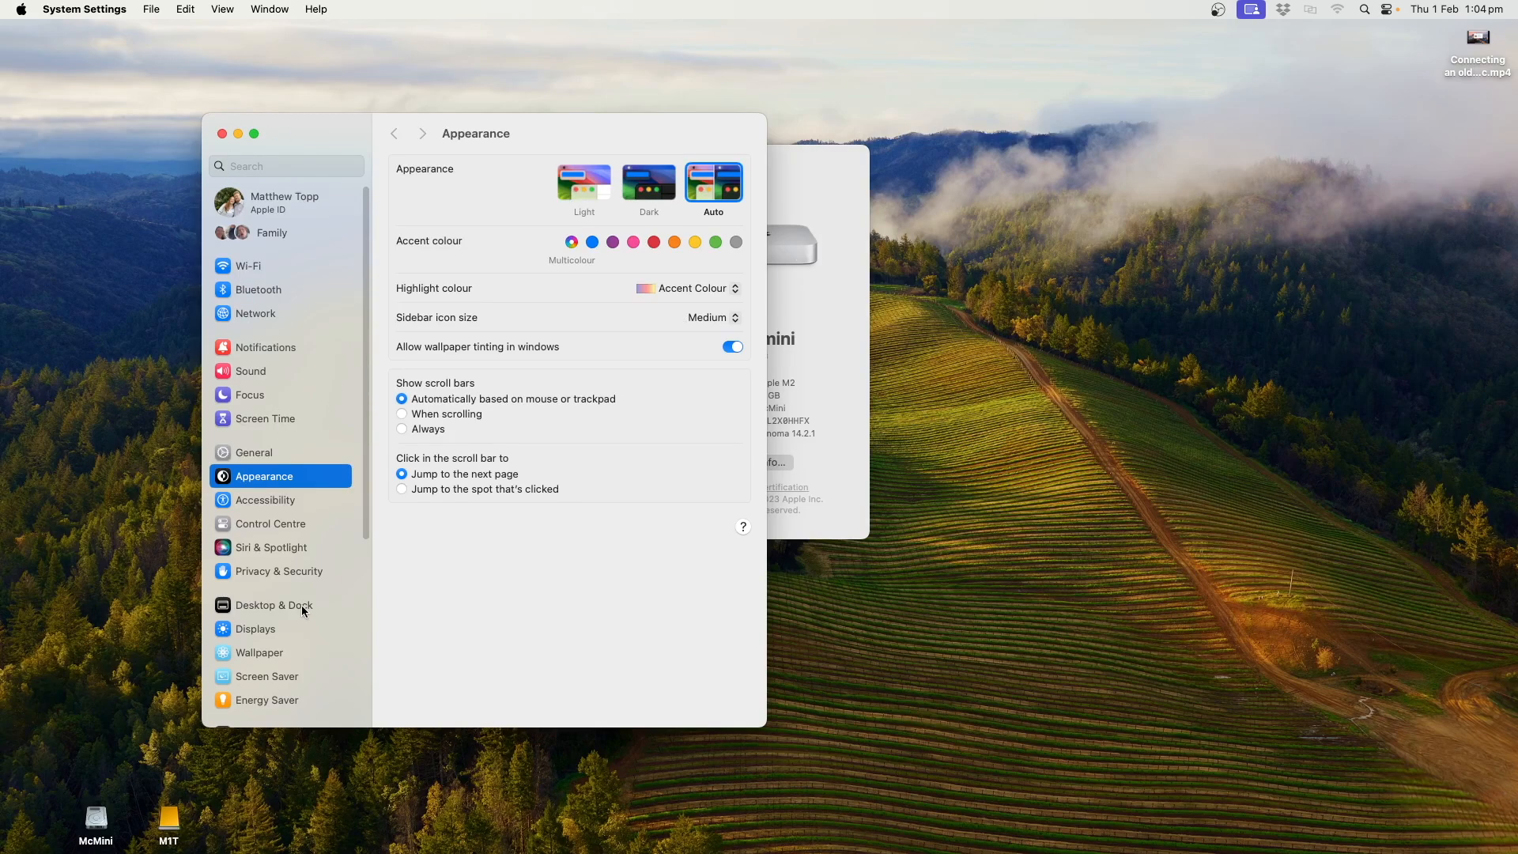
- Open Profiles under Privacy & Security, confirming that no profiles are installed
click(279, 570)
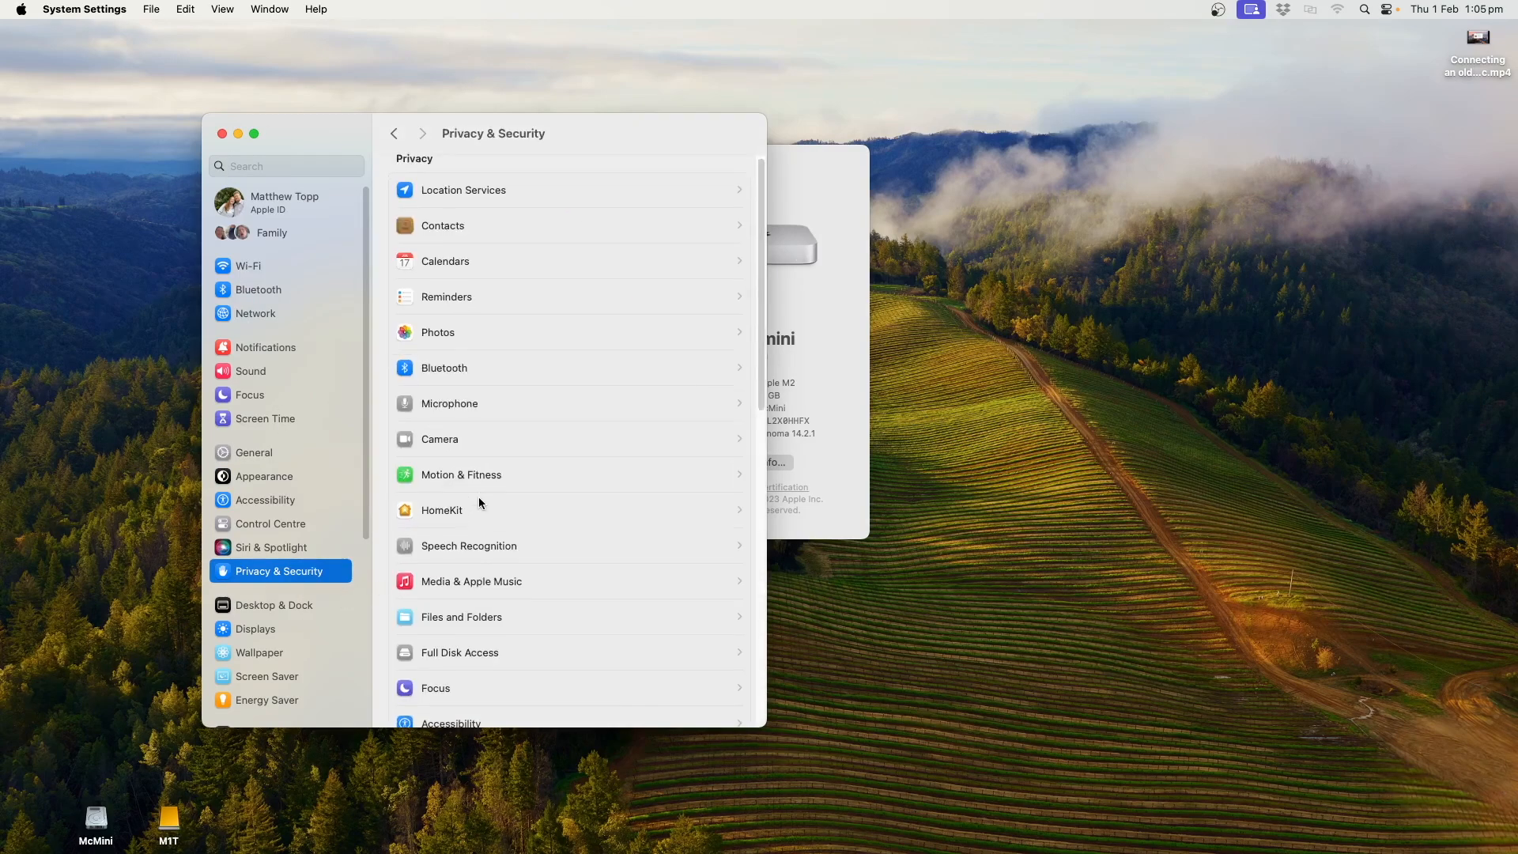
scroll(down, 3)
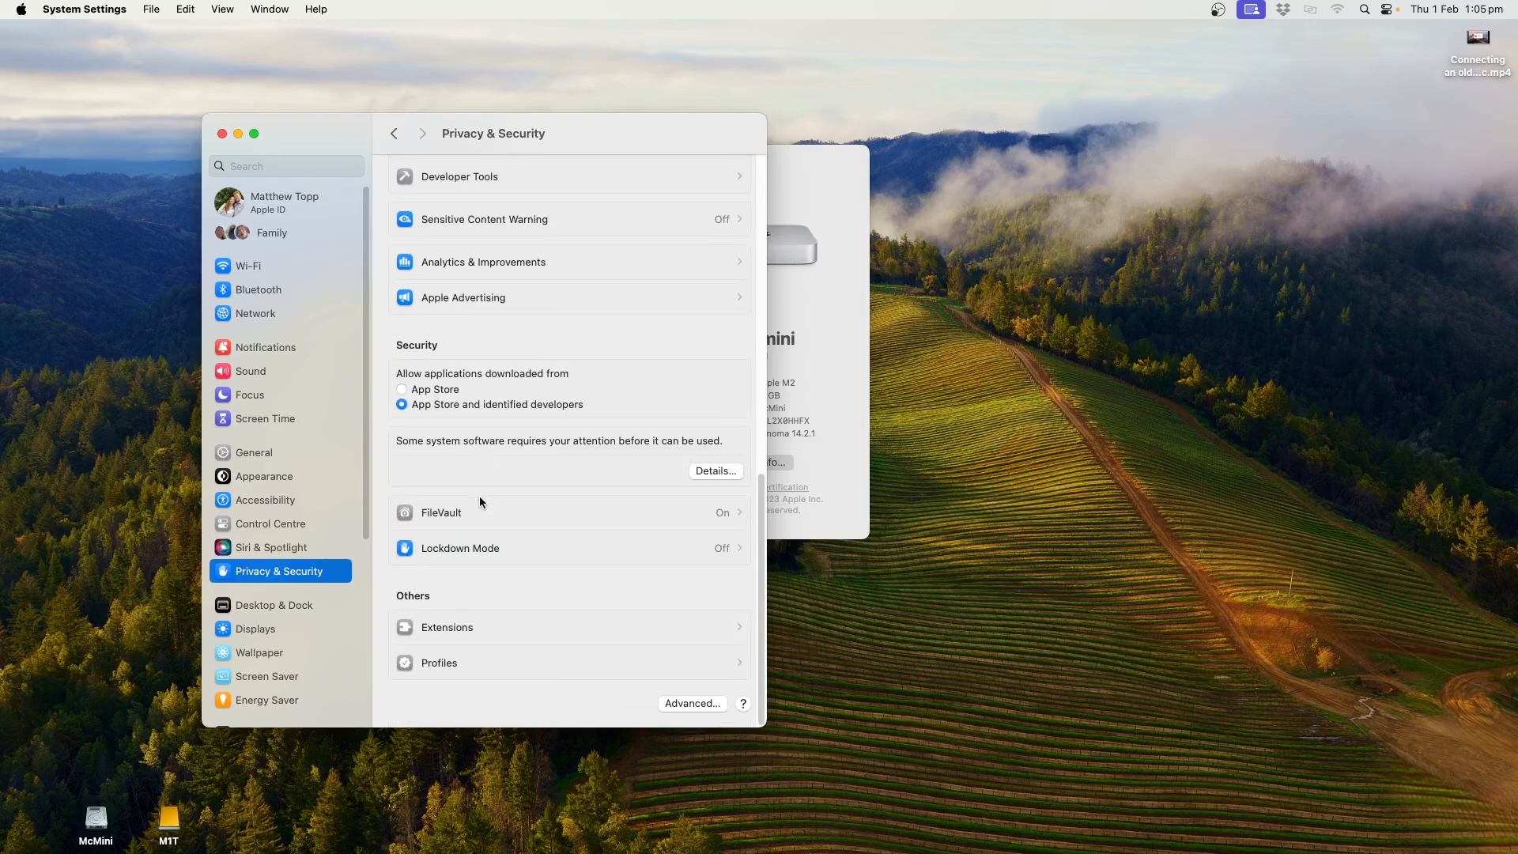
click(438, 662)
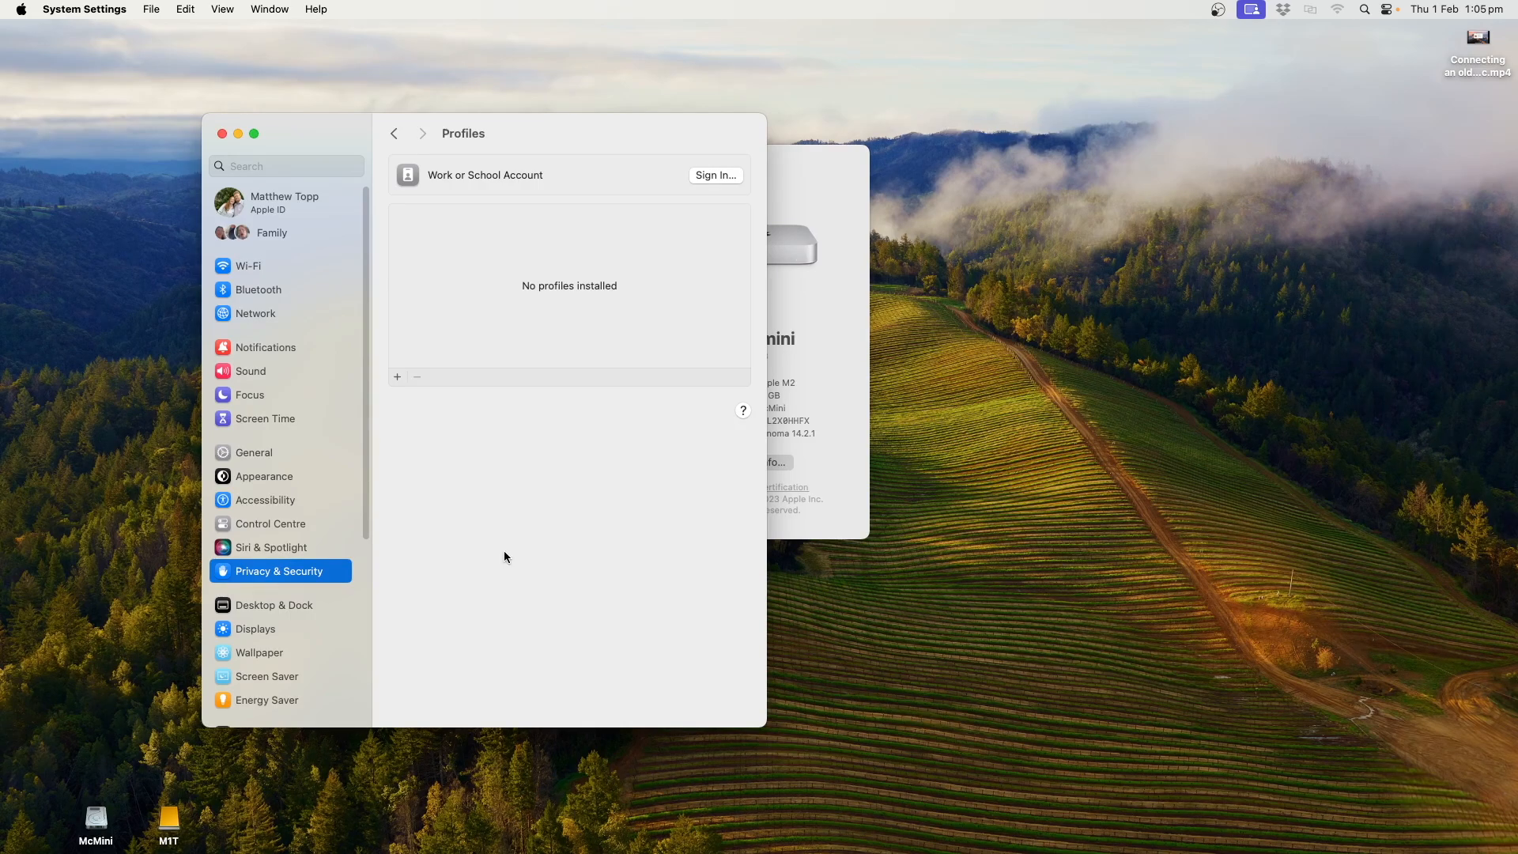
mouse_move(431, 247)
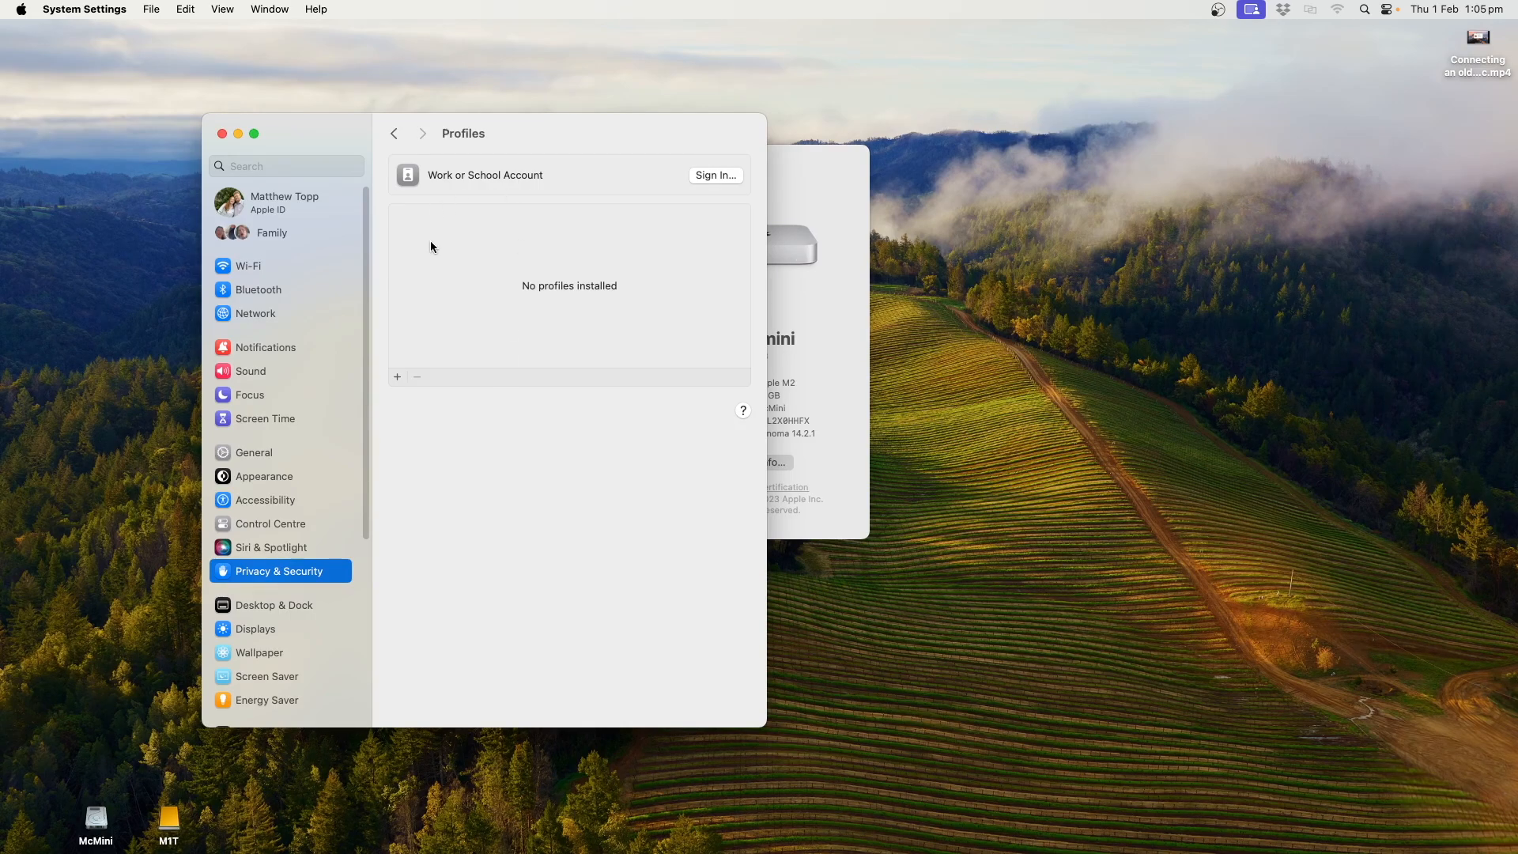
mouse_move(419, 242)
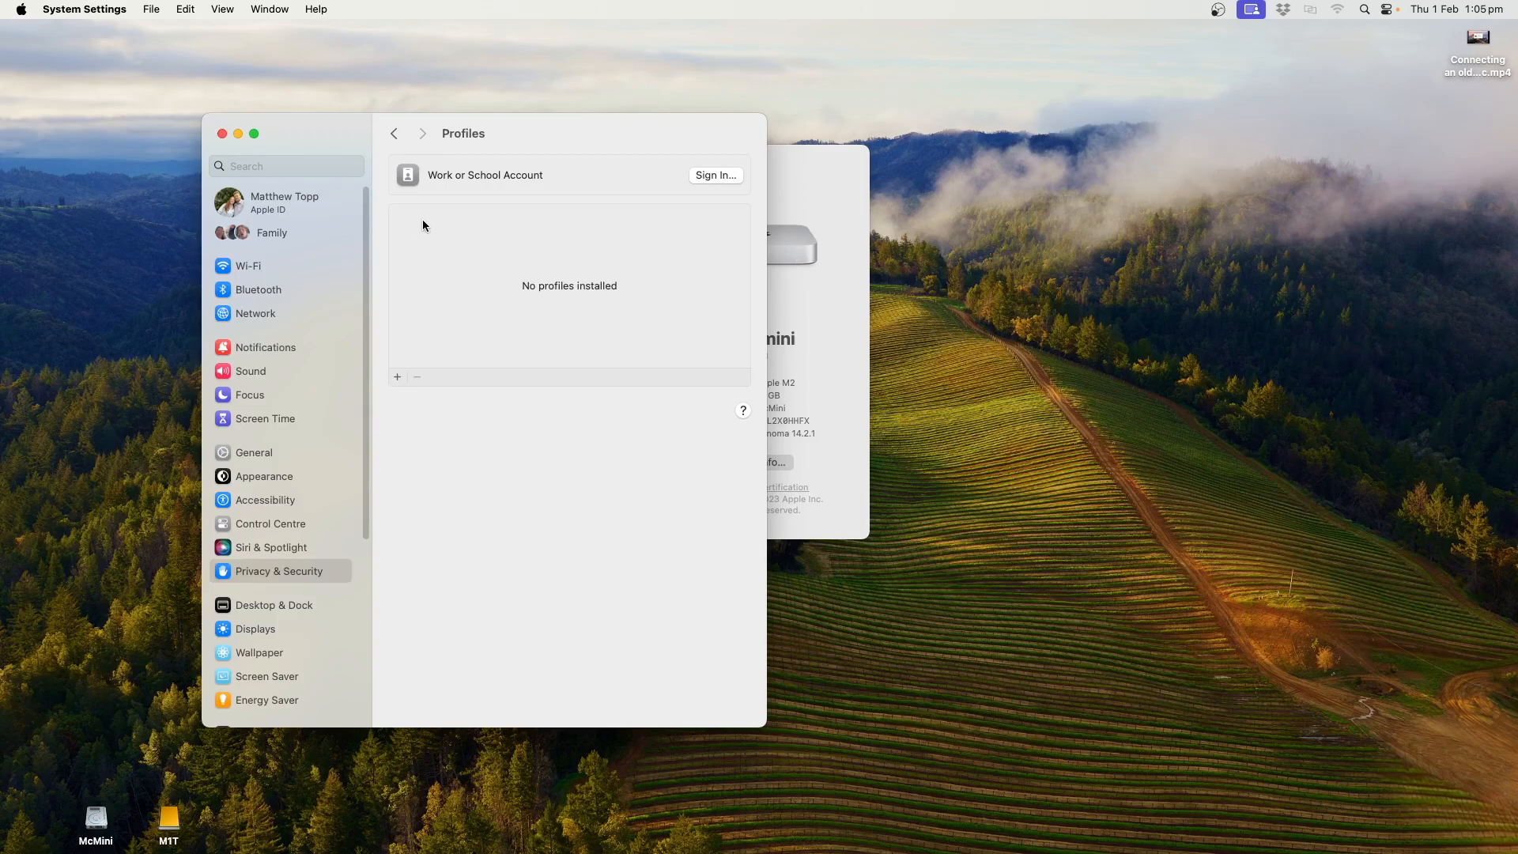
mouse_move(414, 381)
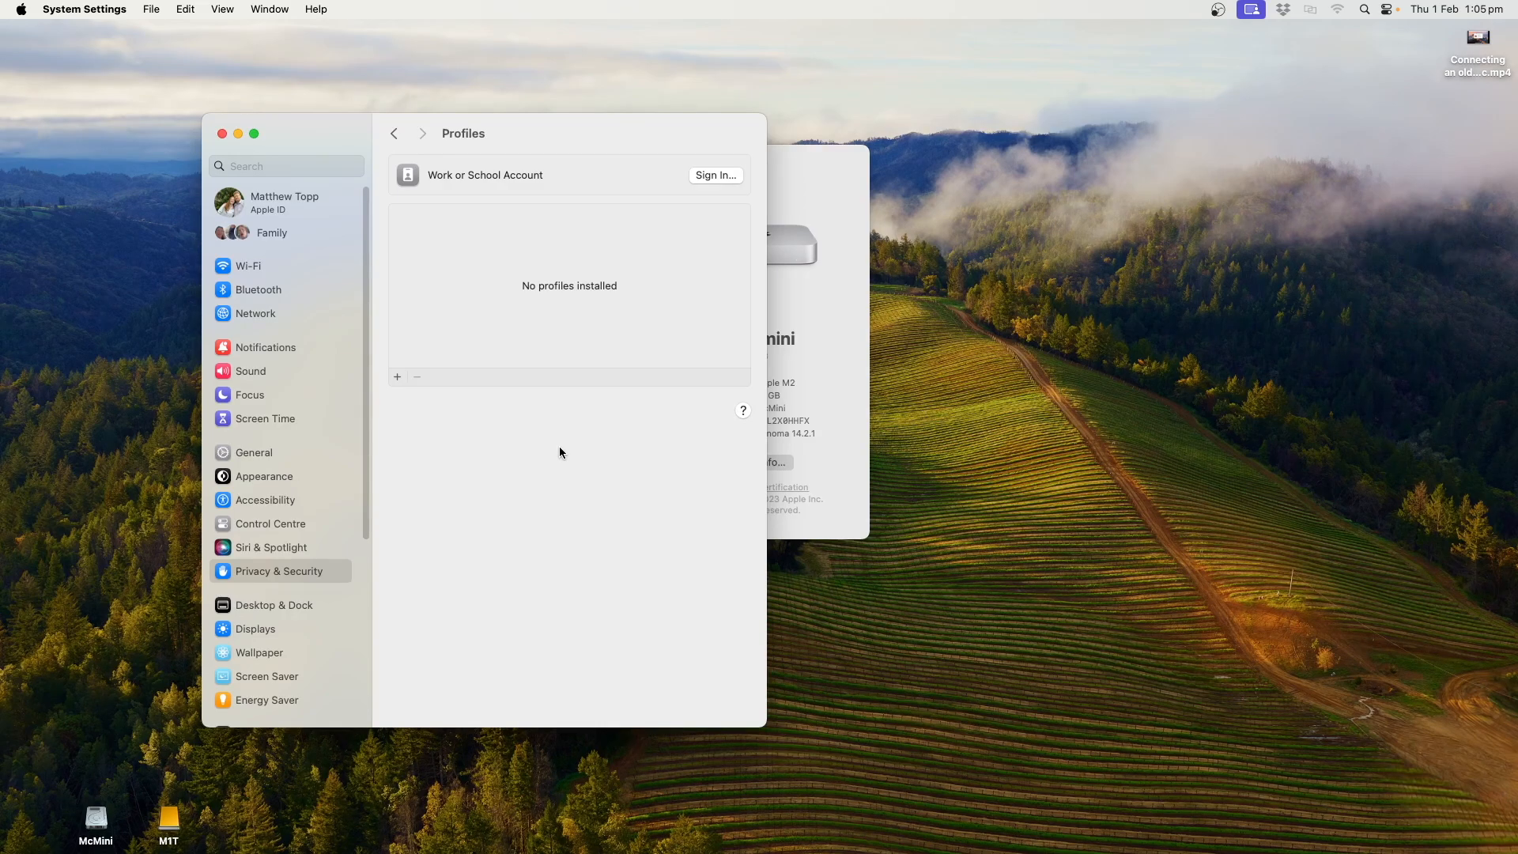
mouse_move(272, 351)
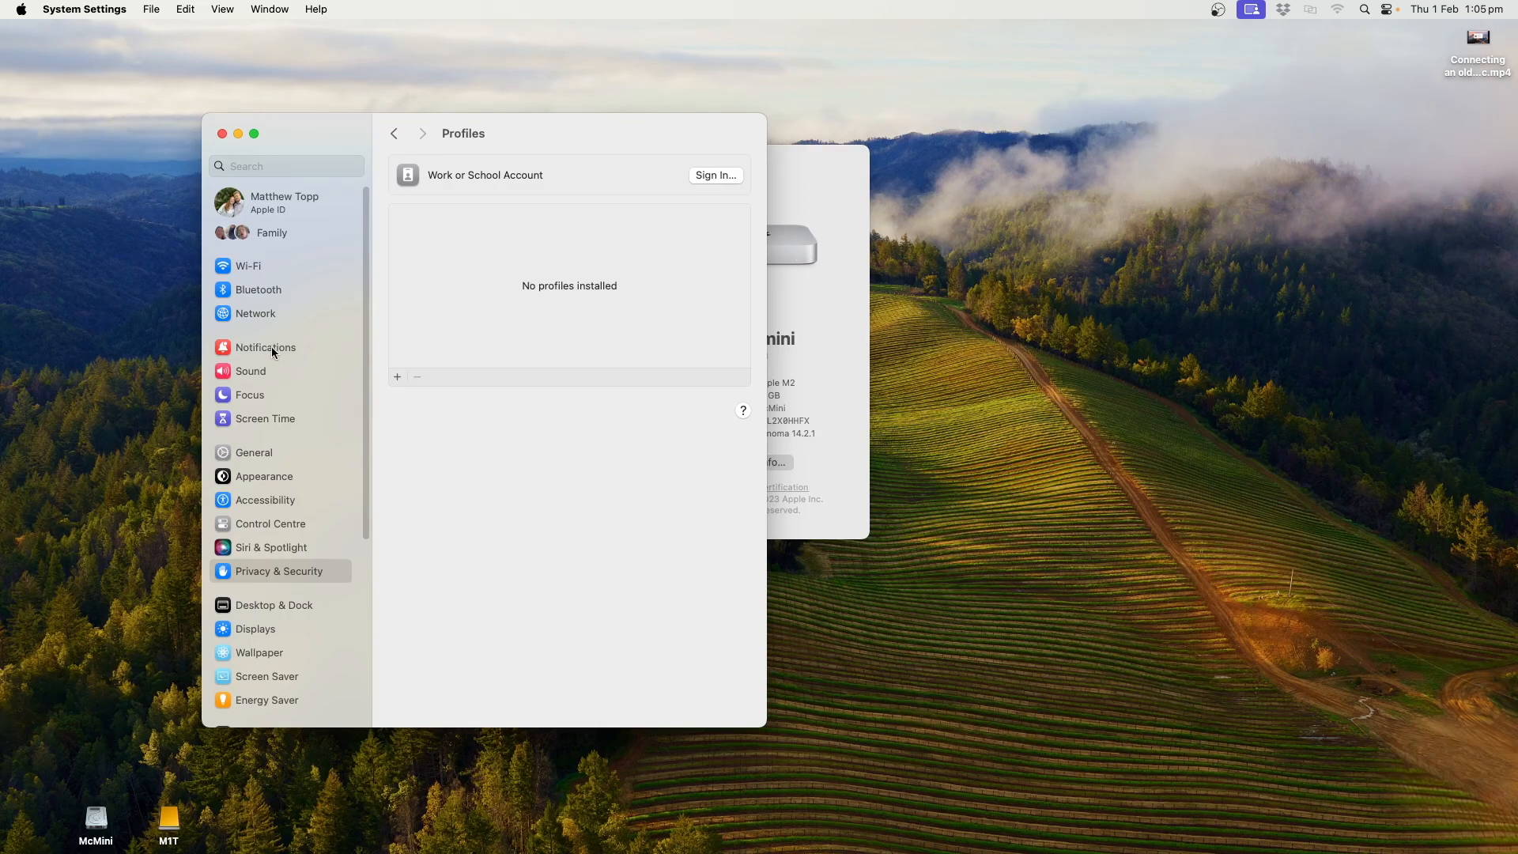
- Open Notifications settings and switch off GarageBand notifications
click(264, 346)
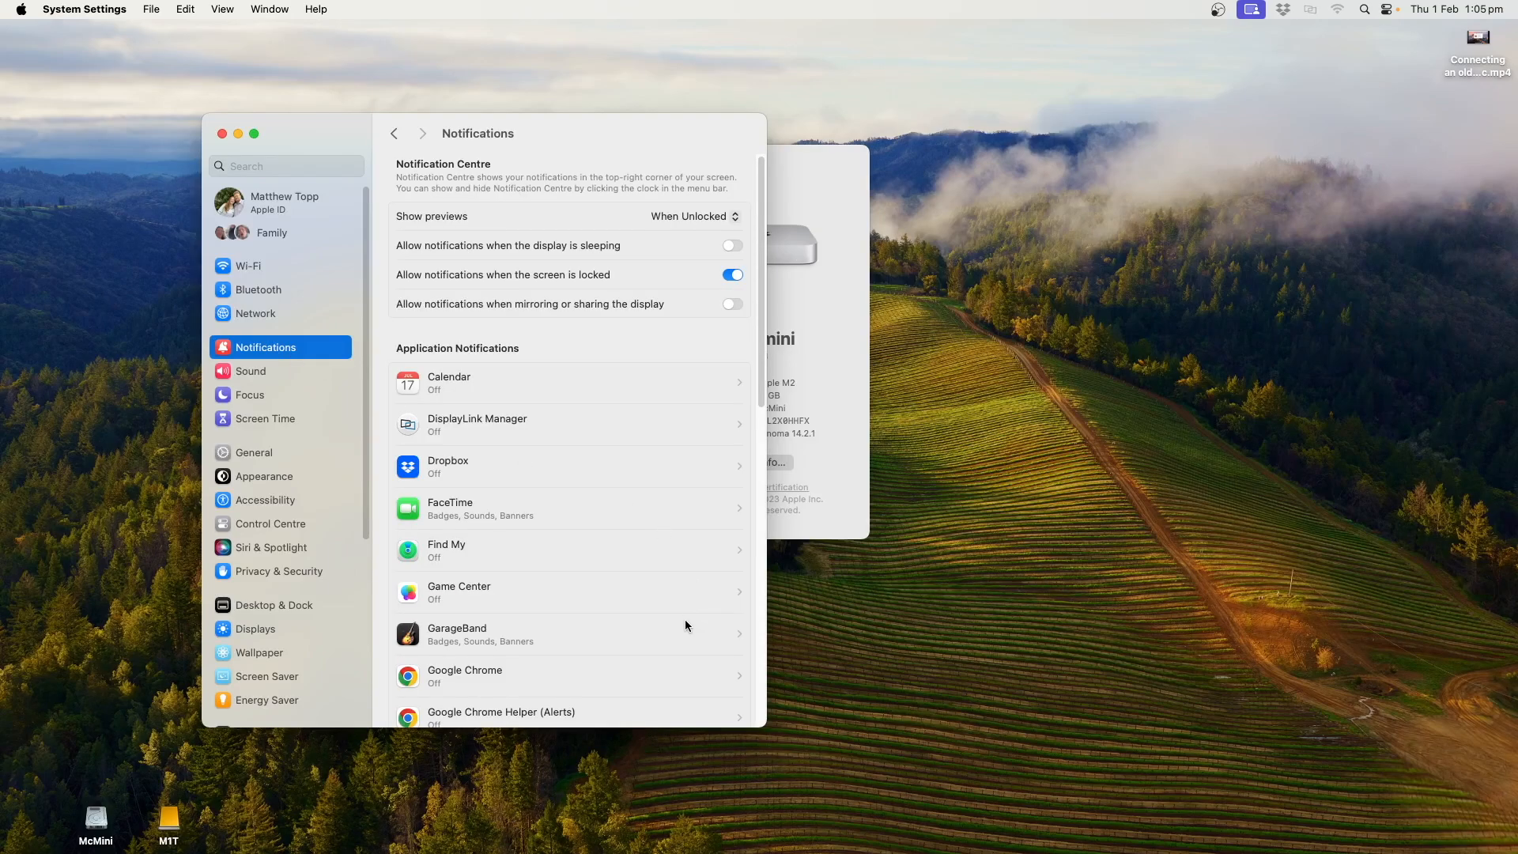
mouse_move(606, 420)
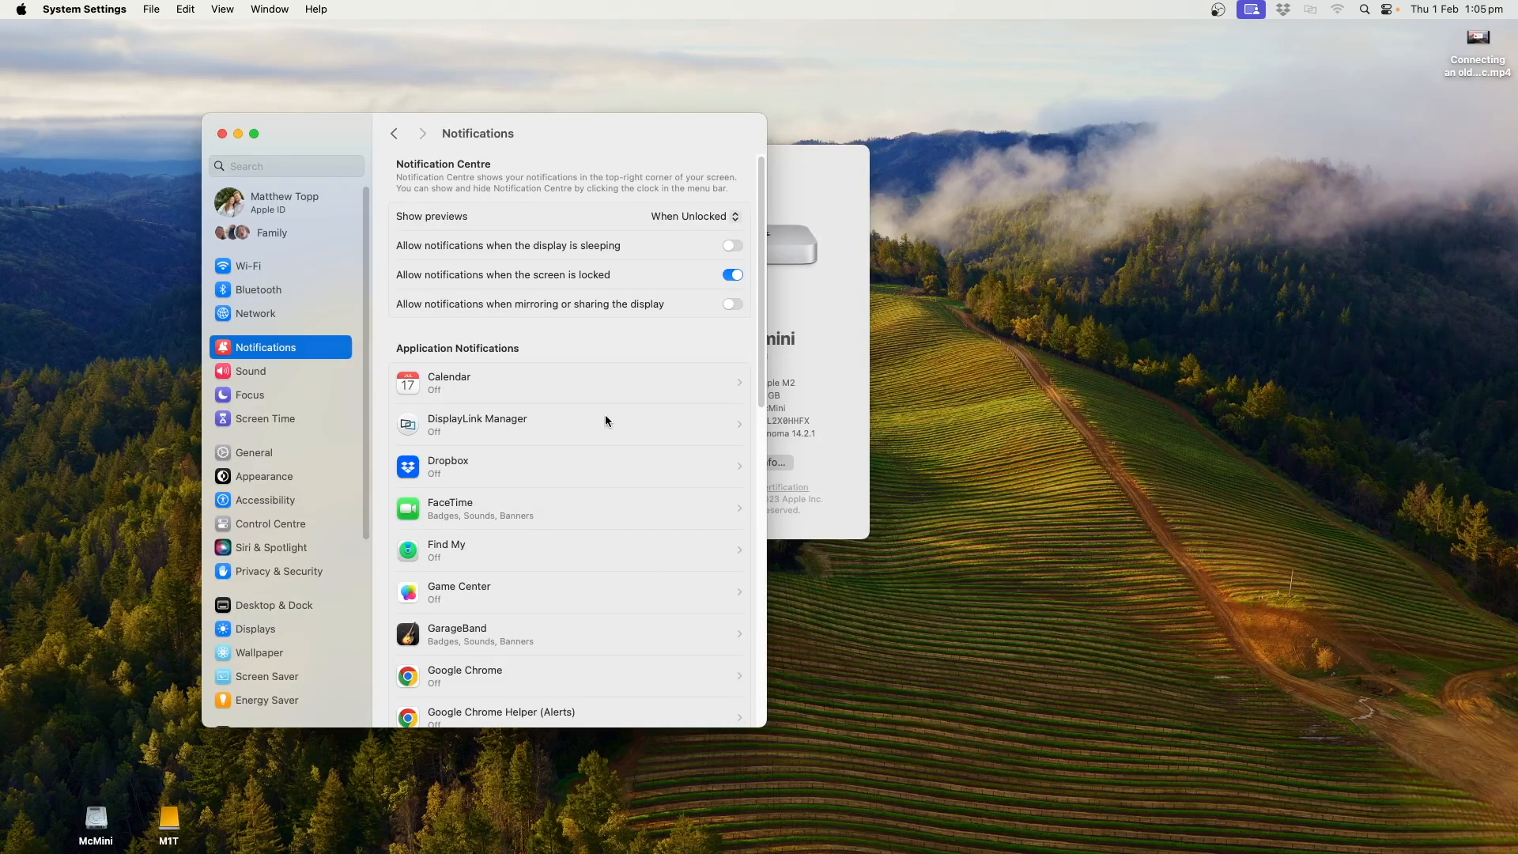
mouse_move(634, 435)
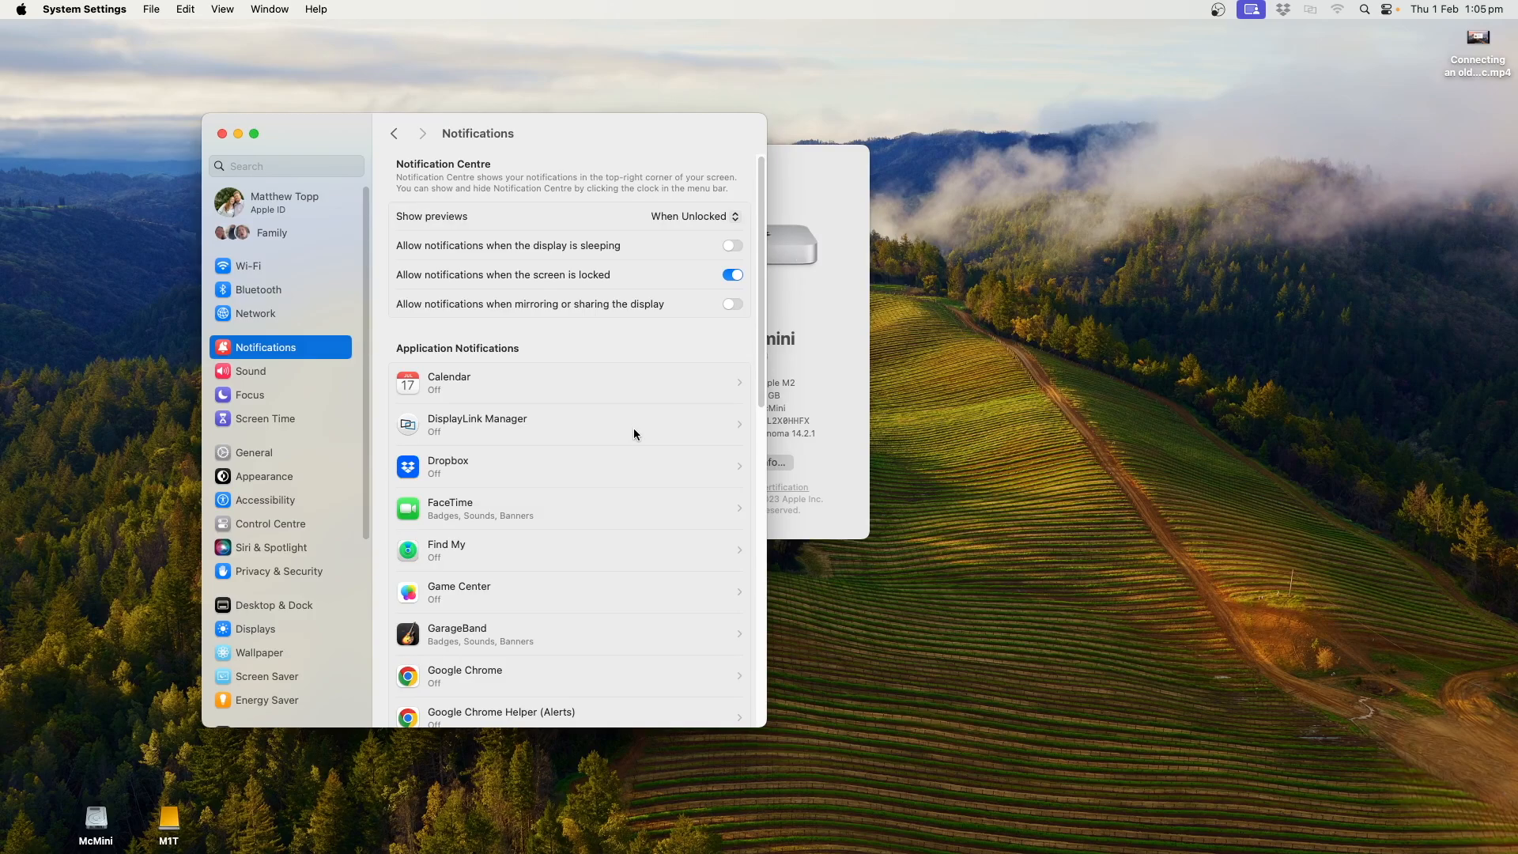
scroll(down, 3)
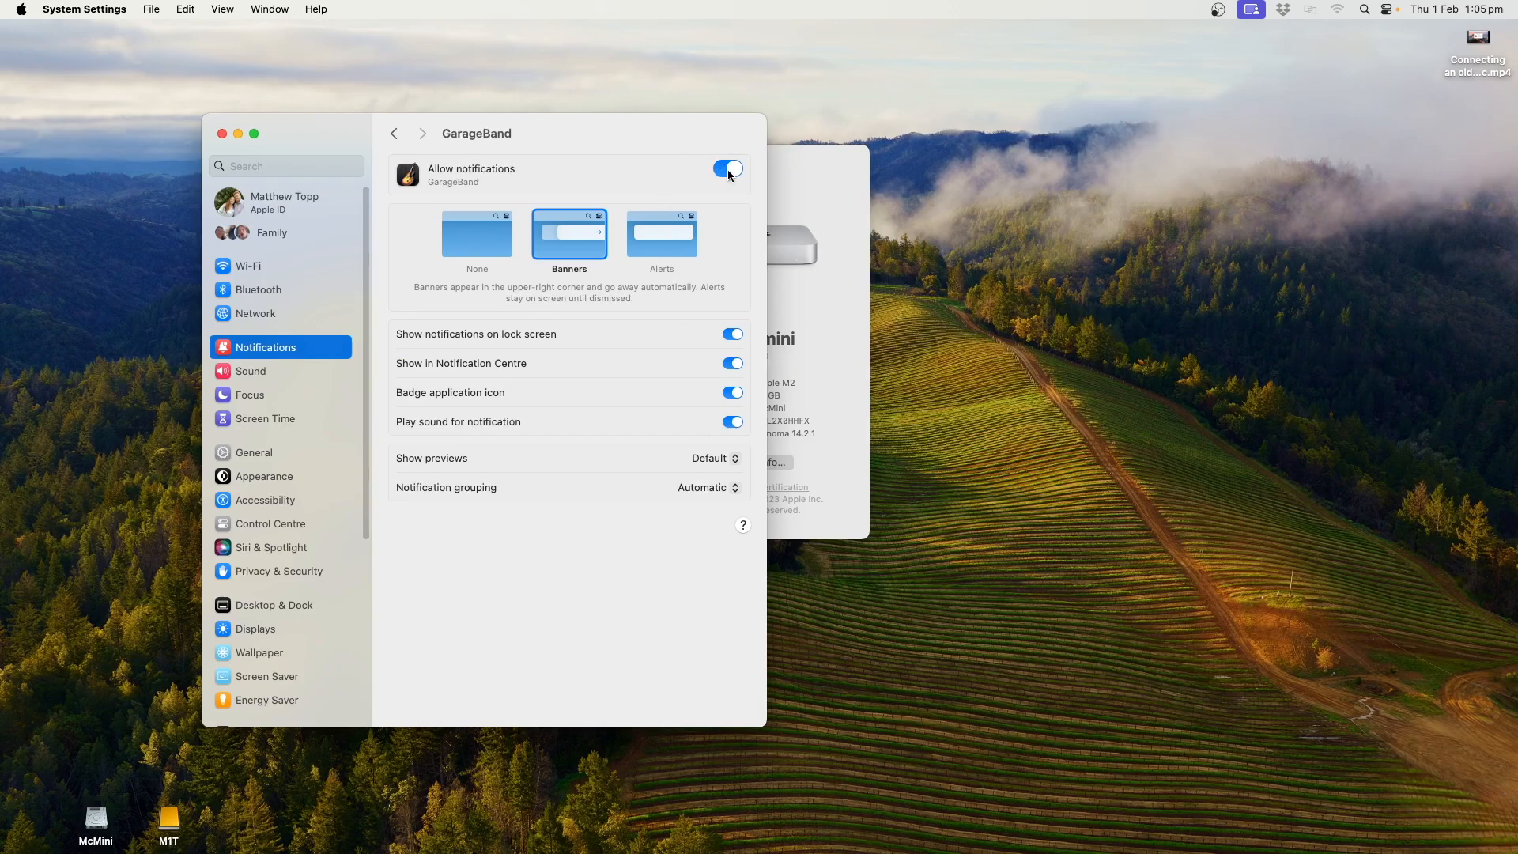
click(394, 133)
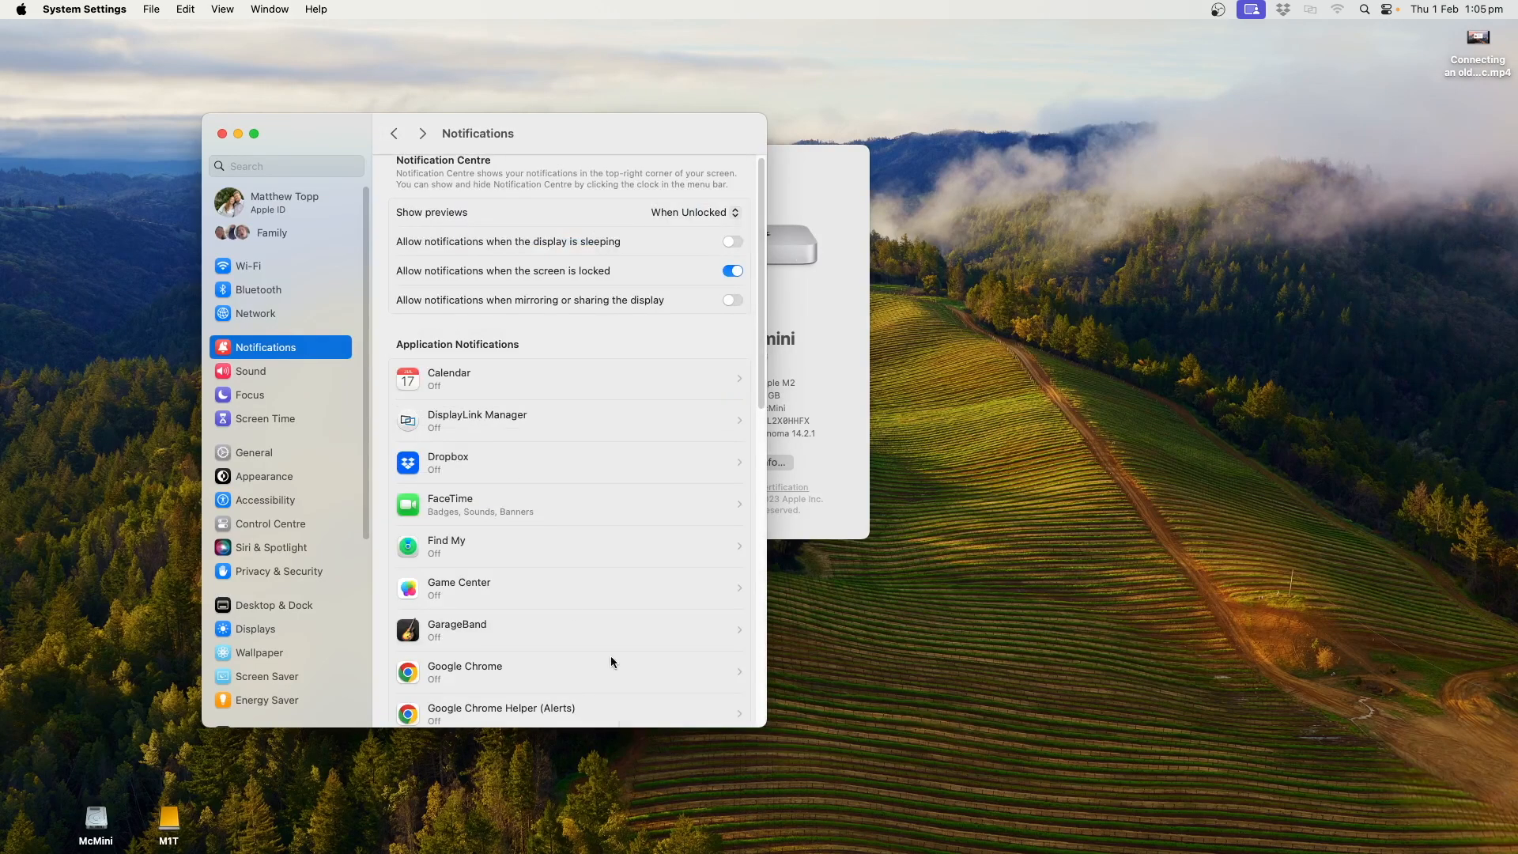
scroll(down, 3)
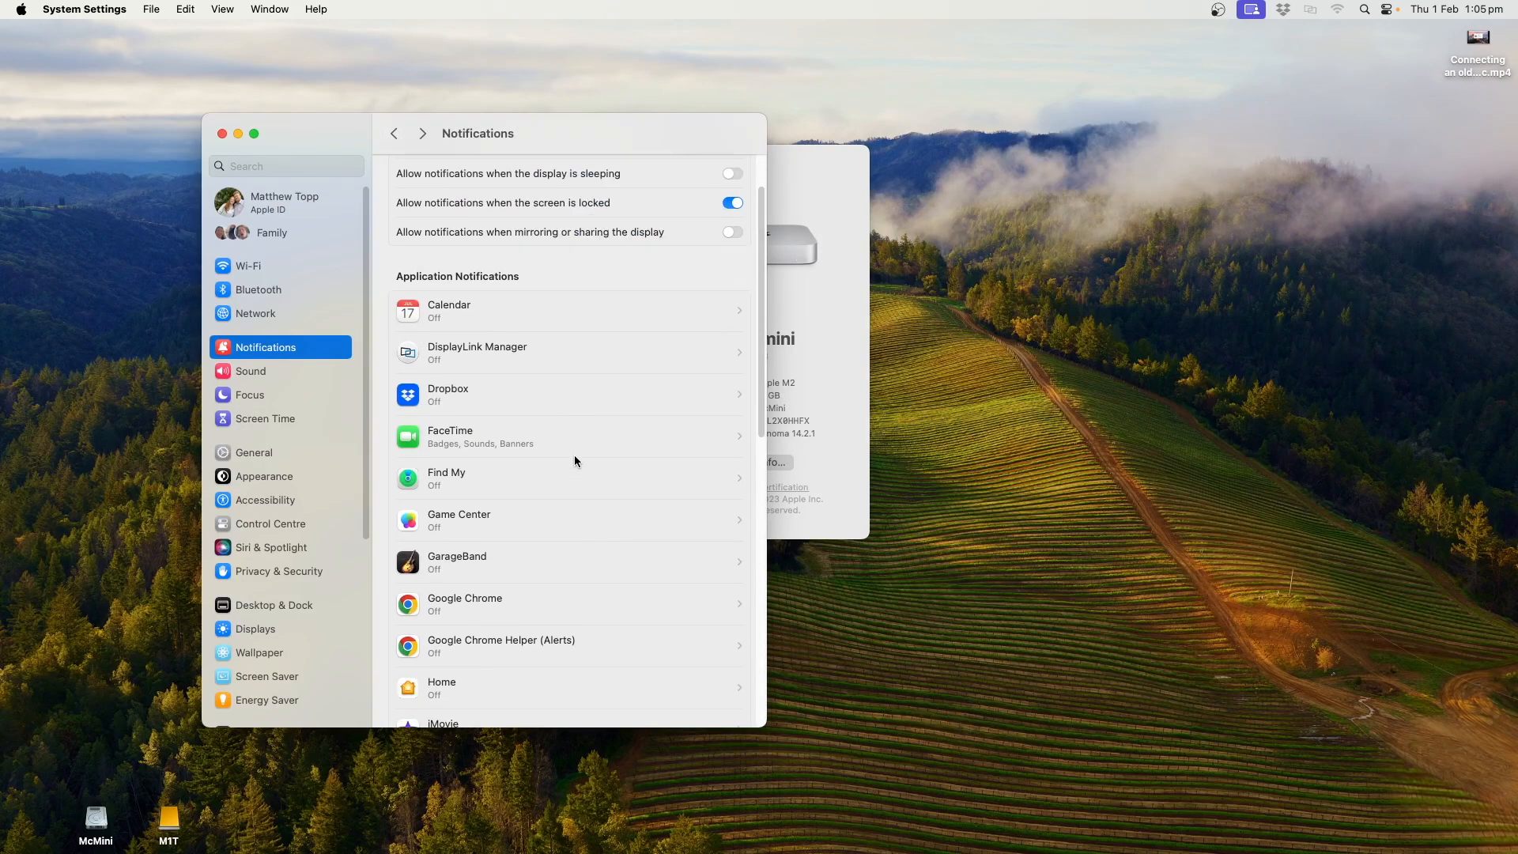
scroll(down, 3)
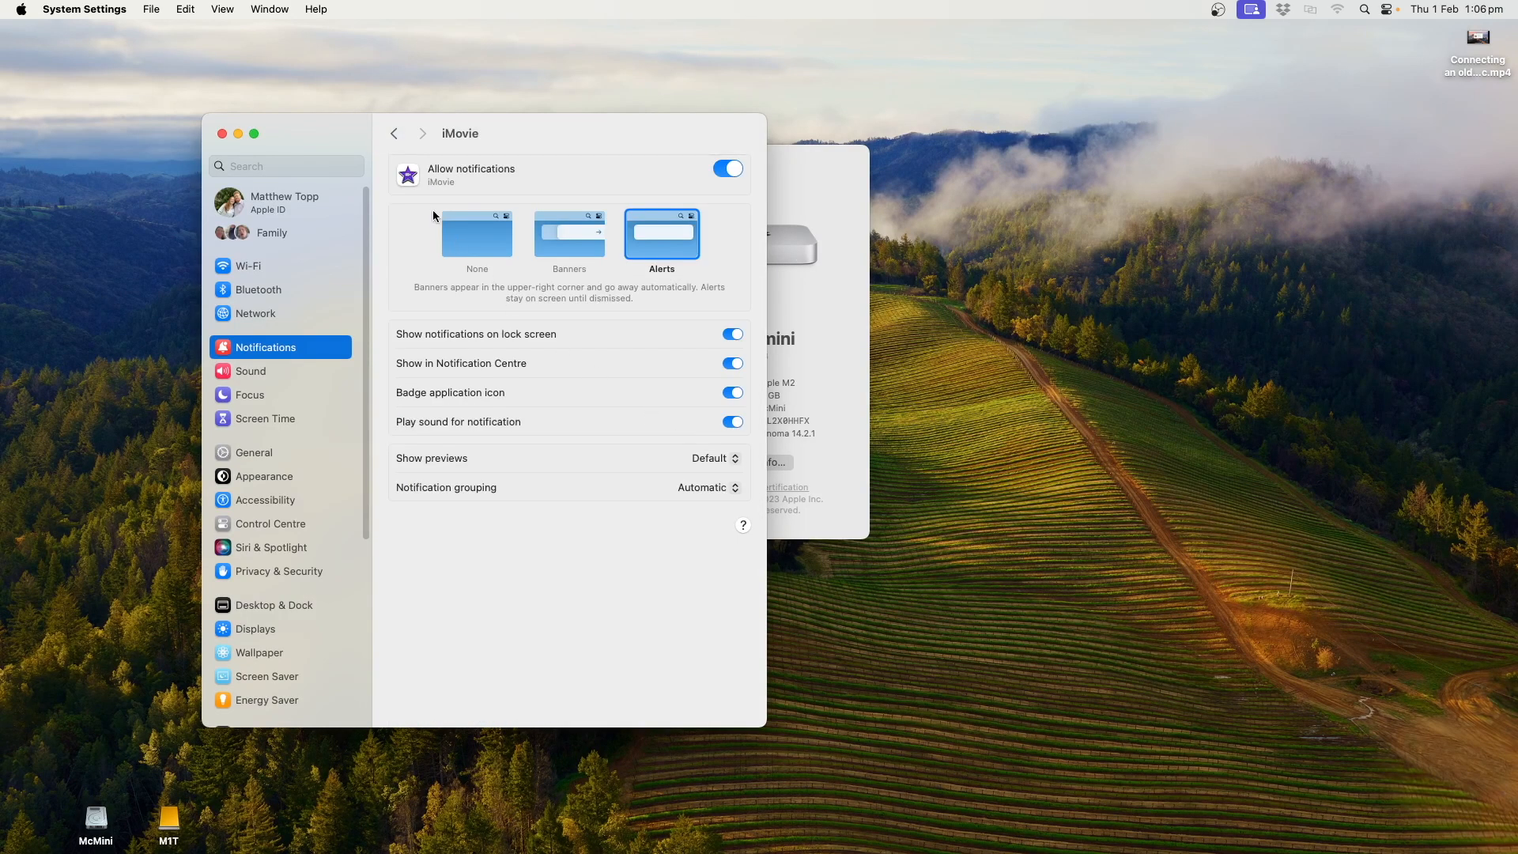
click(728, 169)
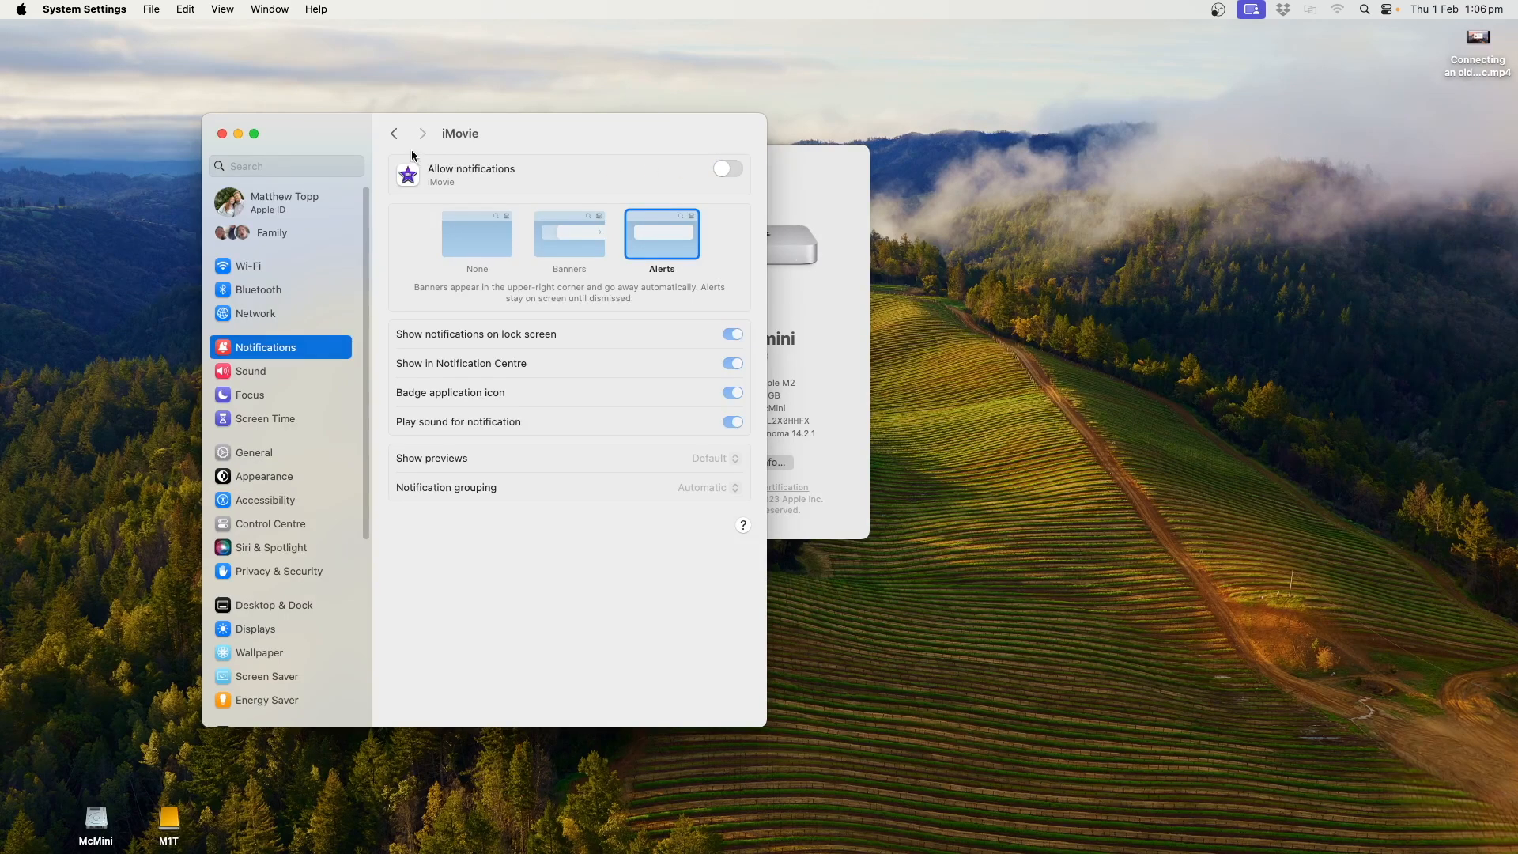
- Switch off Kerberos notifications and scroll through the app notification list
click(393, 132)
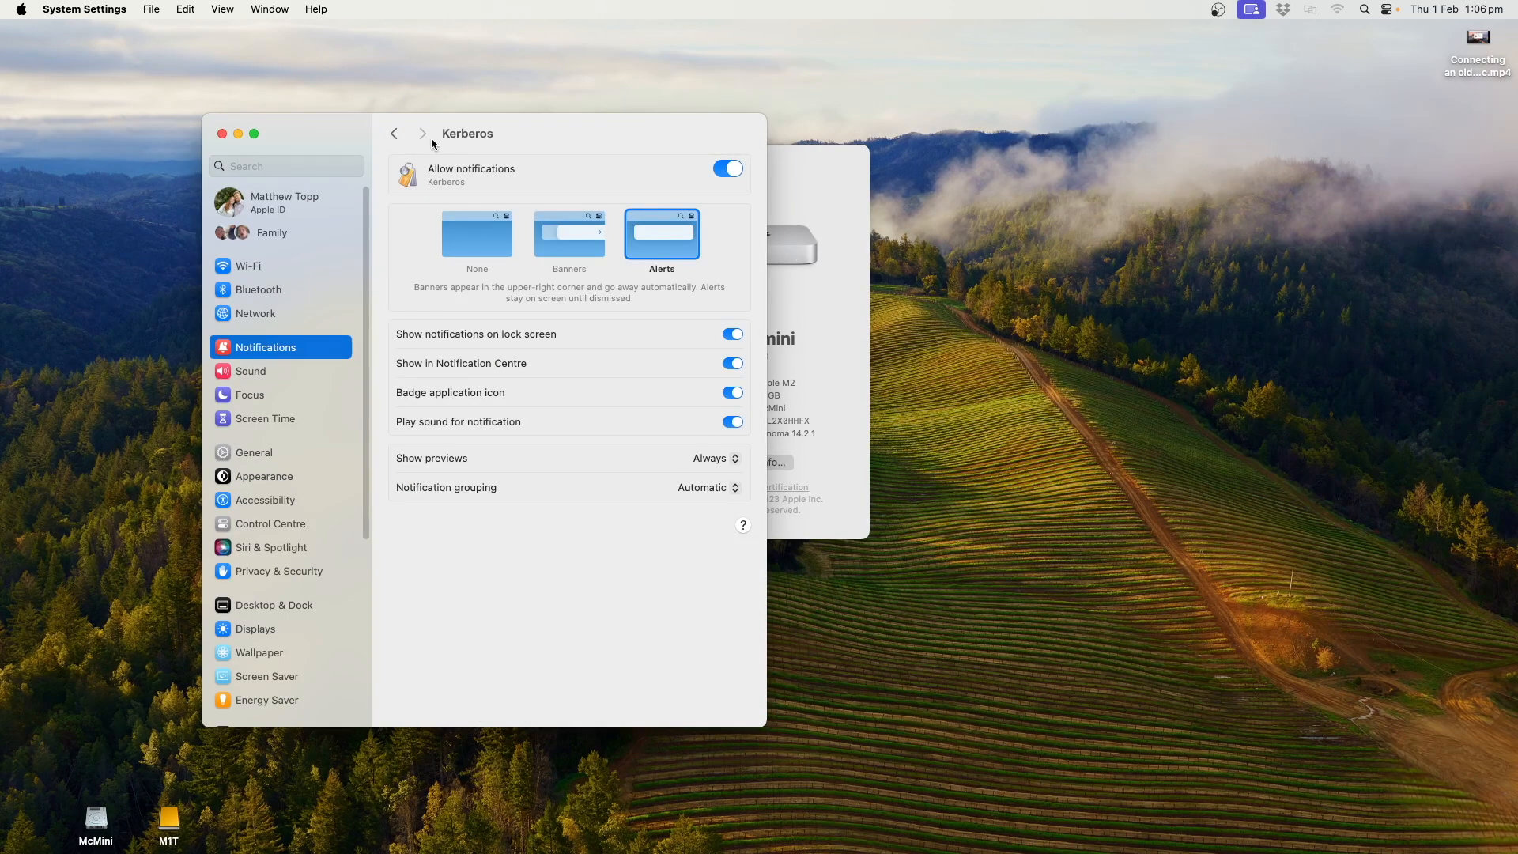
click(727, 168)
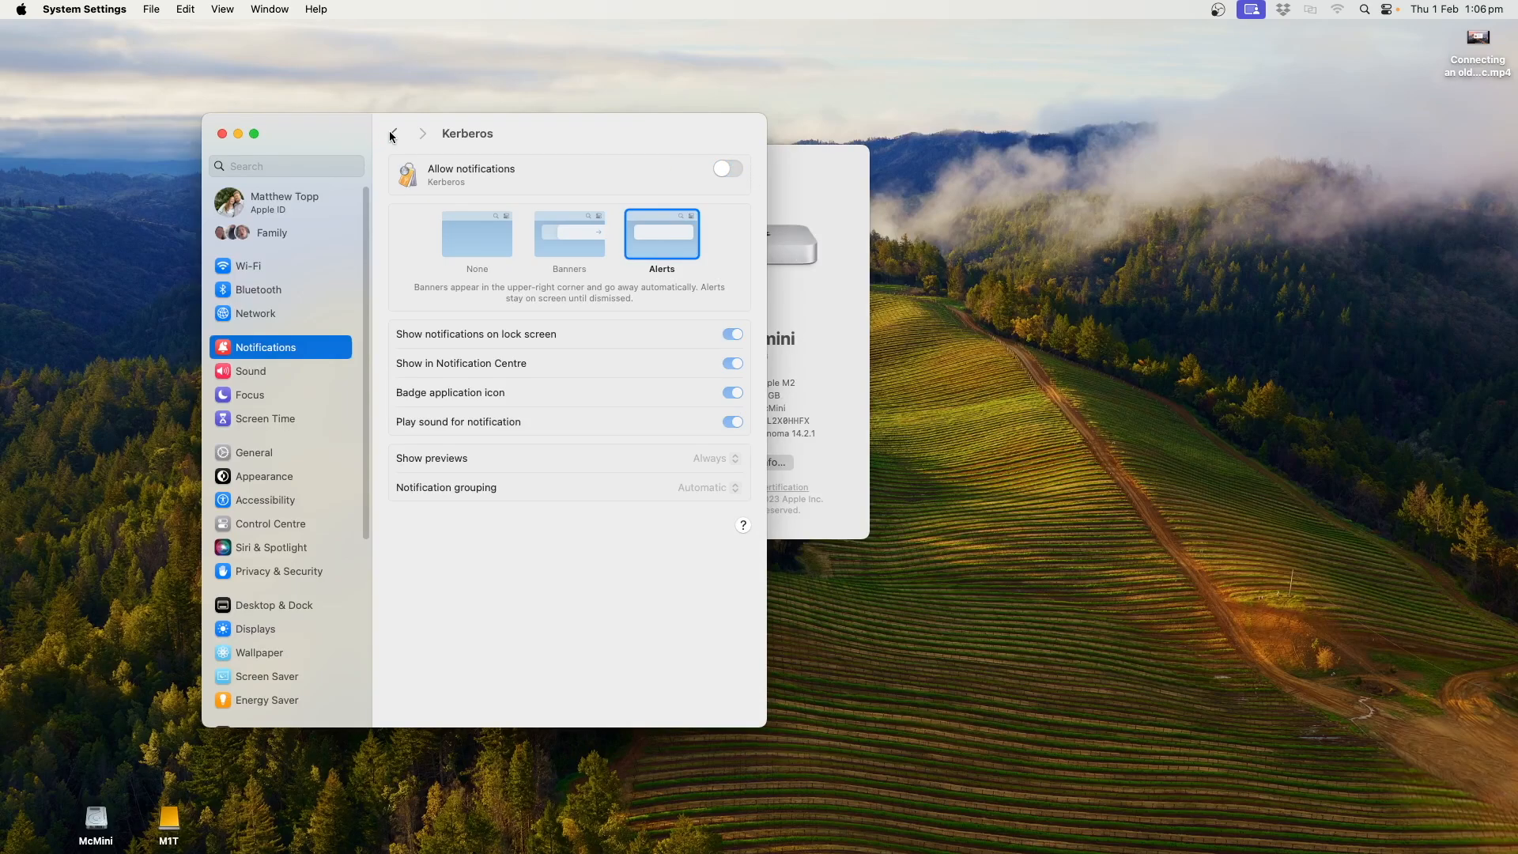
click(393, 133)
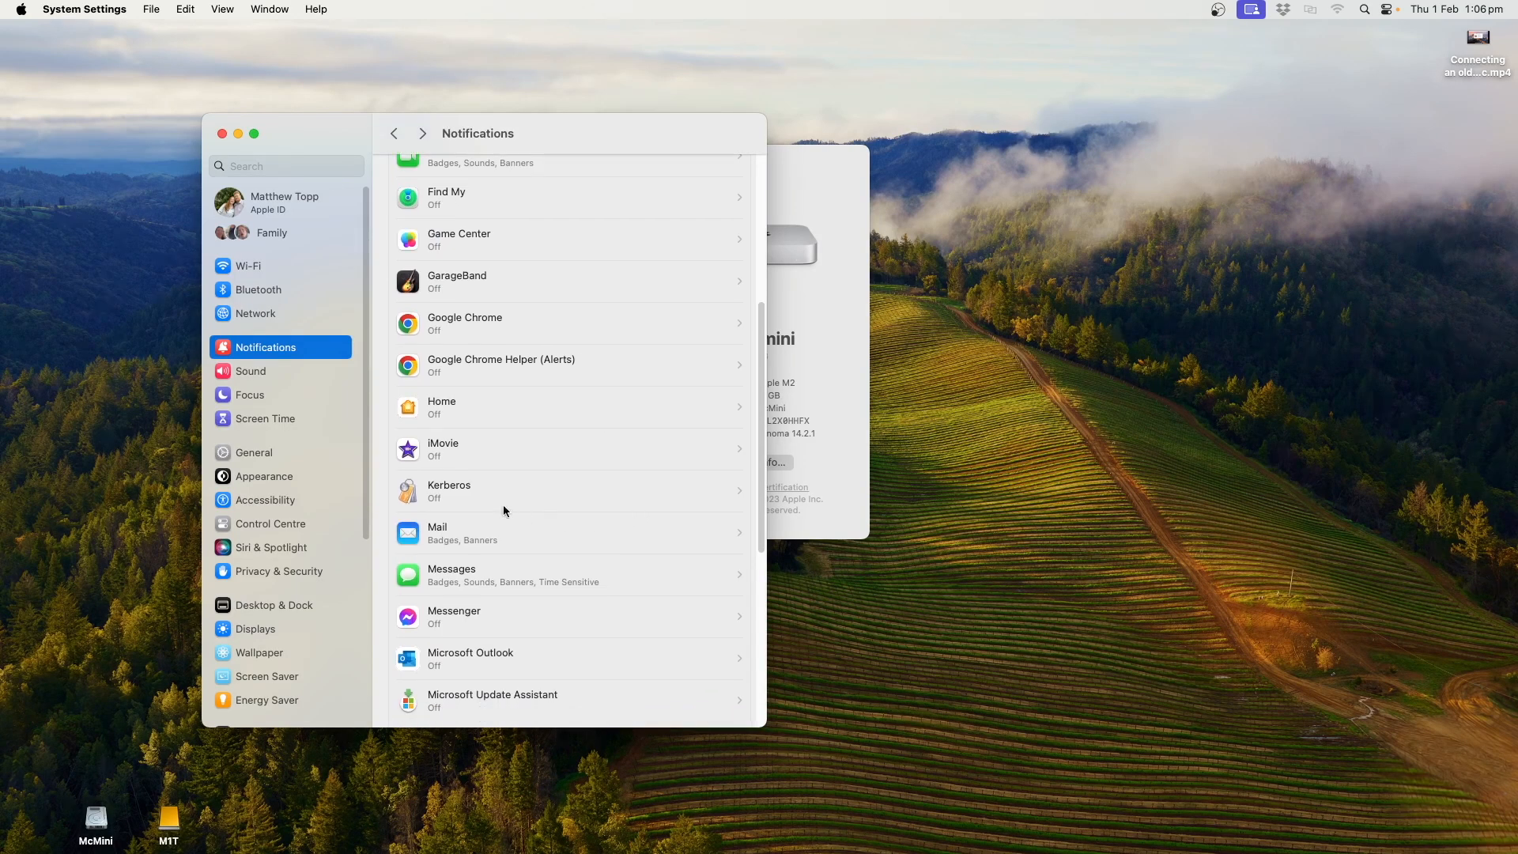
scroll(down, 3)
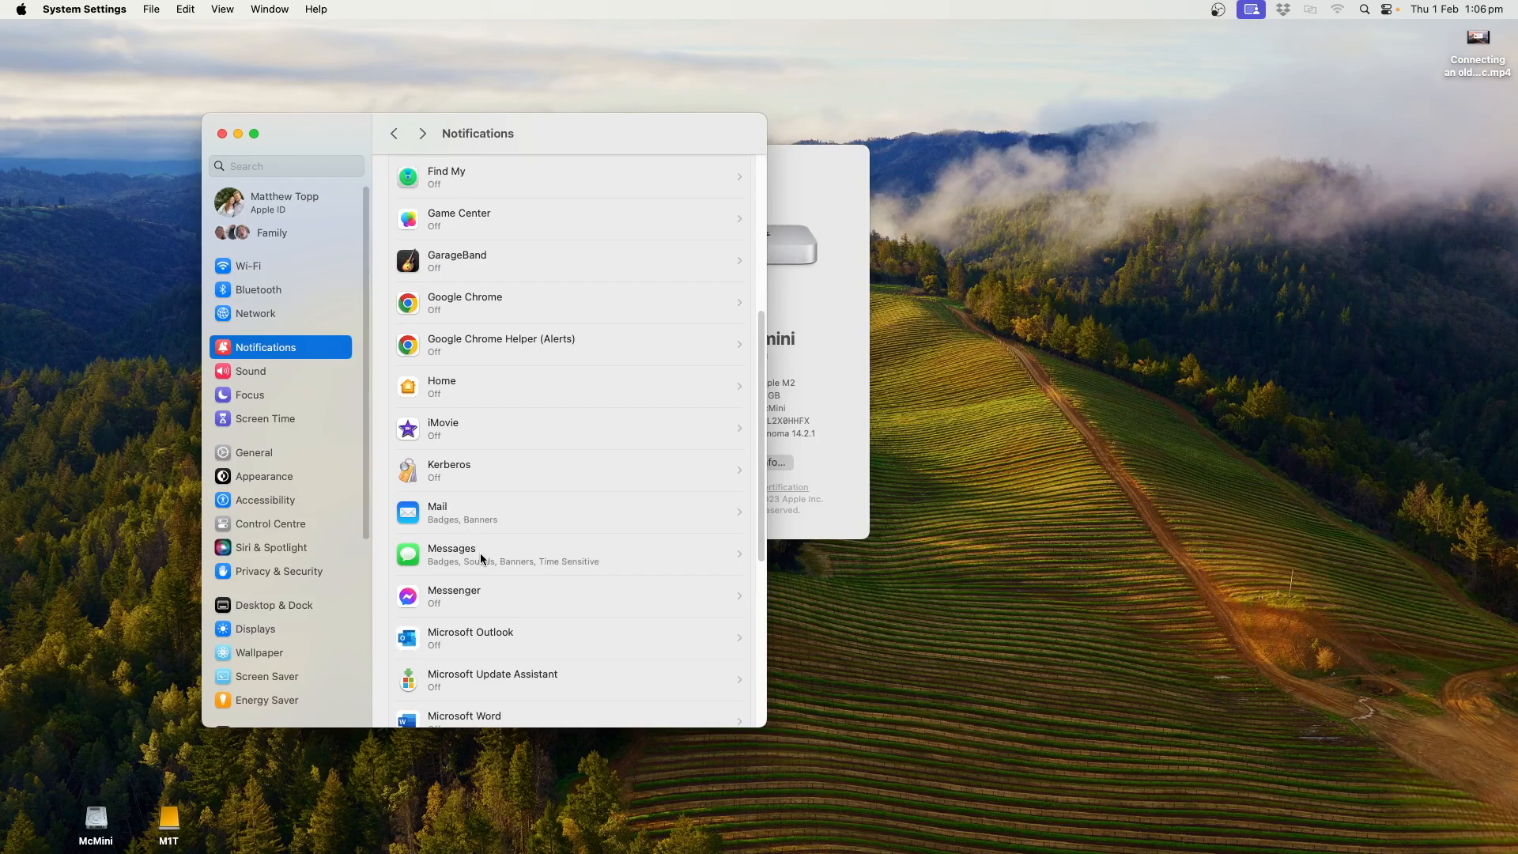
scroll(down, 3)
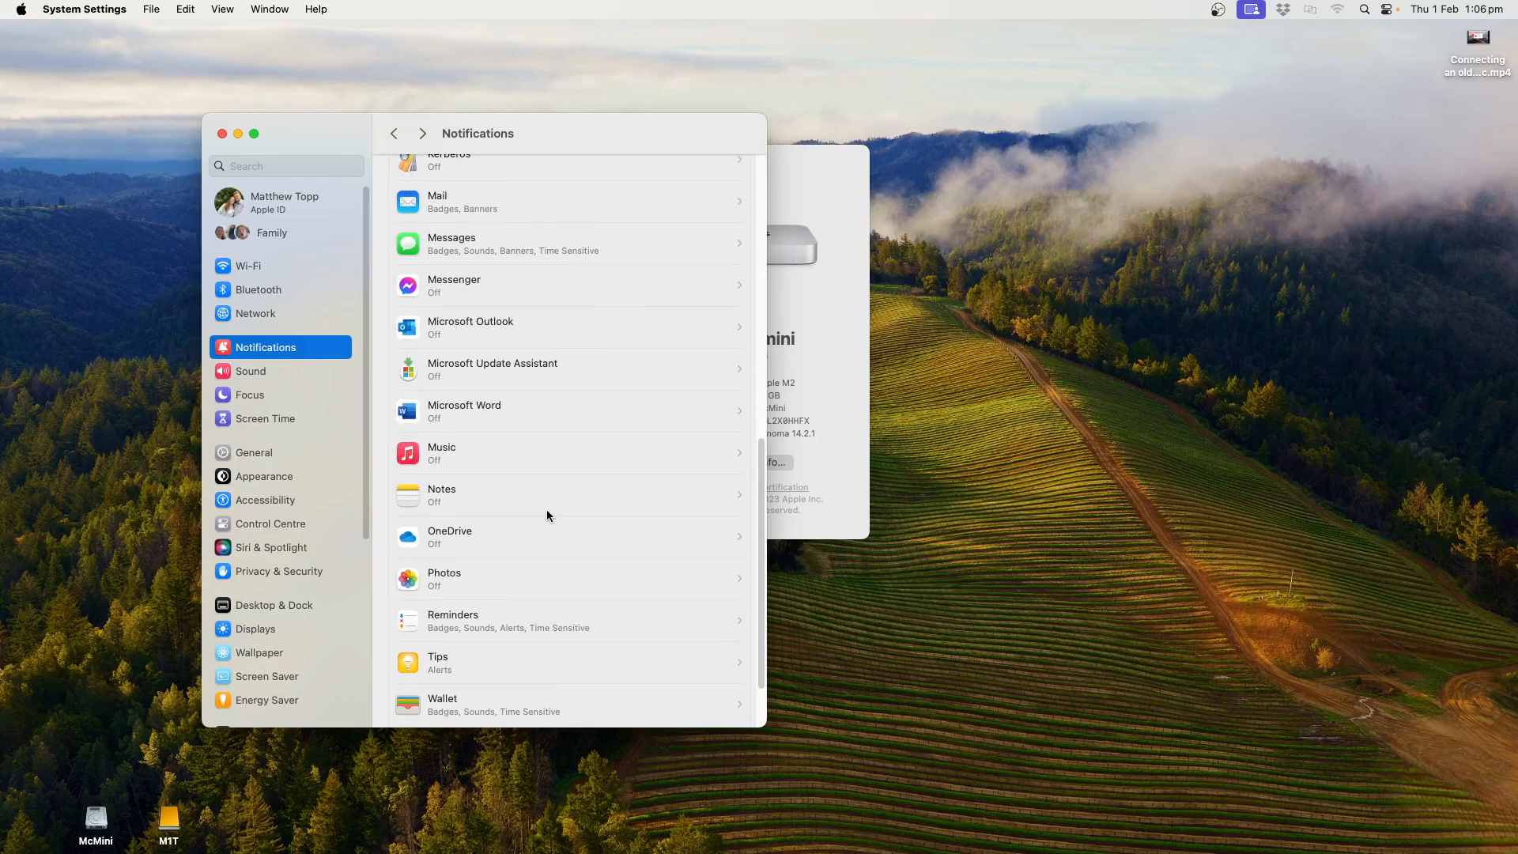
scroll(down, 3)
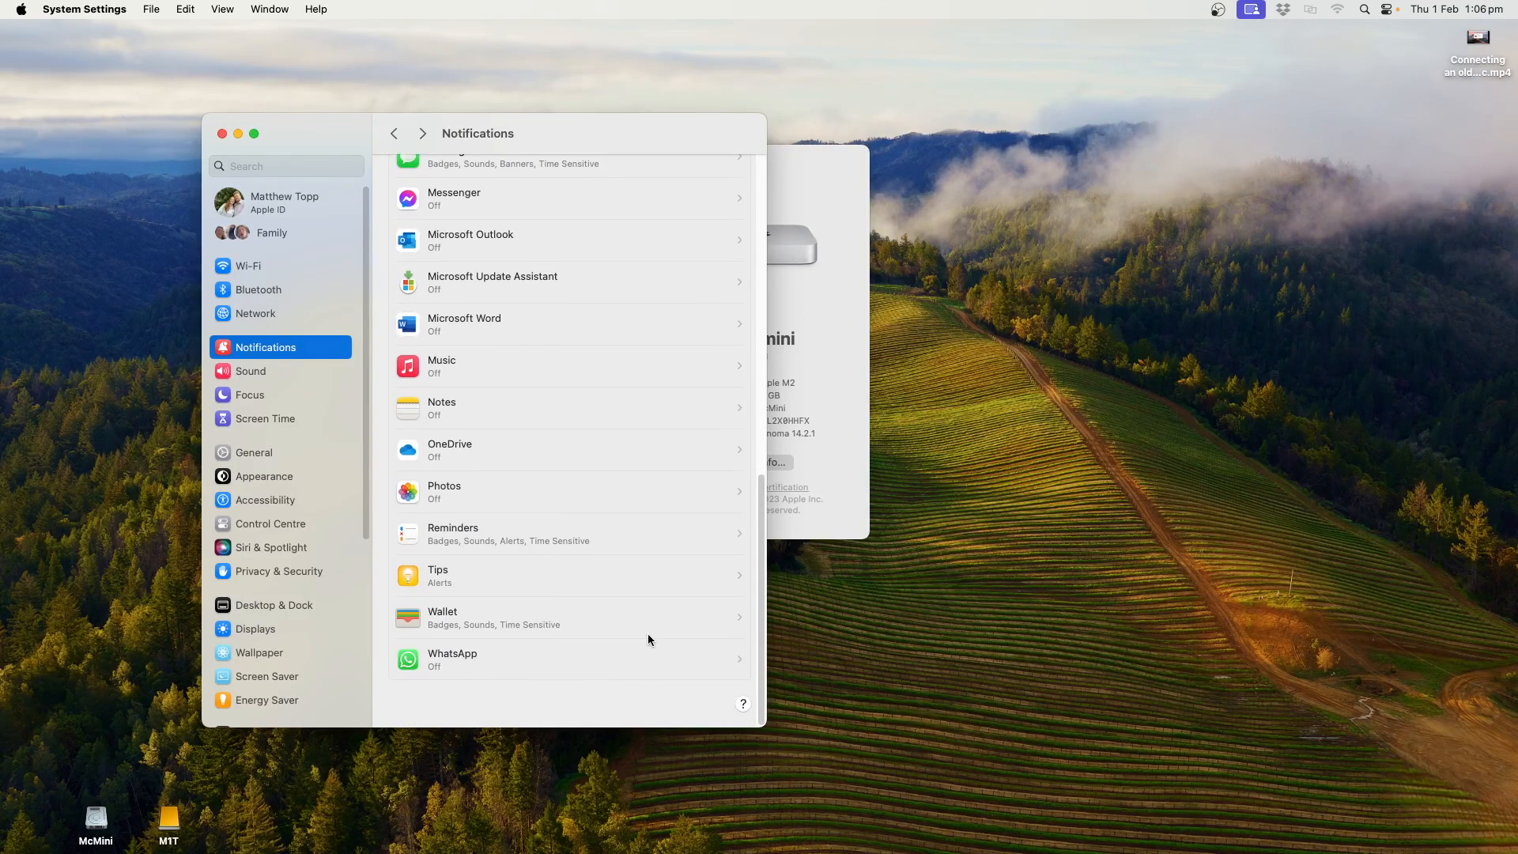
scroll(up, 3)
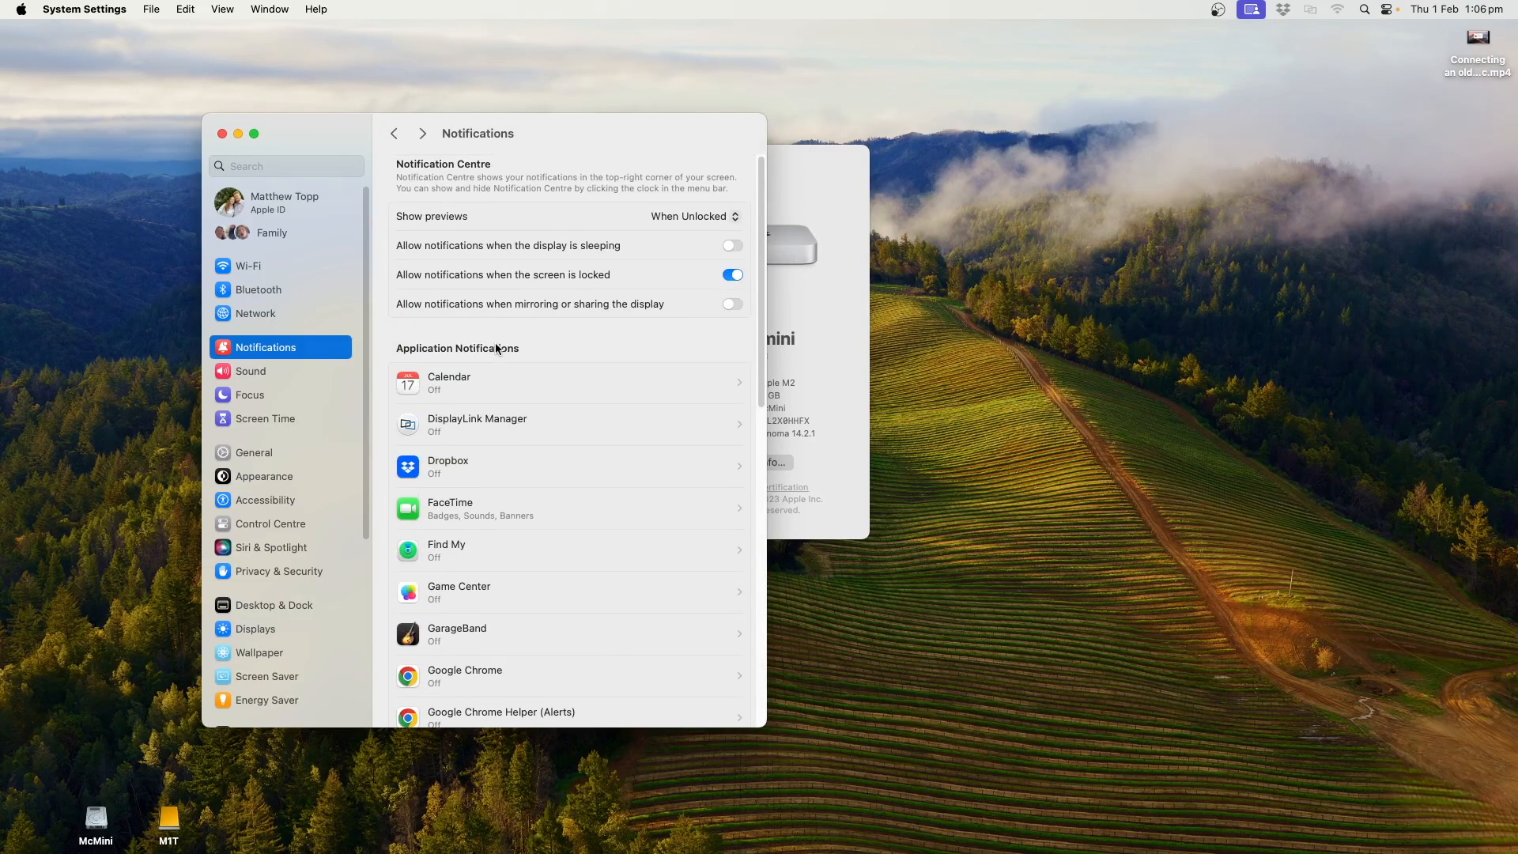
mouse_move(512, 346)
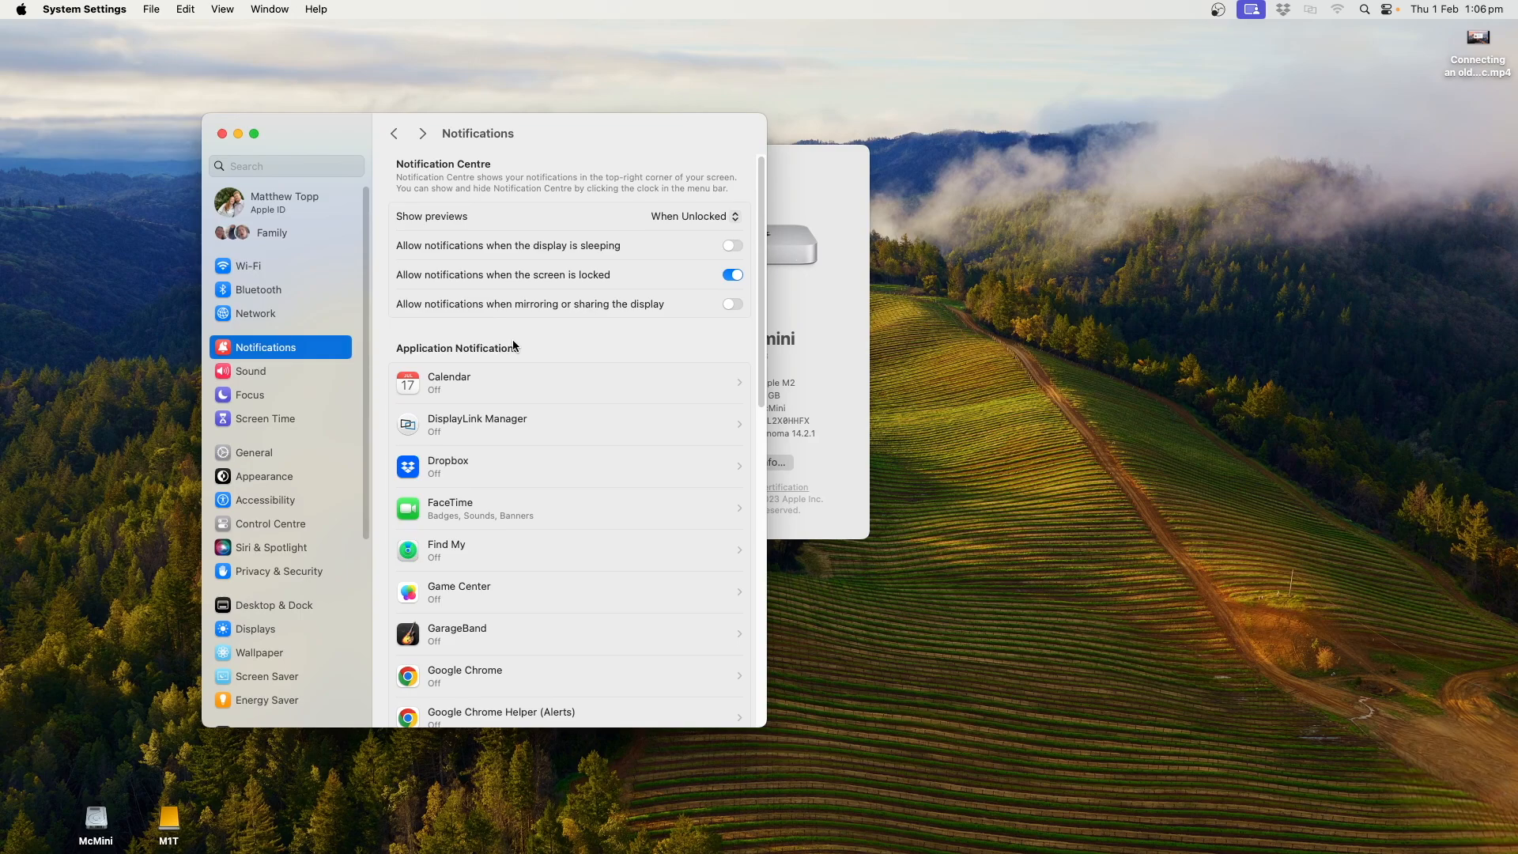
- Return to the Privacy & Security pane showing Security, FileVault and Lockdown Mode sections
scroll(down, 3)
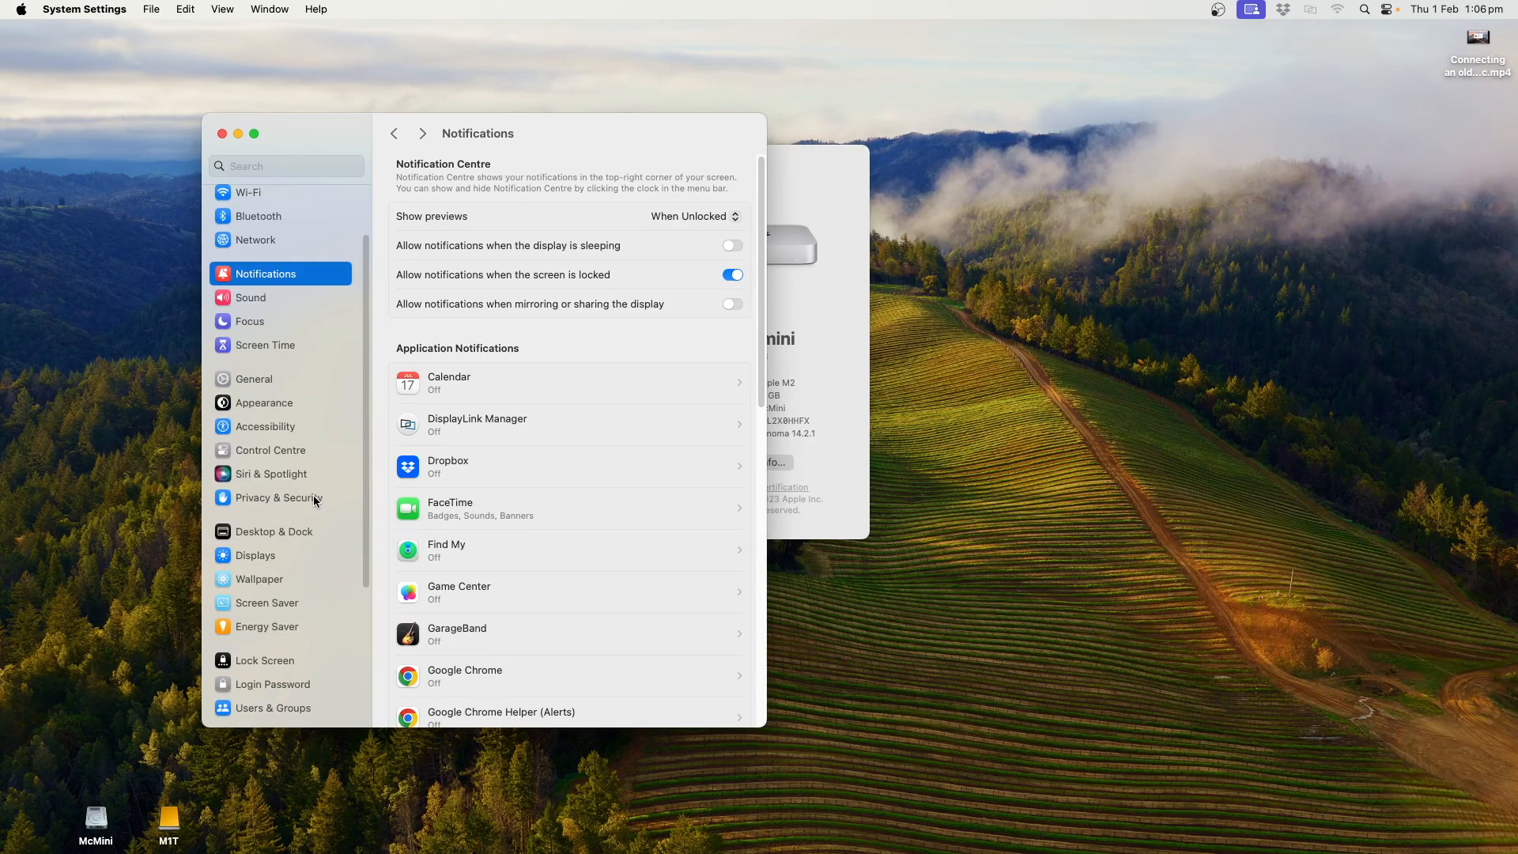
click(278, 496)
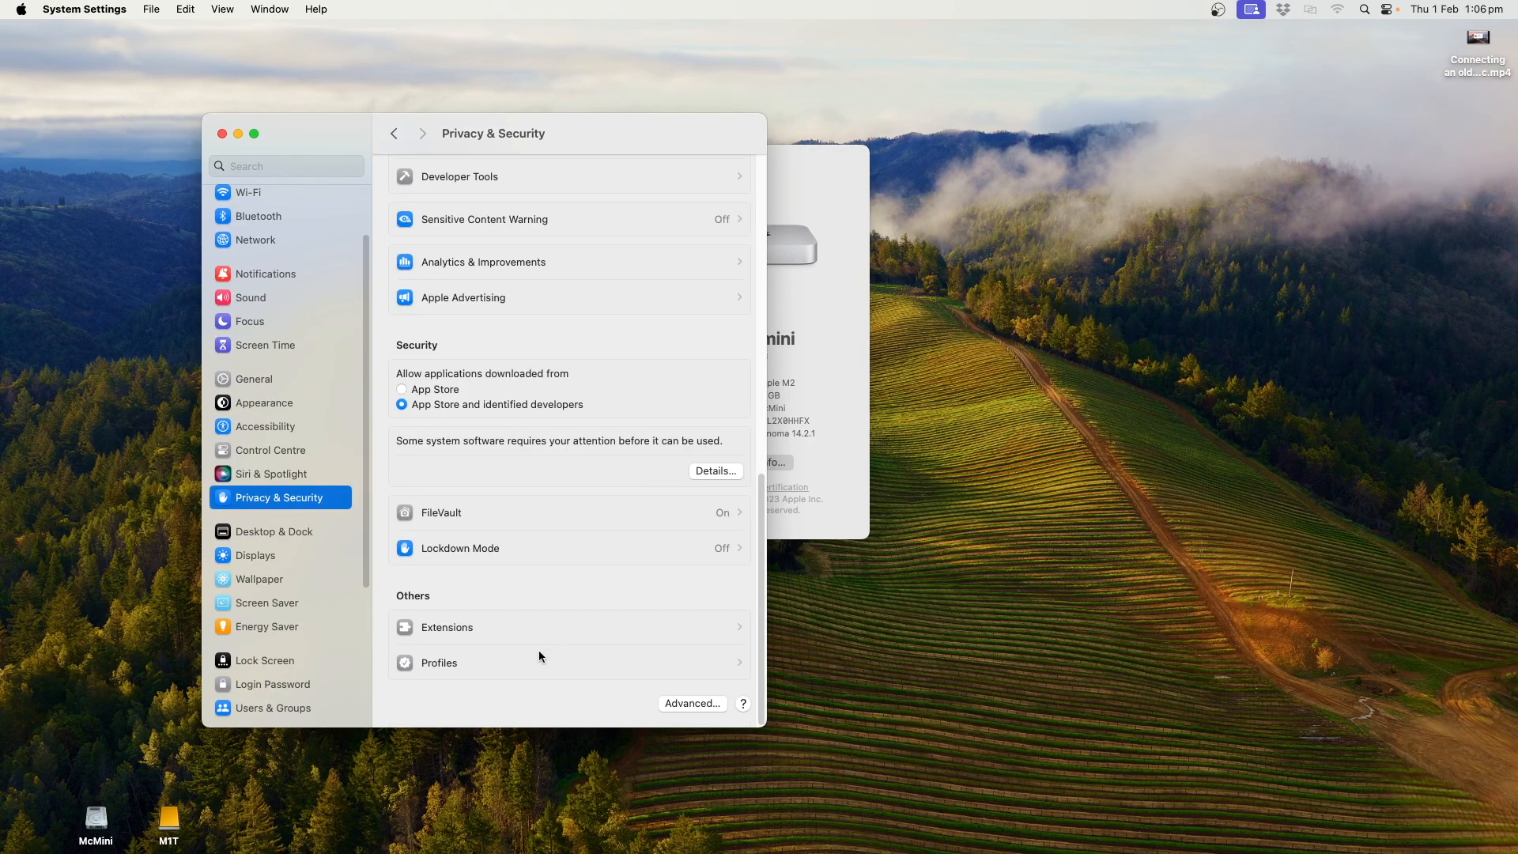
mouse_move(566, 661)
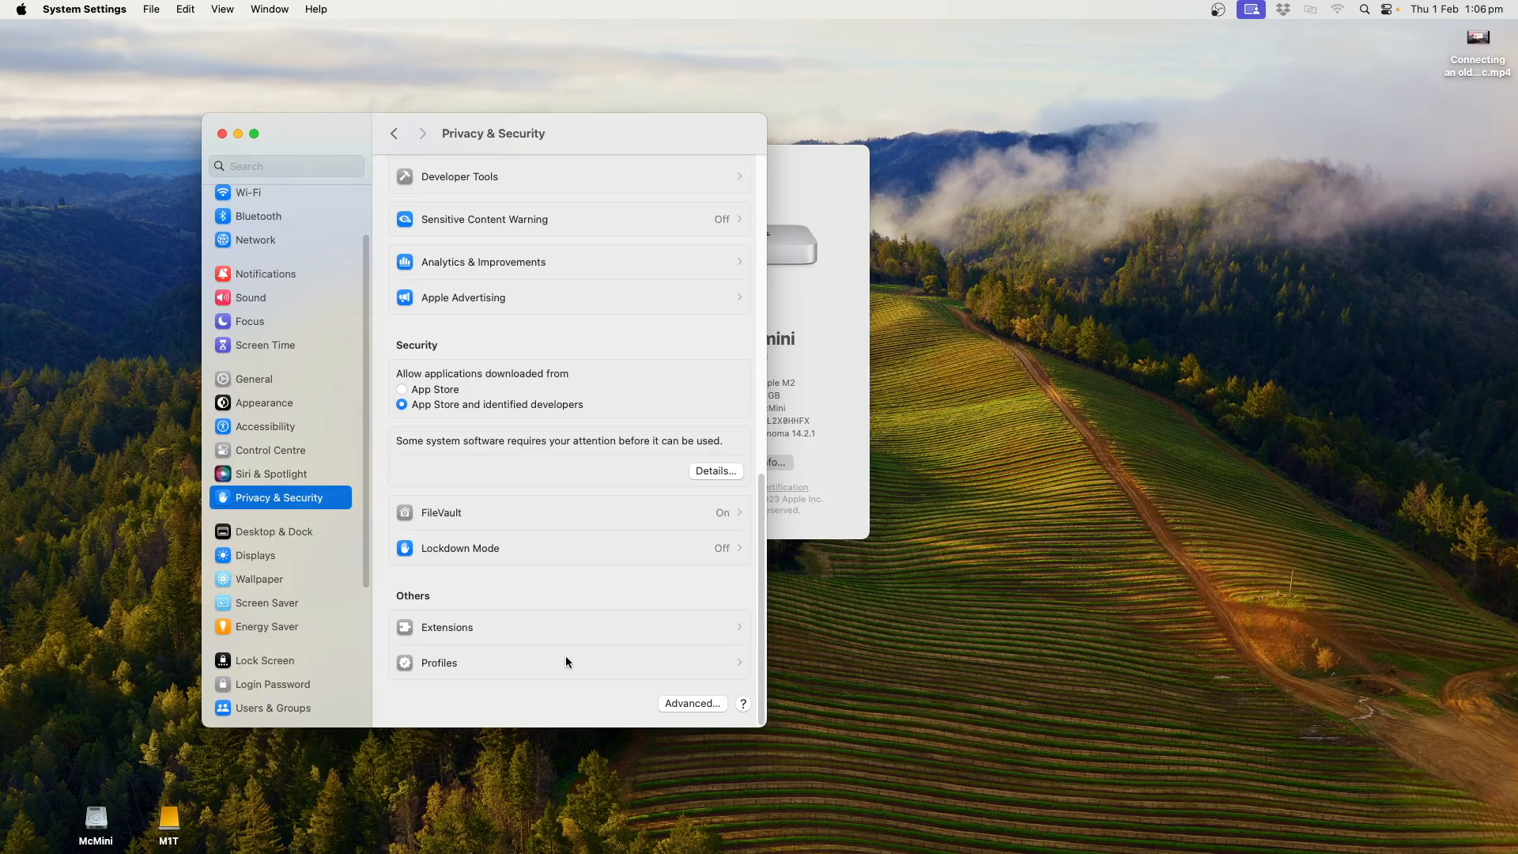
mouse_move(326, 443)
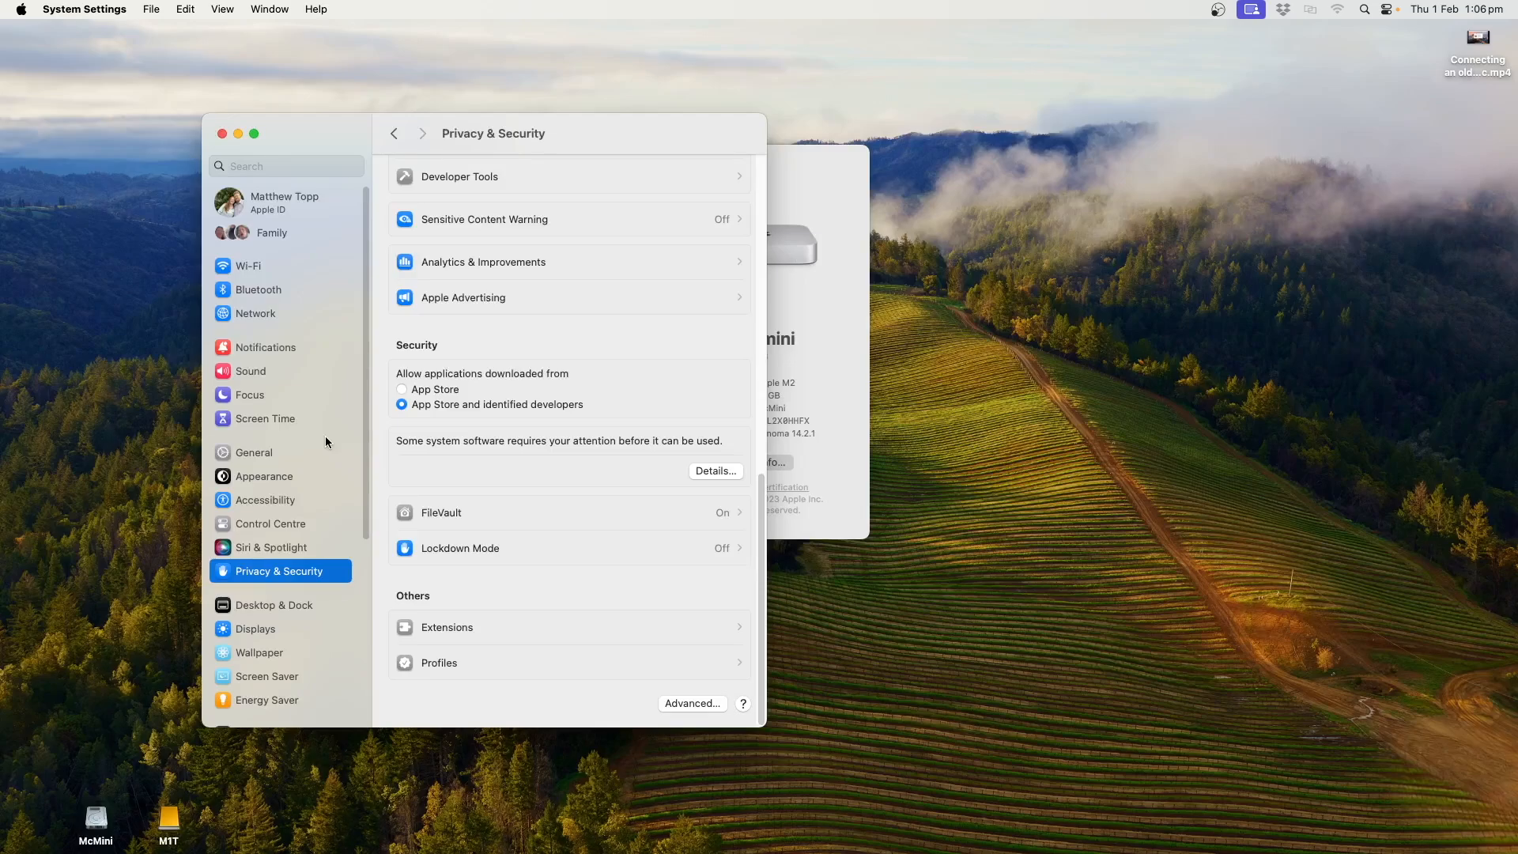
mouse_move(255, 266)
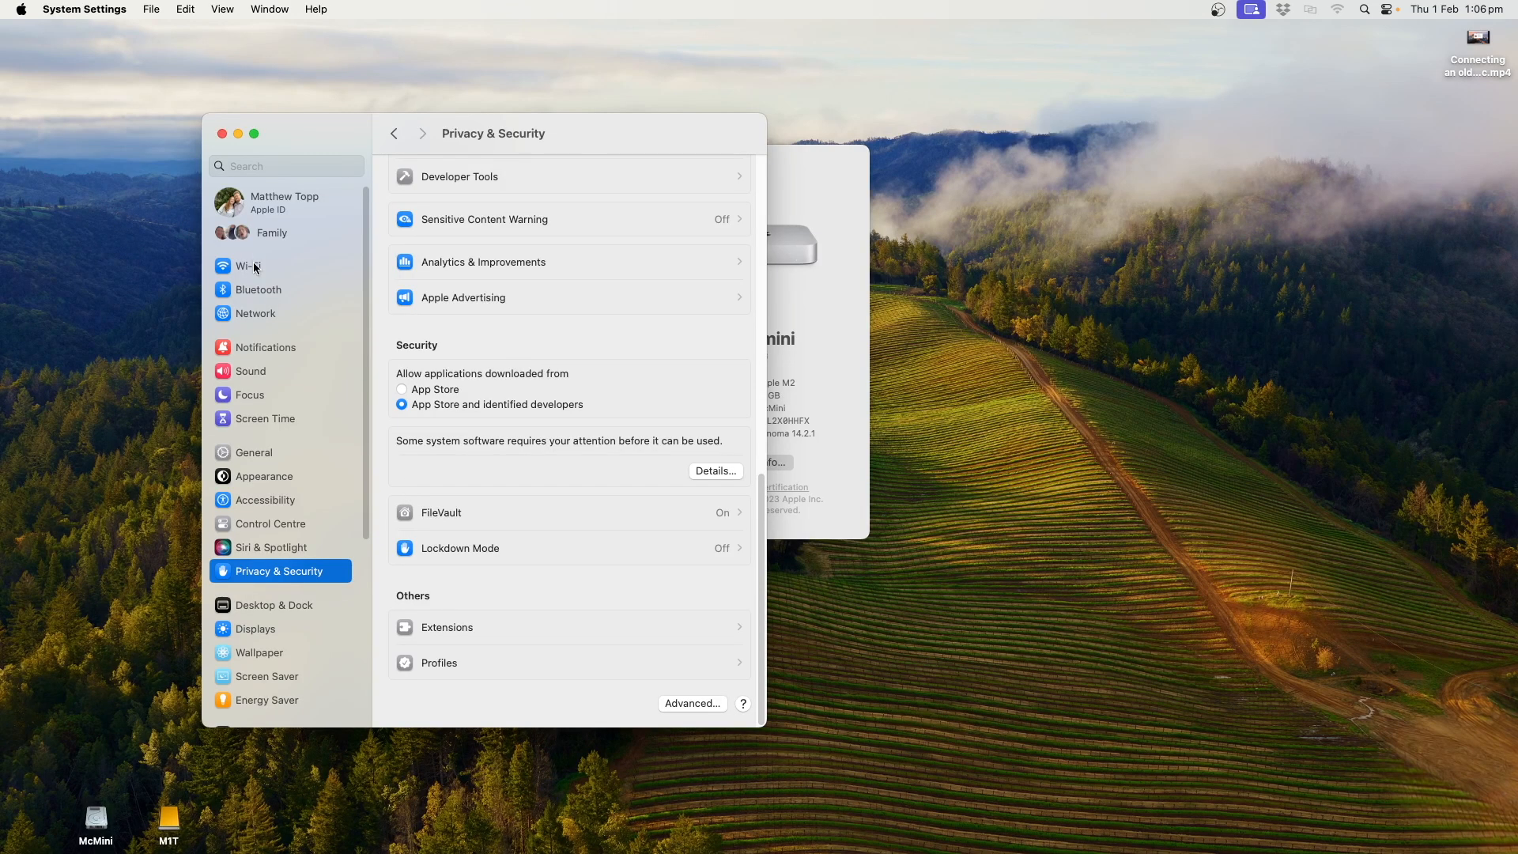
- Connect to the detnsw Wi-Fi network with account name fazeen and password
click(246, 266)
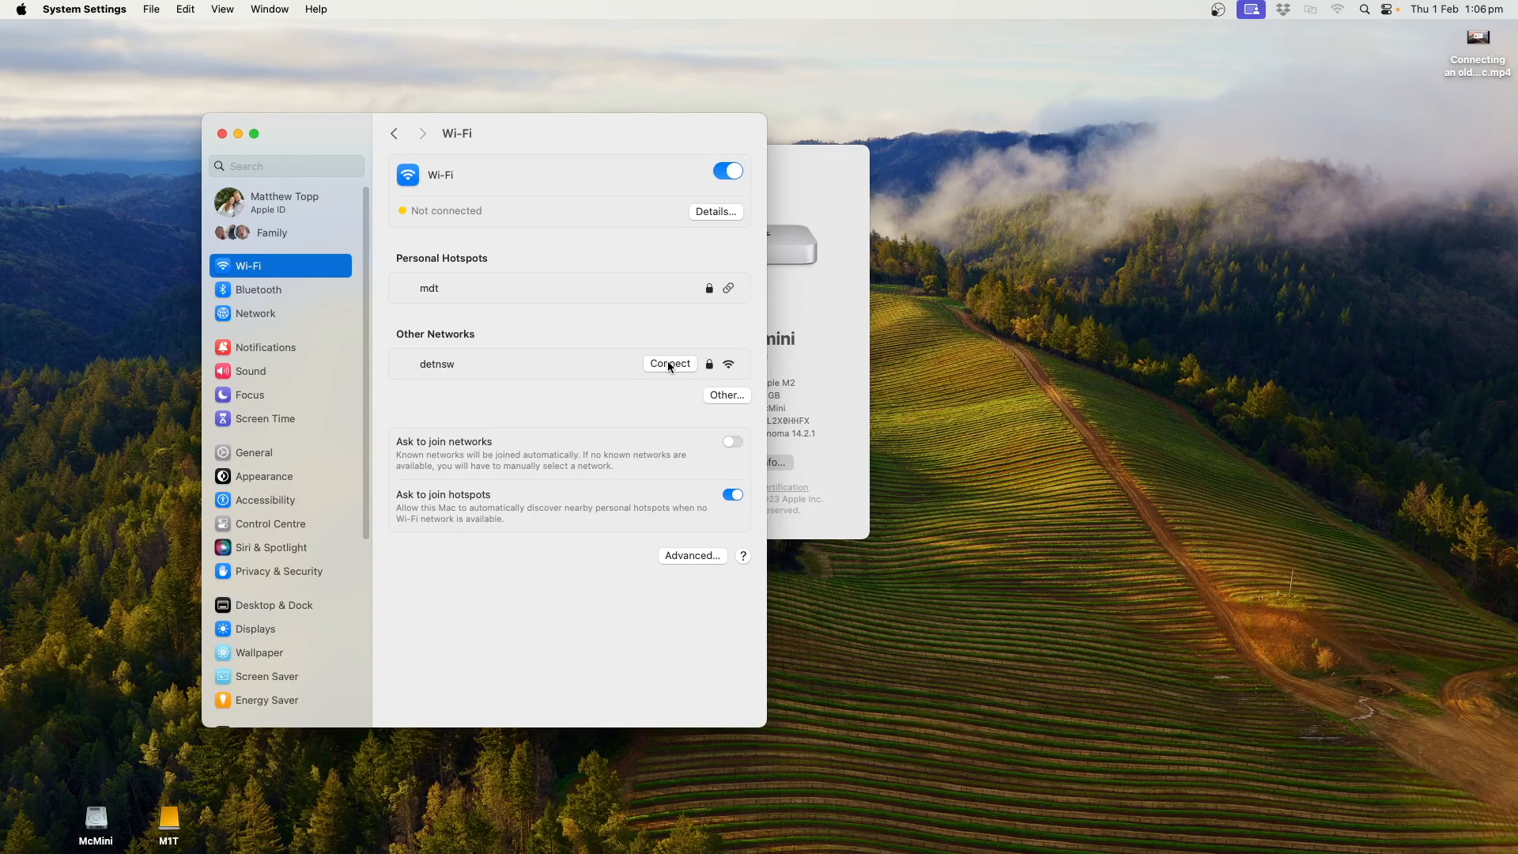
click(669, 363)
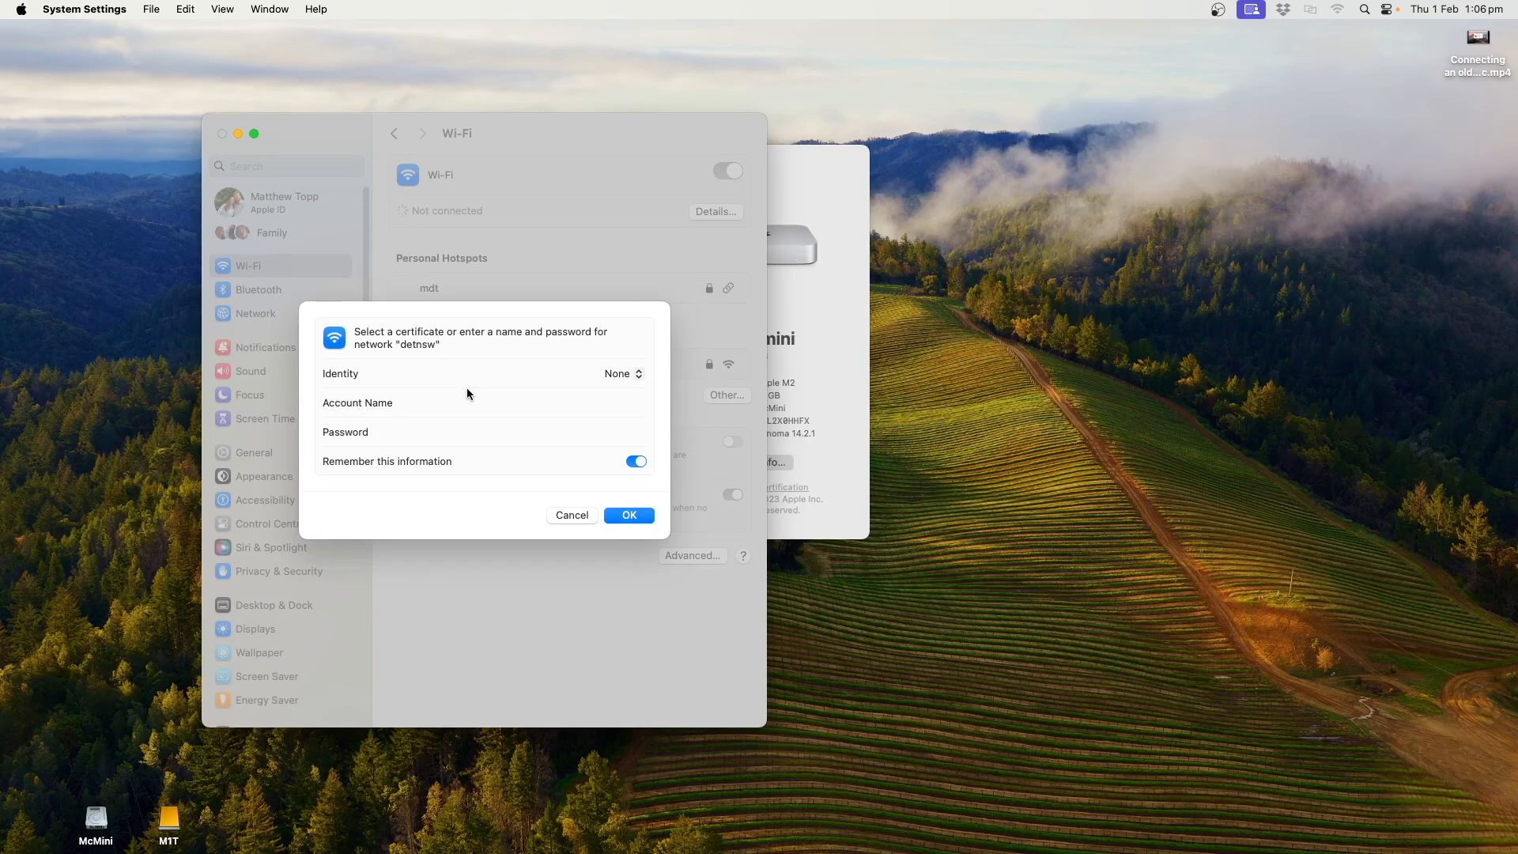
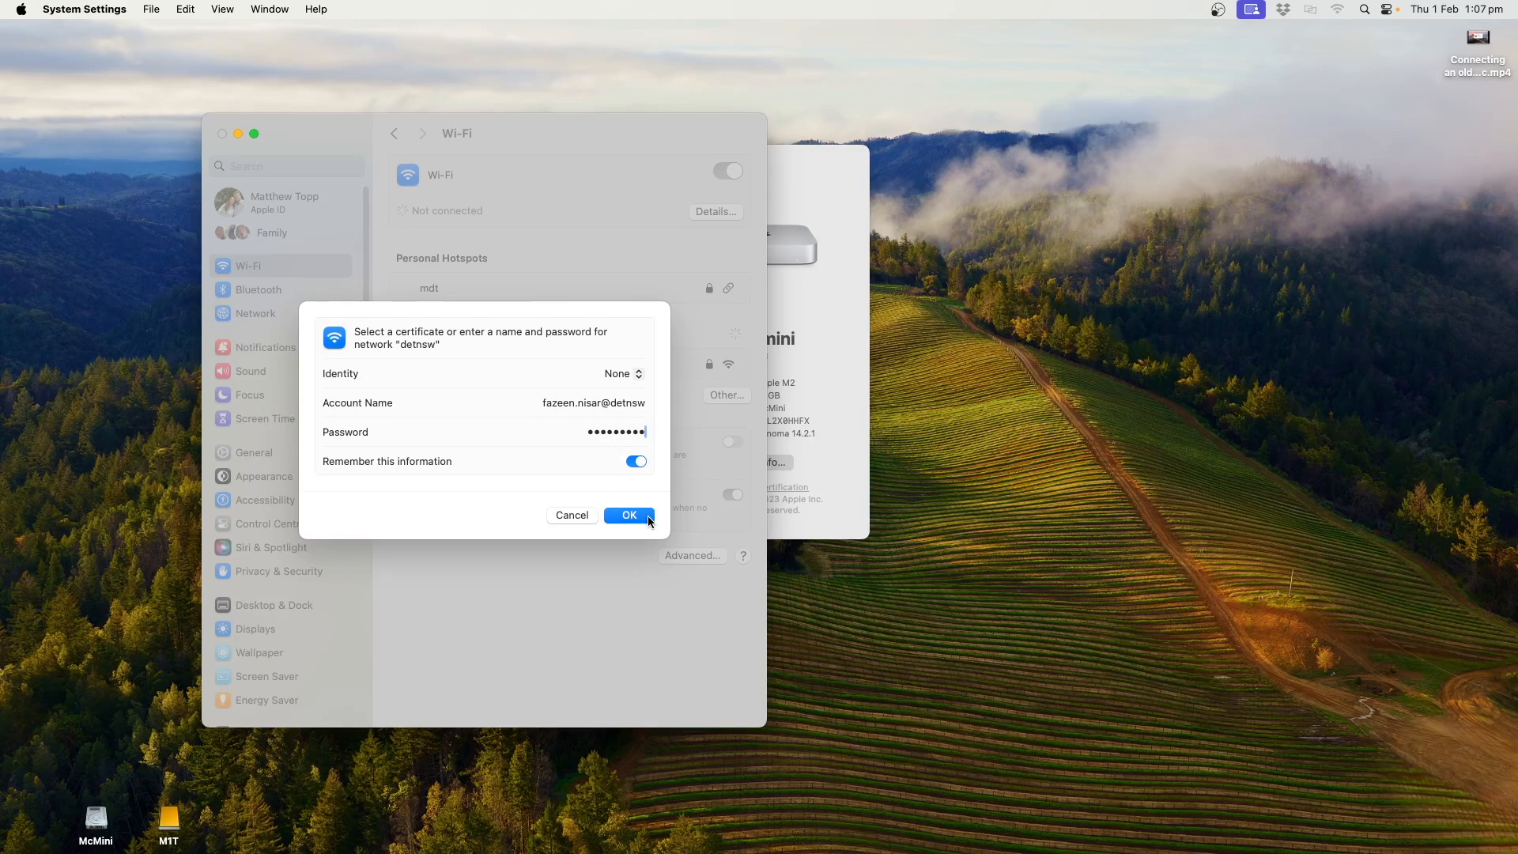
click(628, 514)
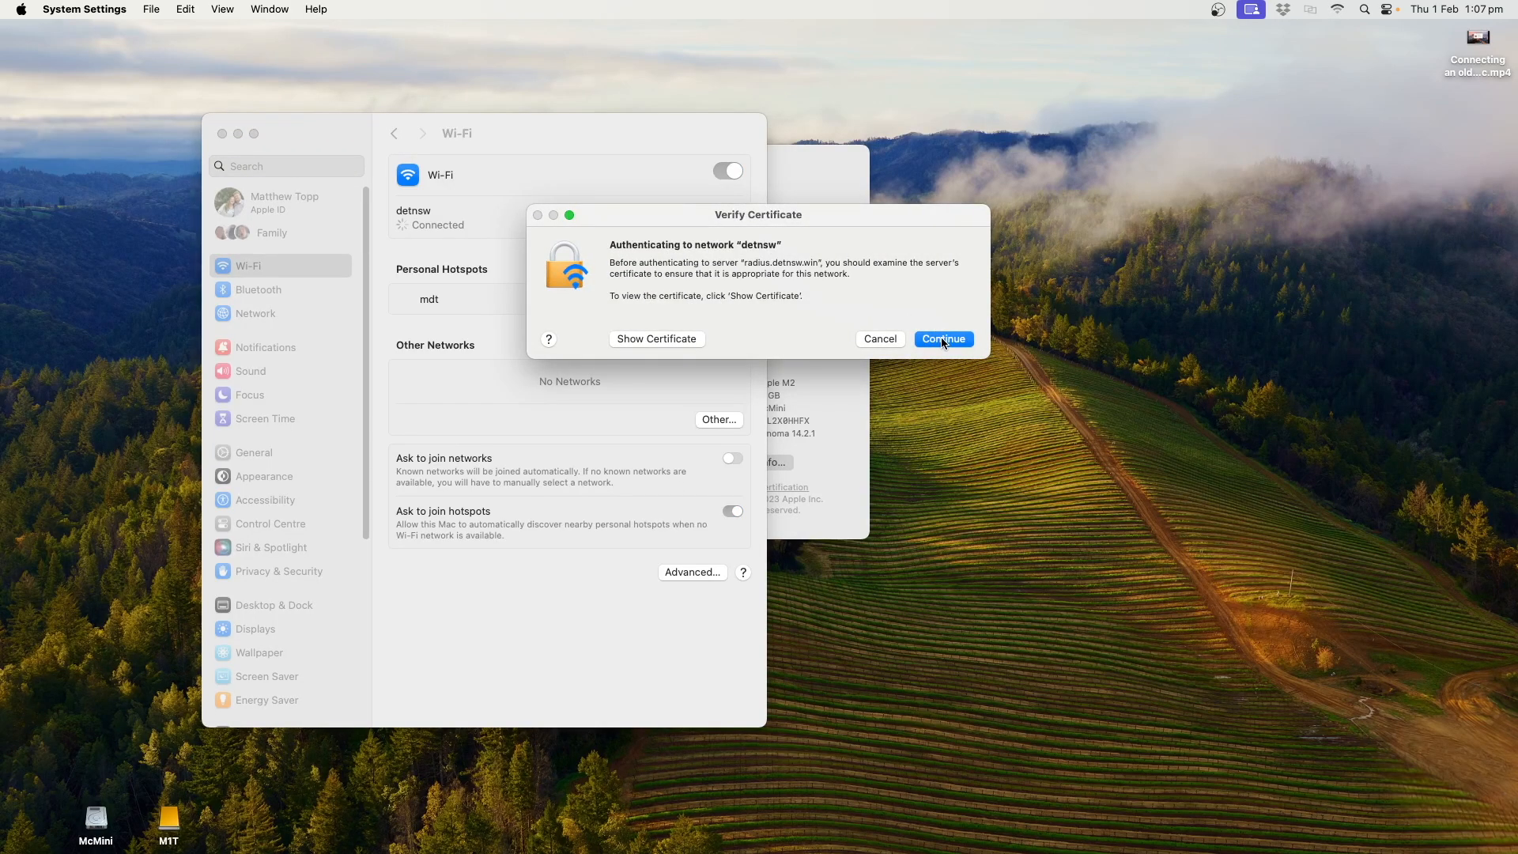
- Accept the detnsw server certificate and review the connection's TCP/IP and DNS details
click(943, 339)
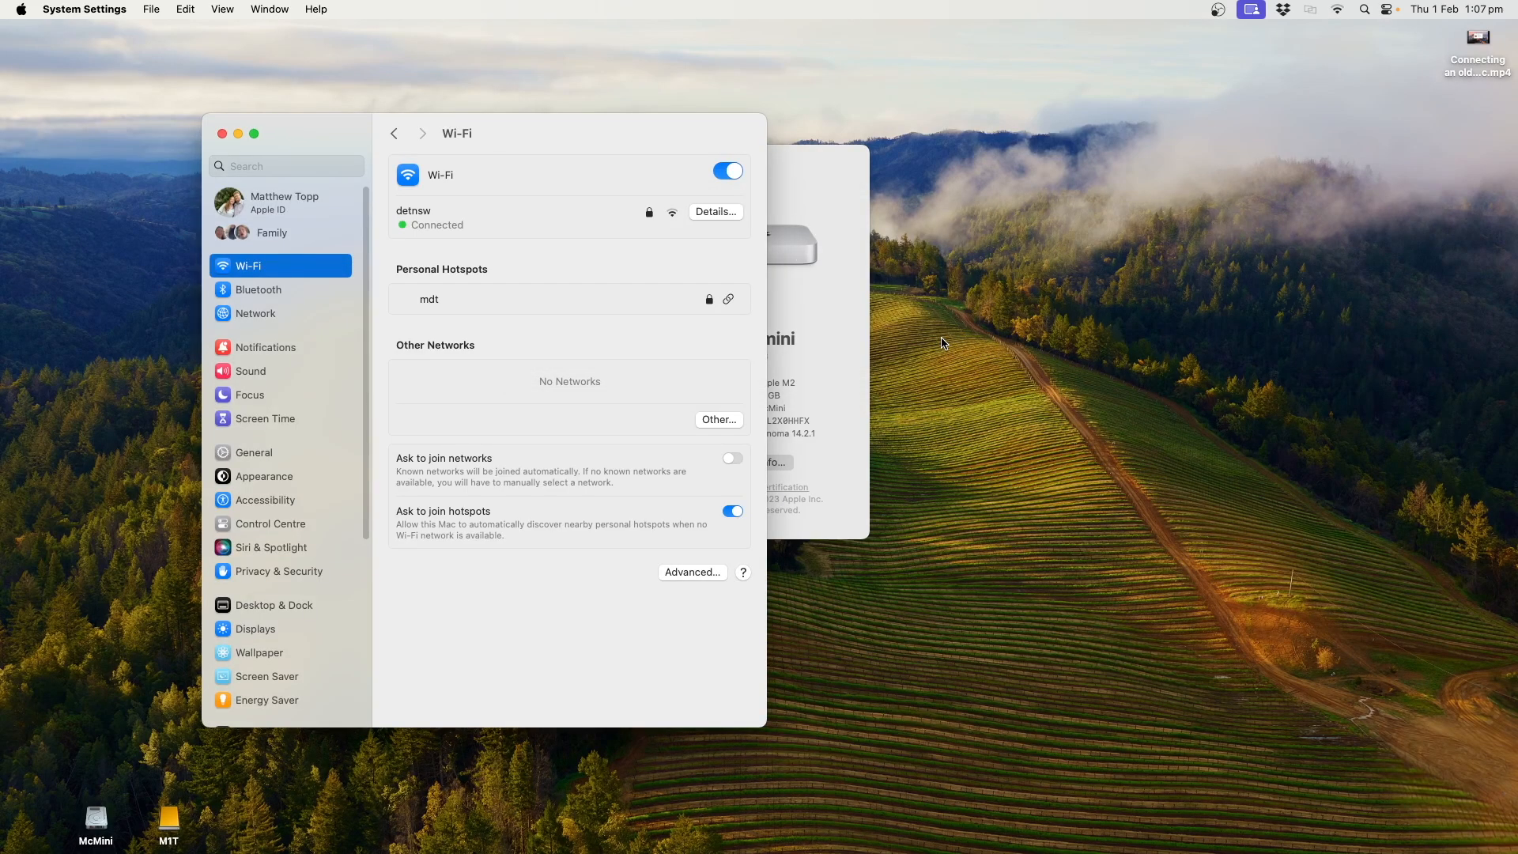
mouse_move(656, 207)
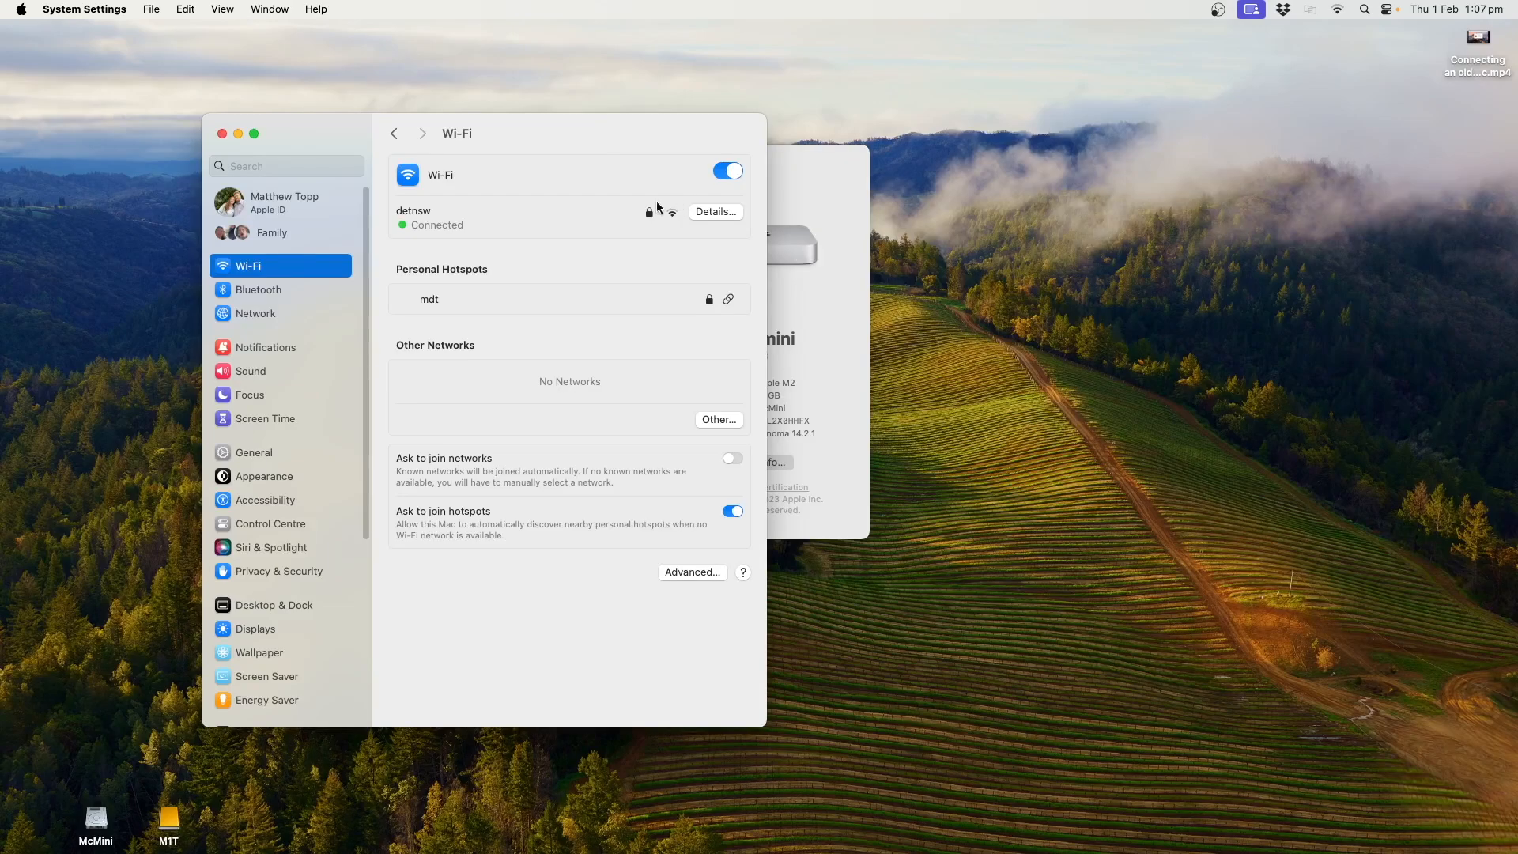
mouse_move(679, 603)
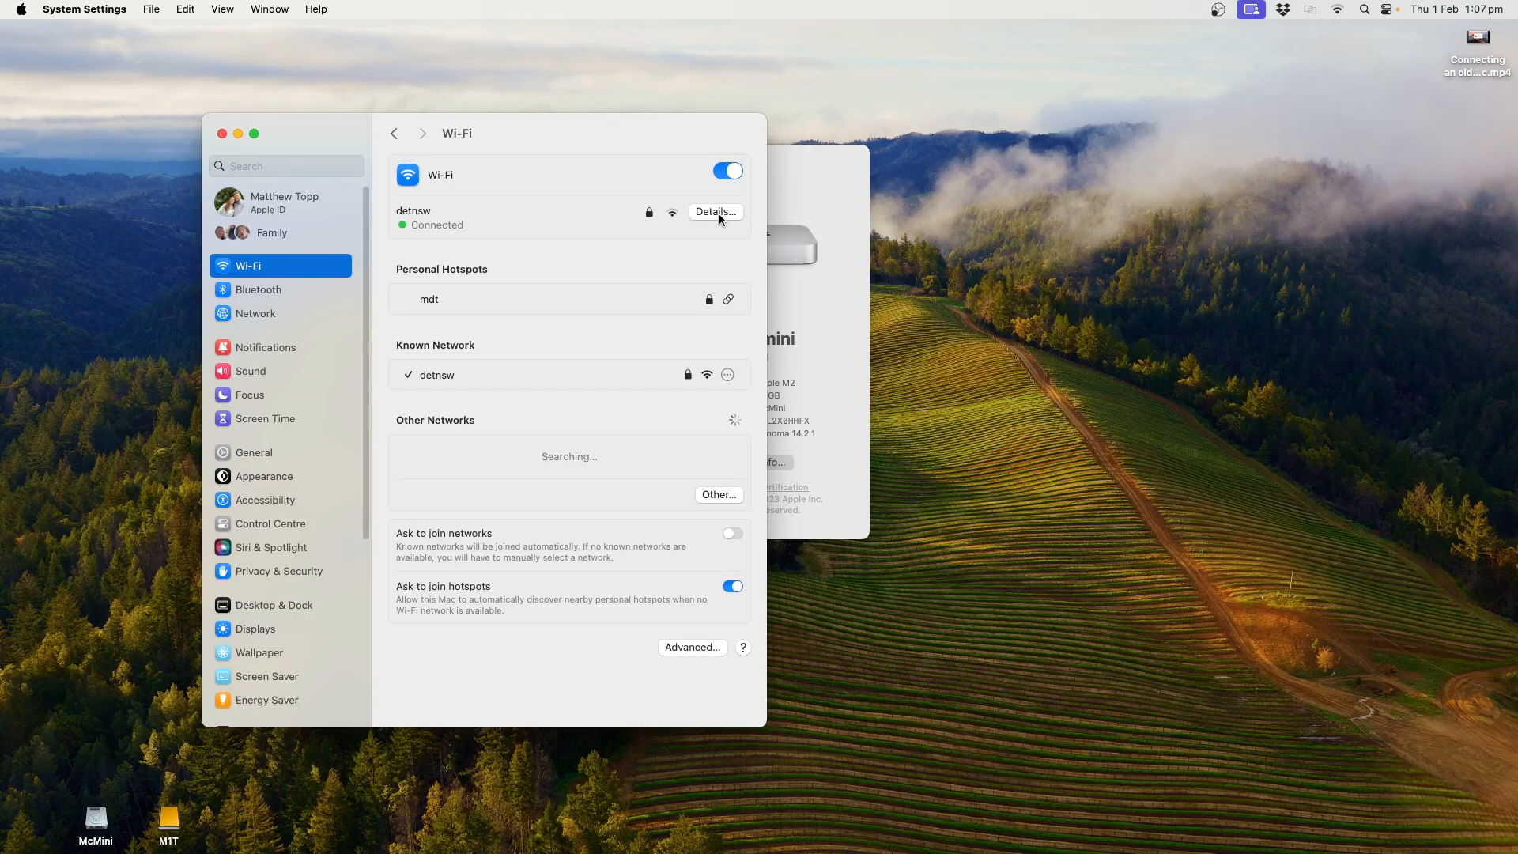
click(715, 211)
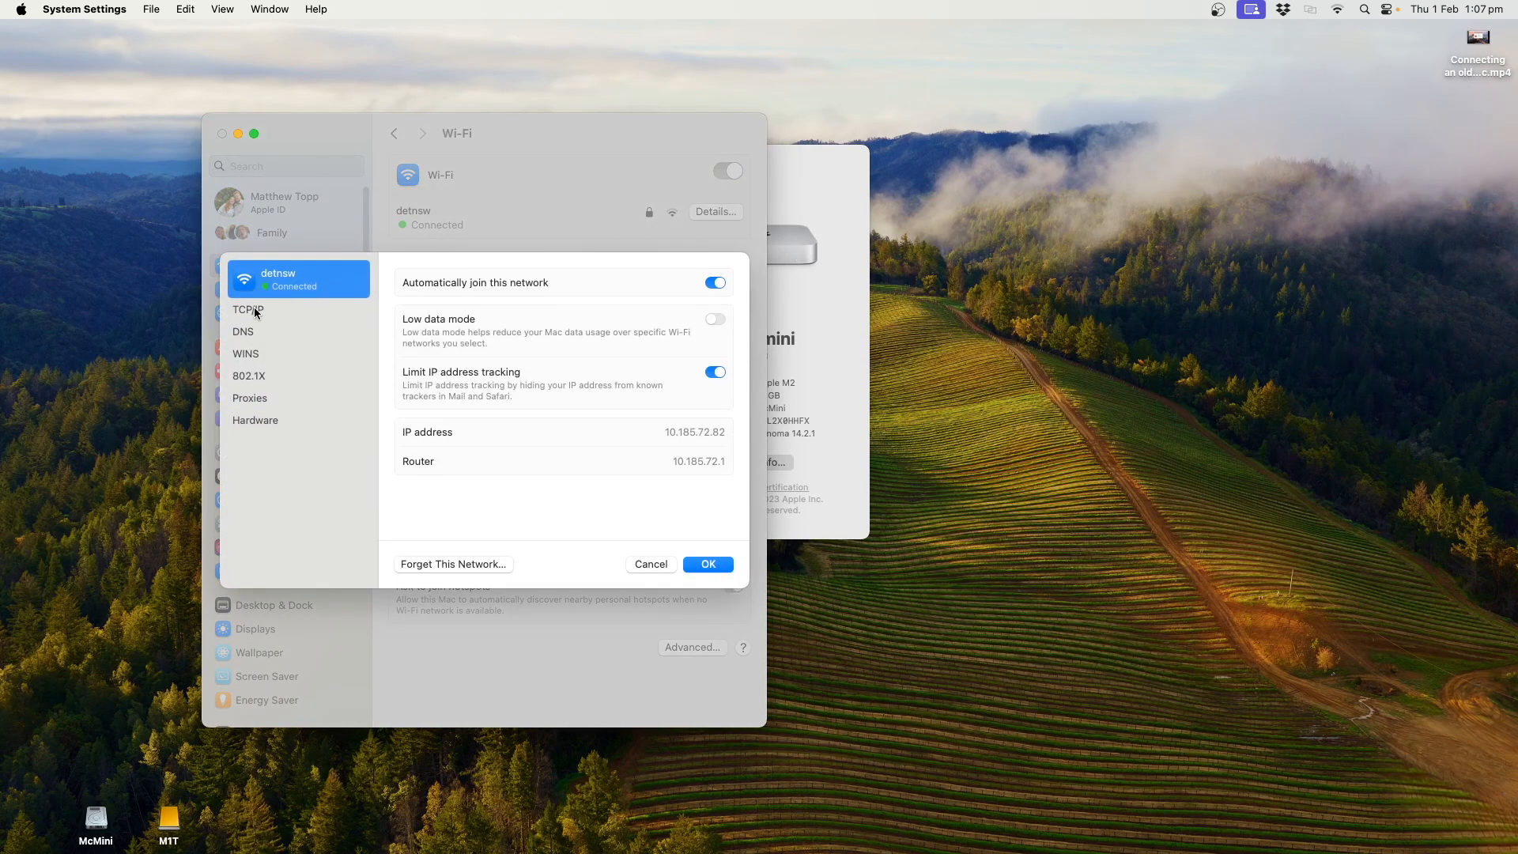
click(246, 309)
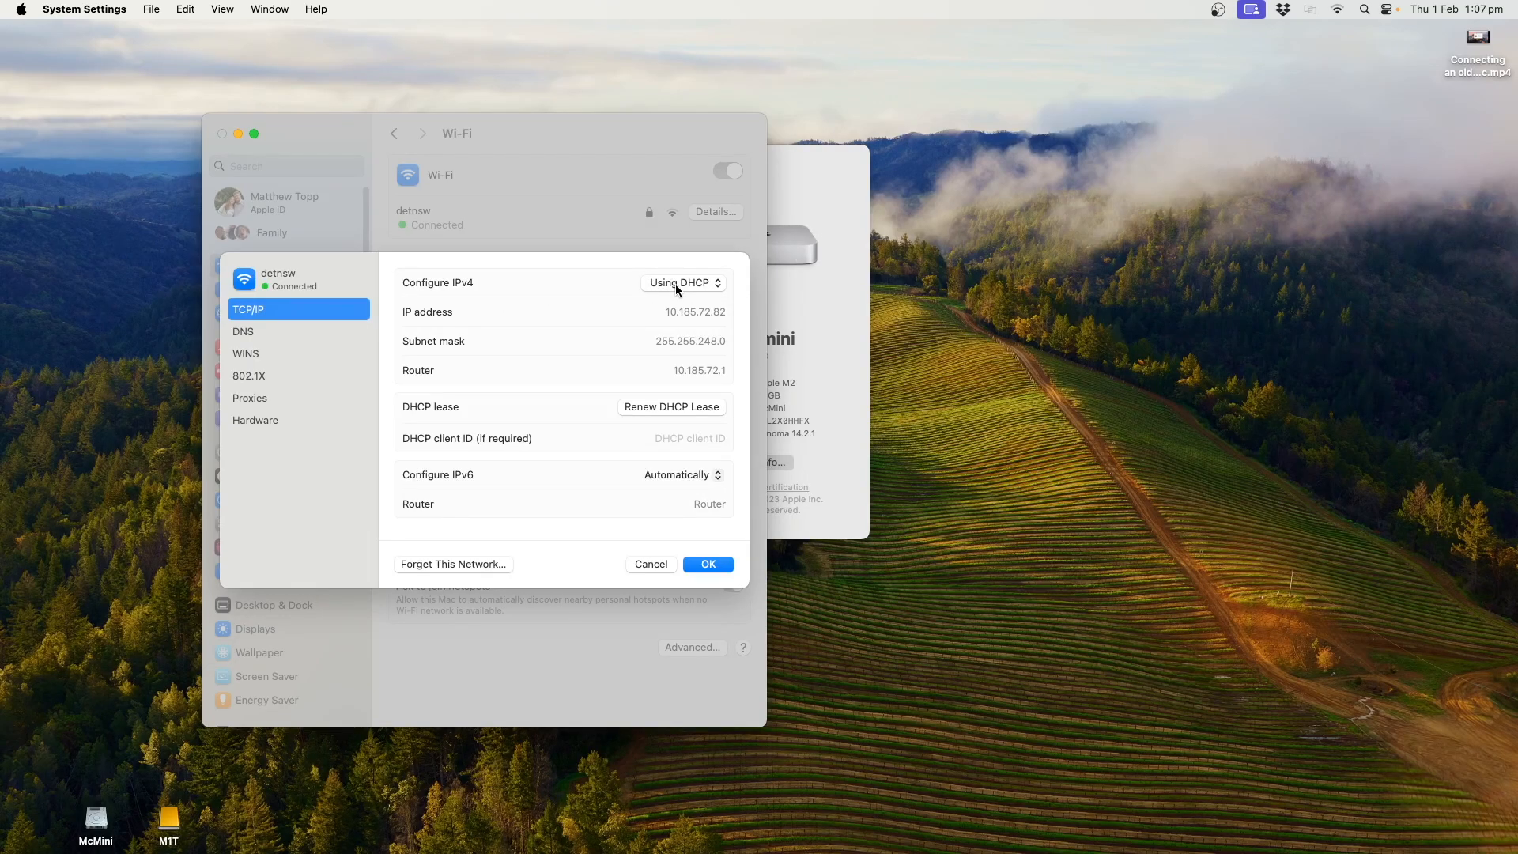
click(245, 331)
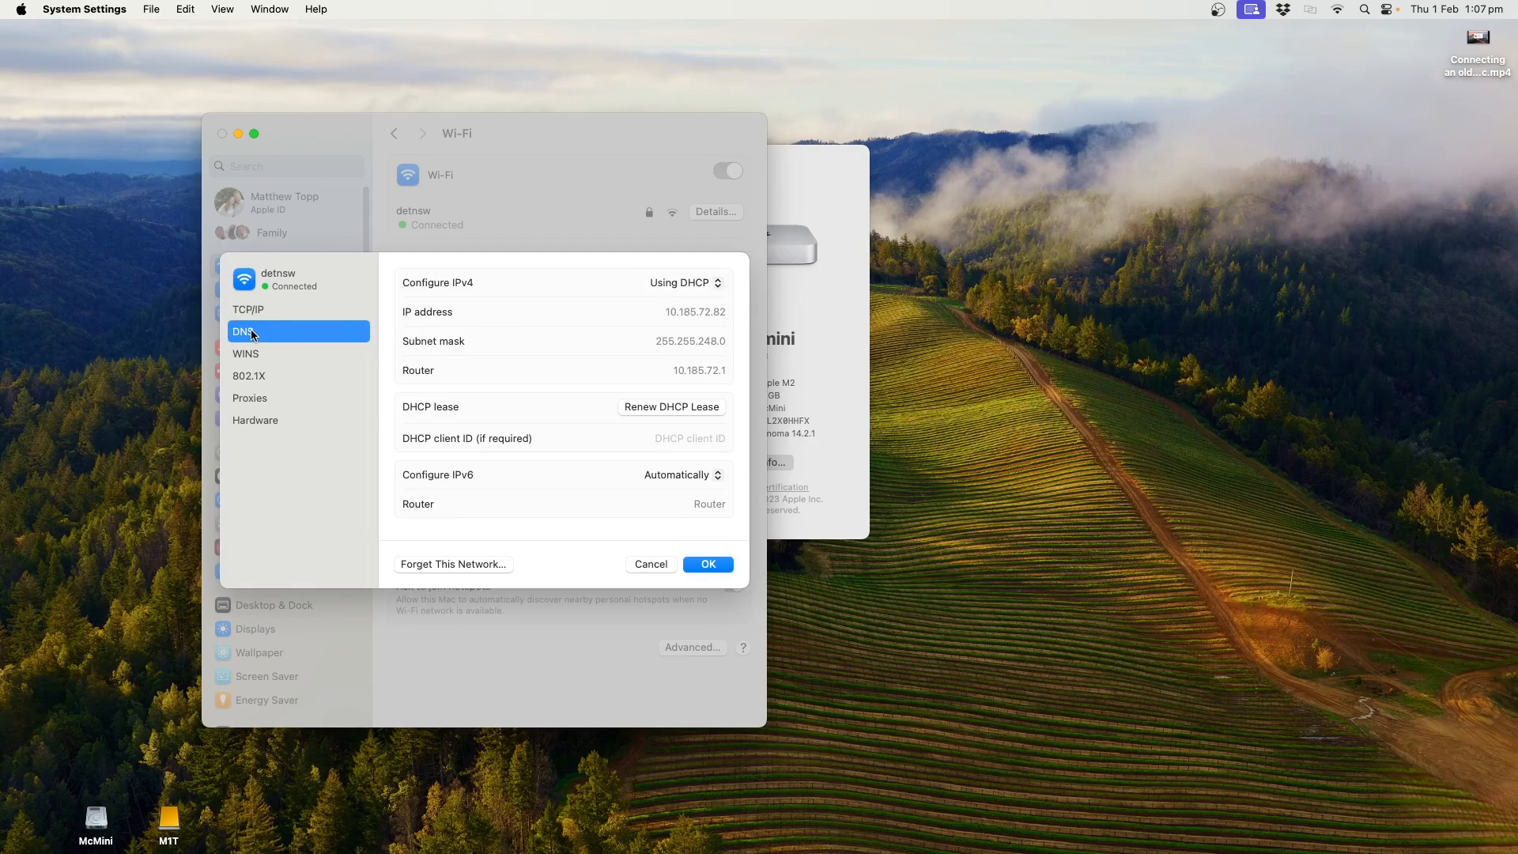
click(256, 331)
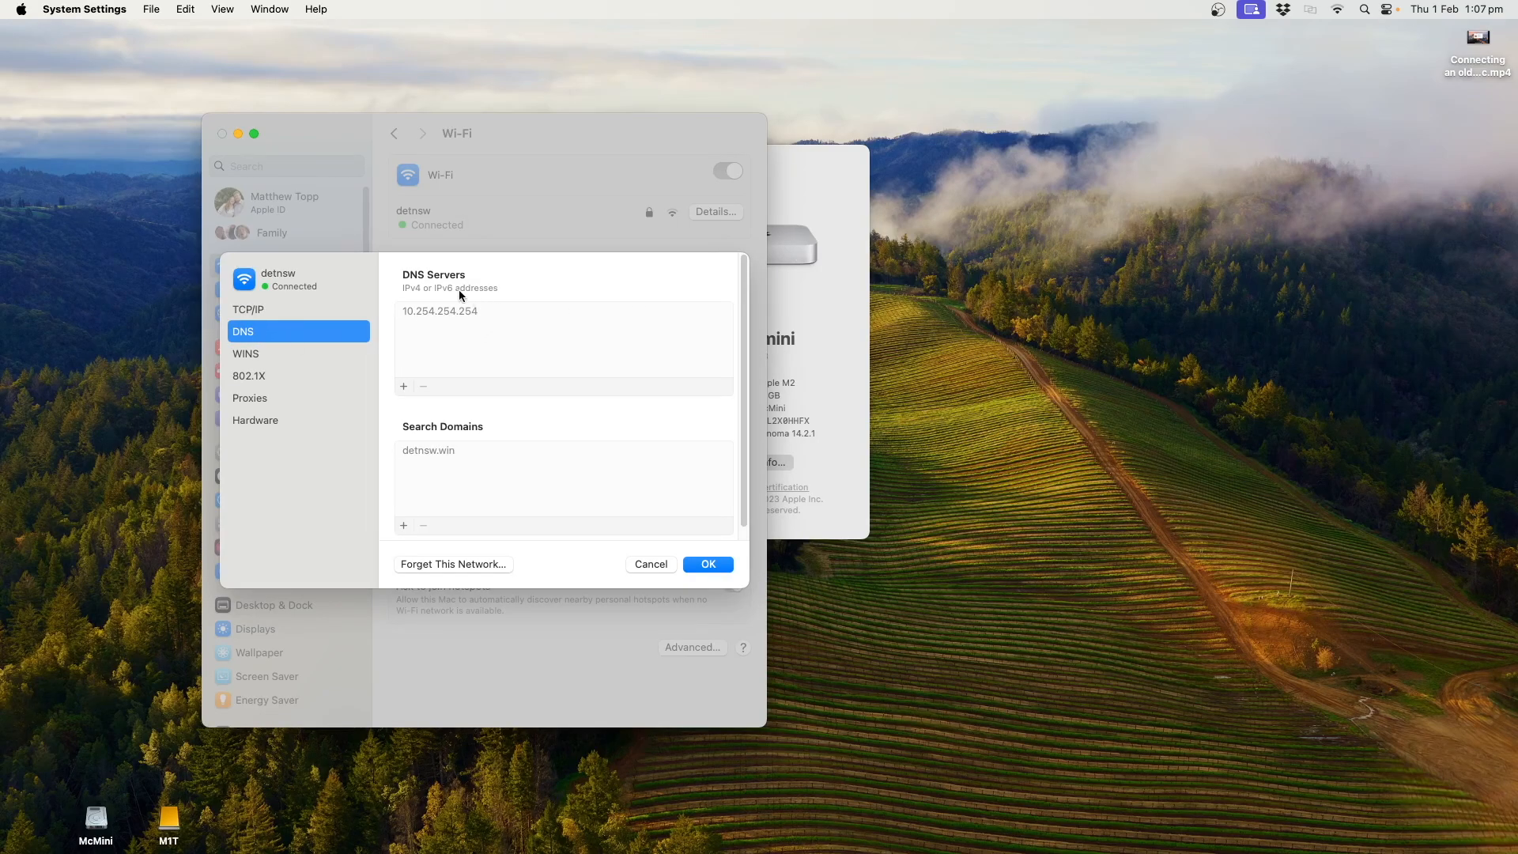
mouse_move(446, 327)
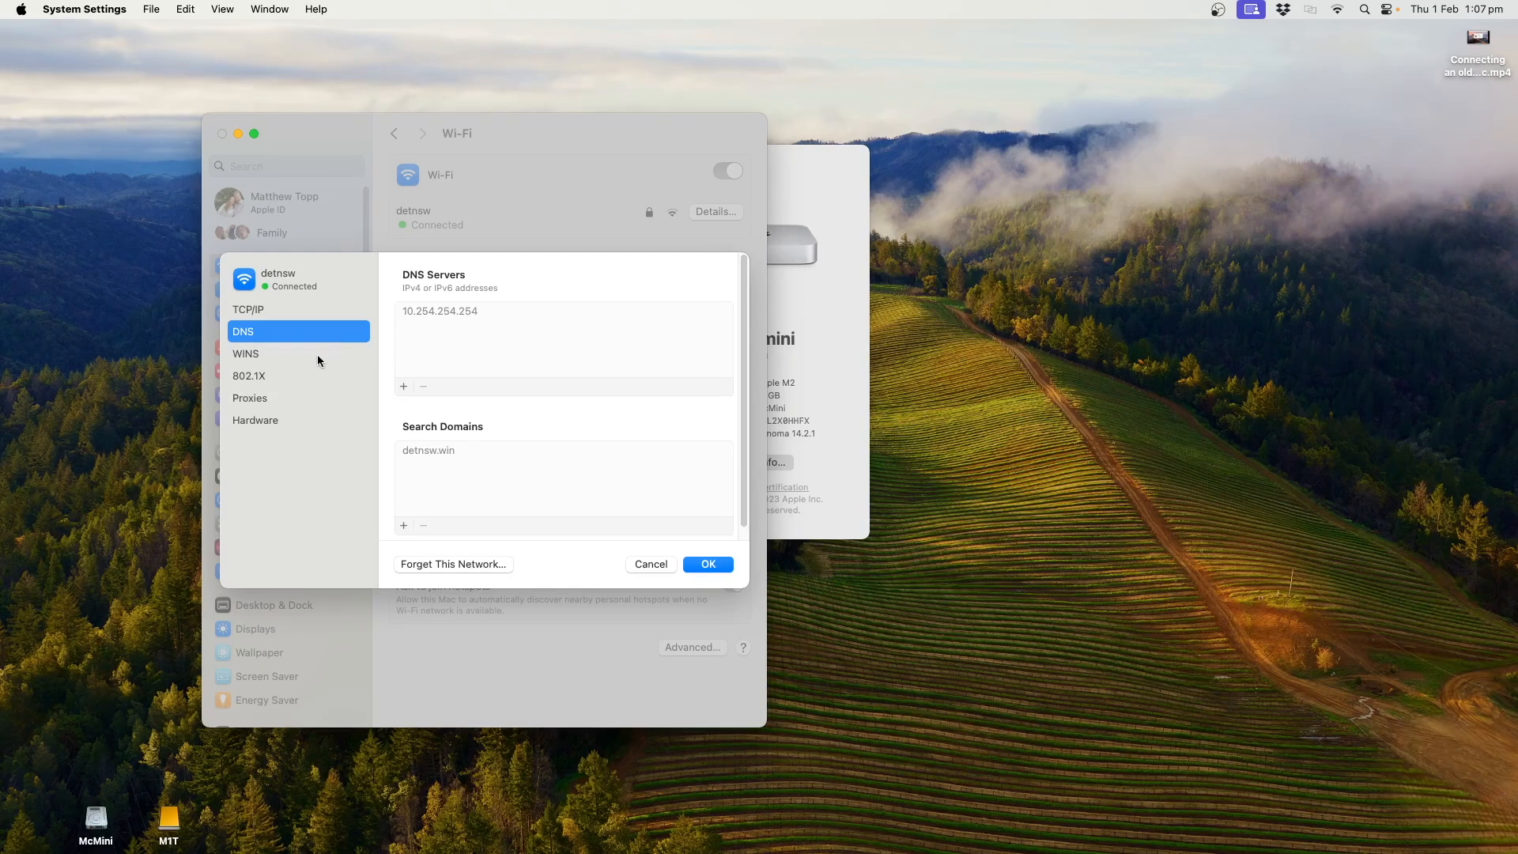
mouse_move(305, 377)
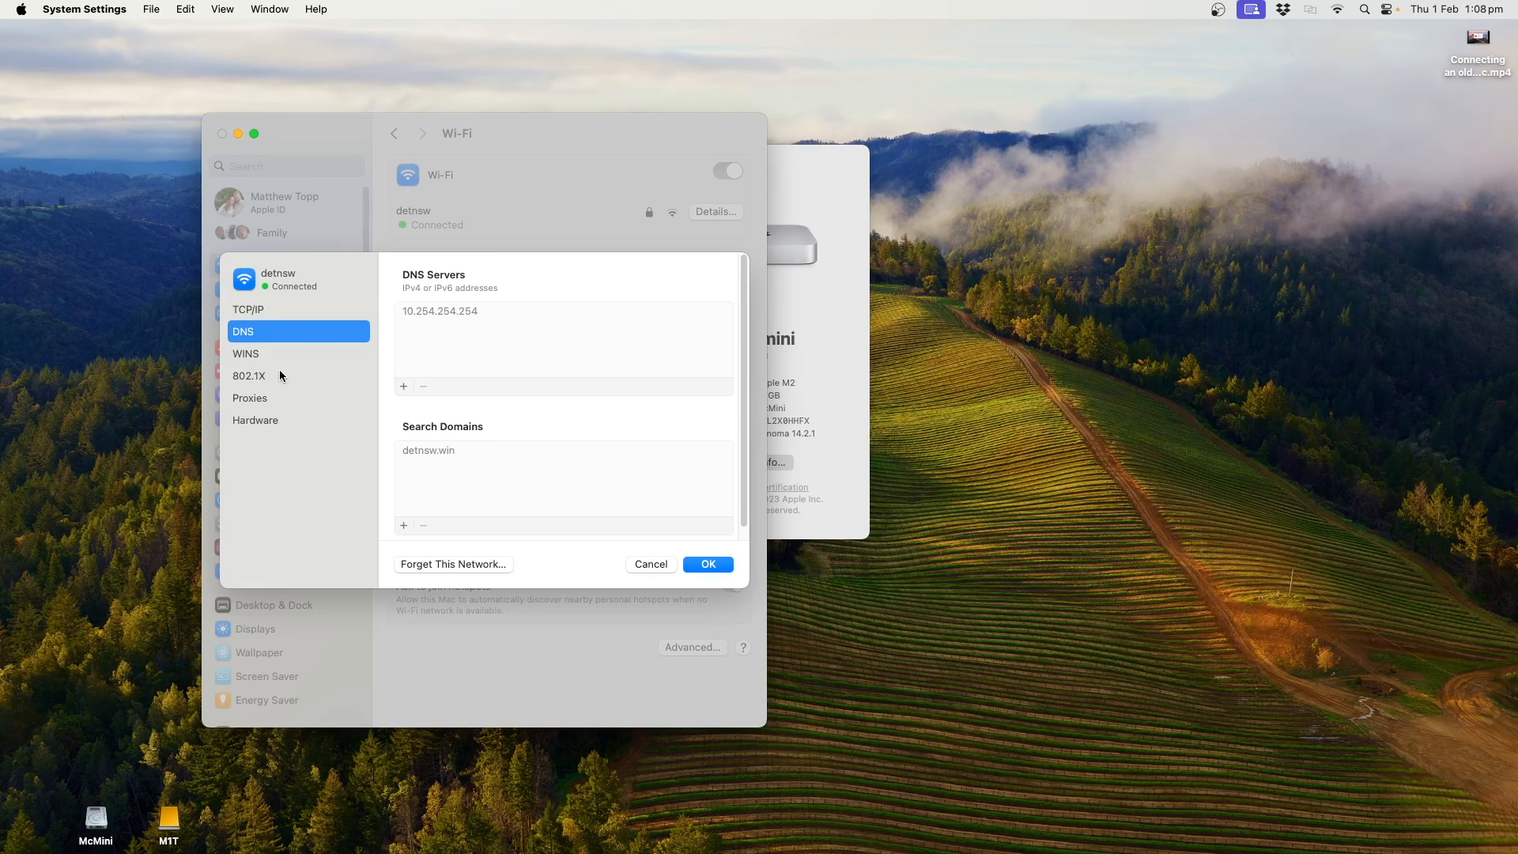
mouse_move(277, 379)
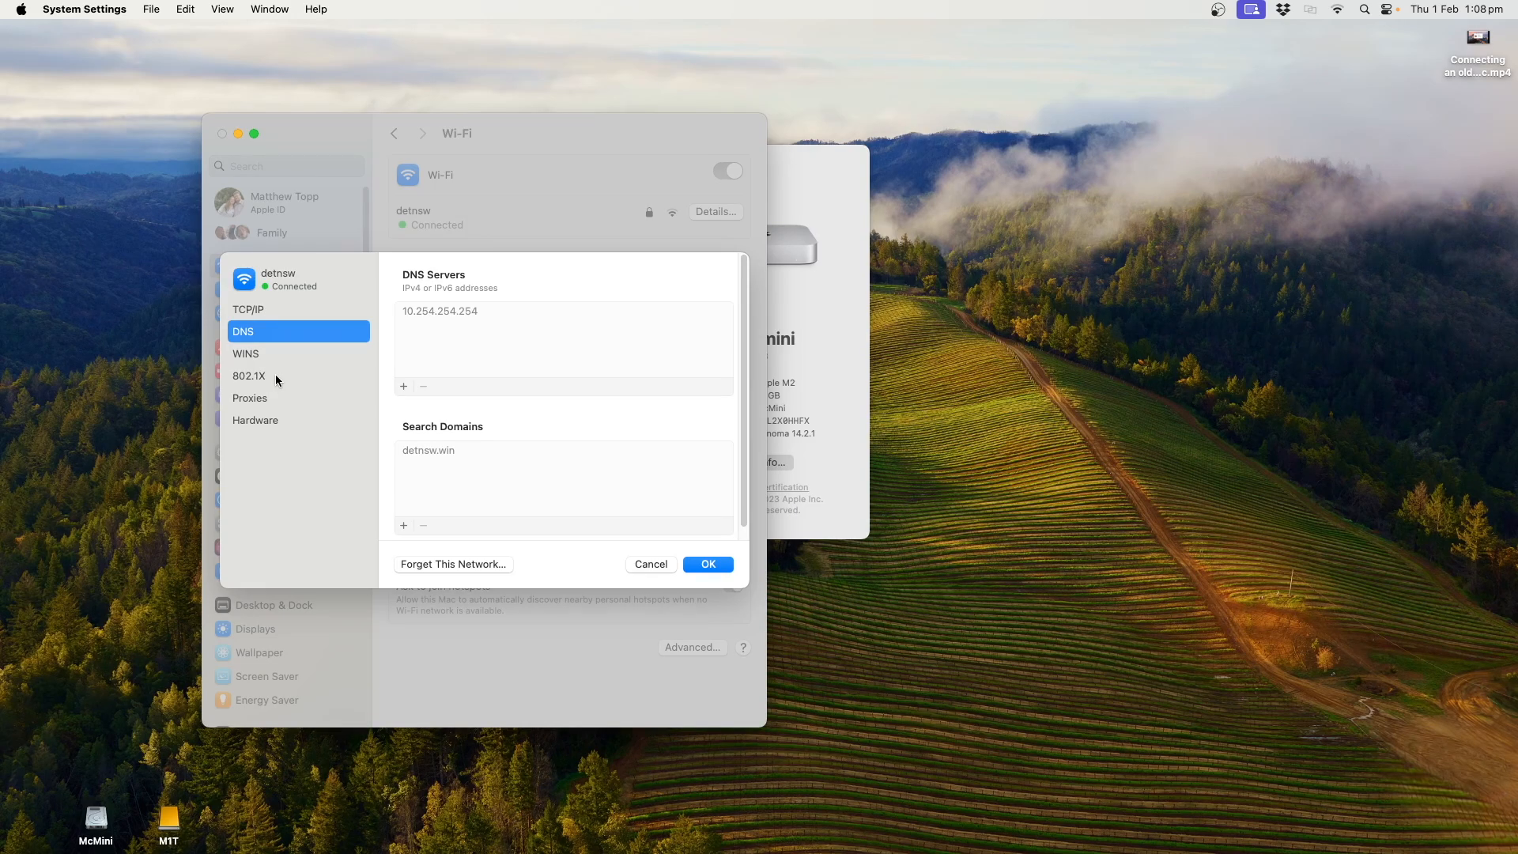
- Switch on Auto proxy discovery for detnsw and save the change
click(250, 396)
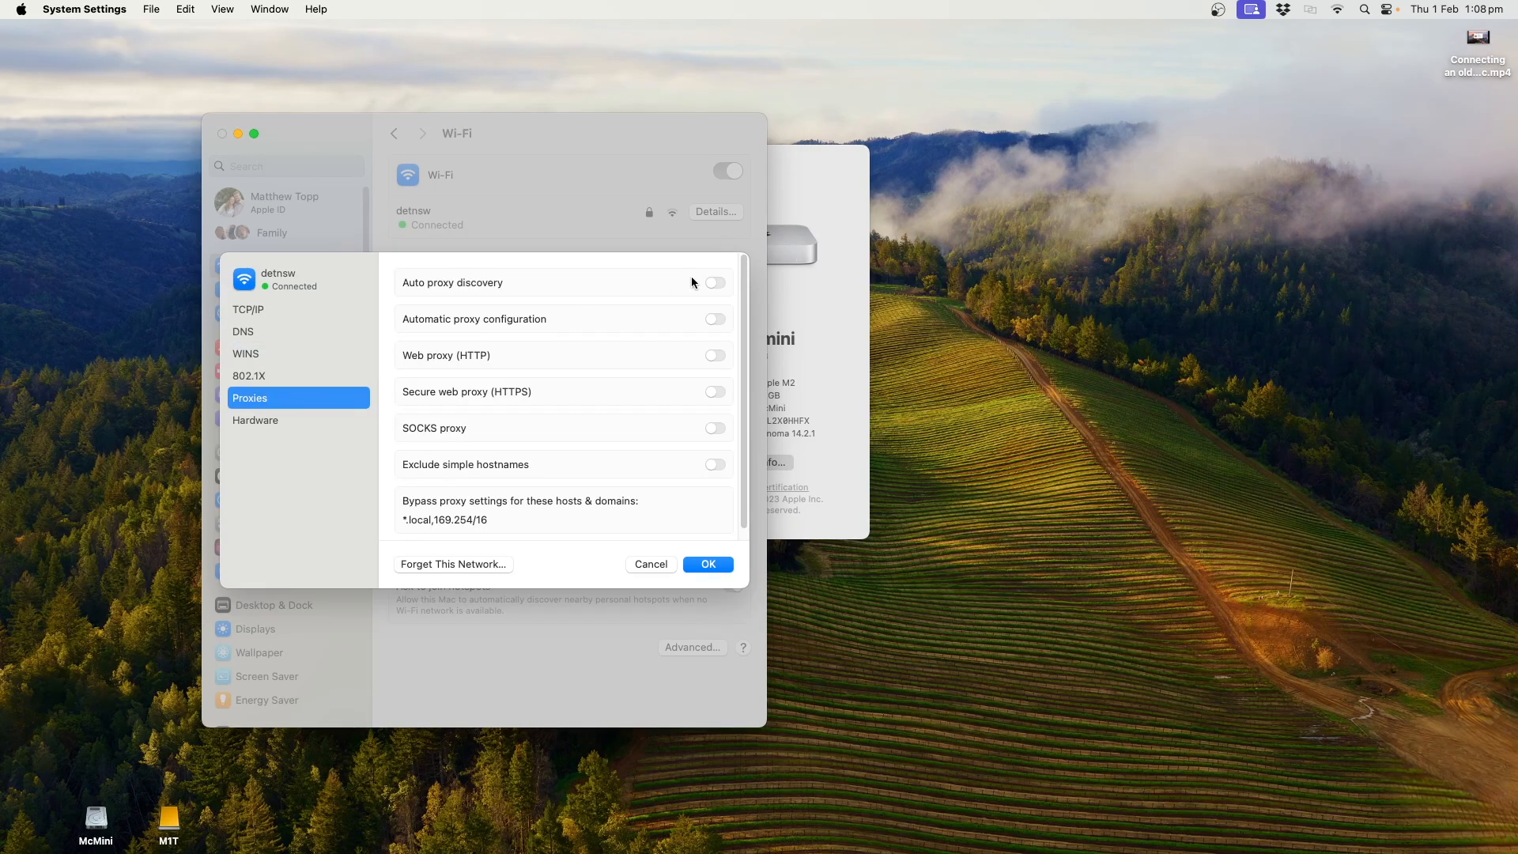
click(715, 282)
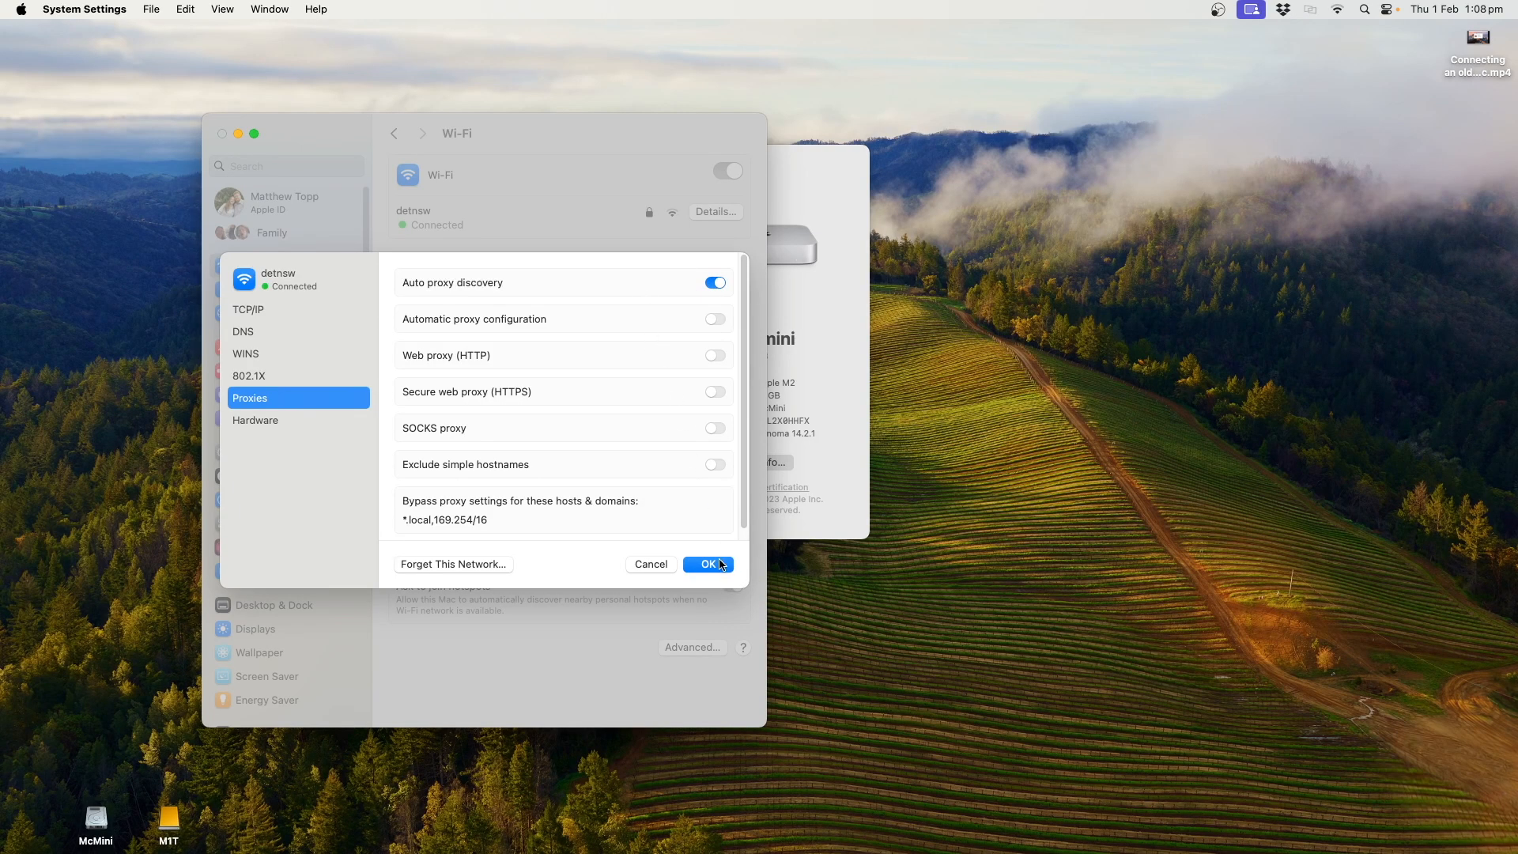
click(707, 564)
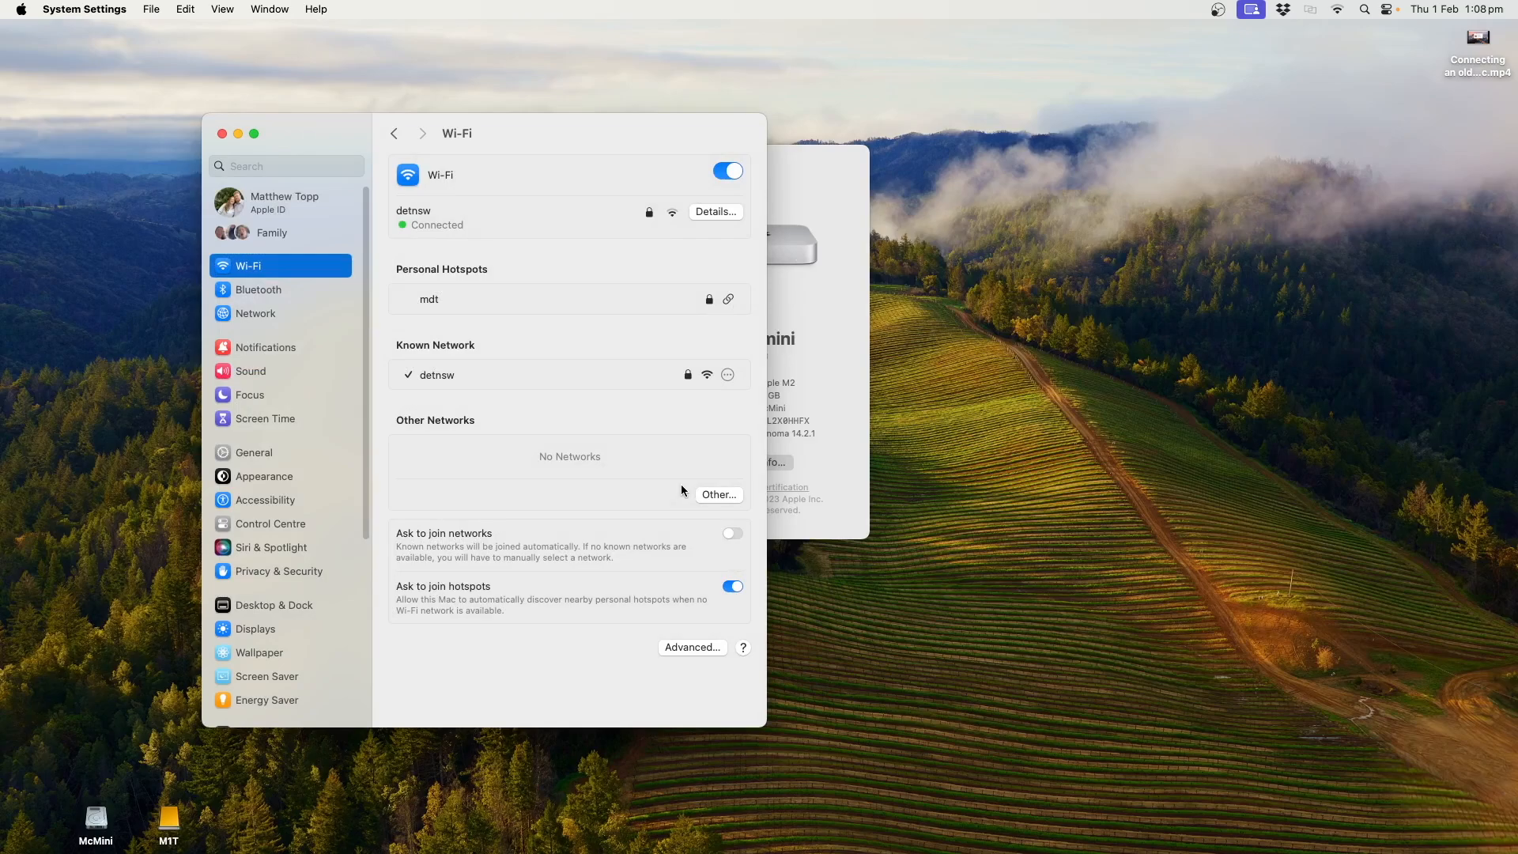
mouse_move(484, 824)
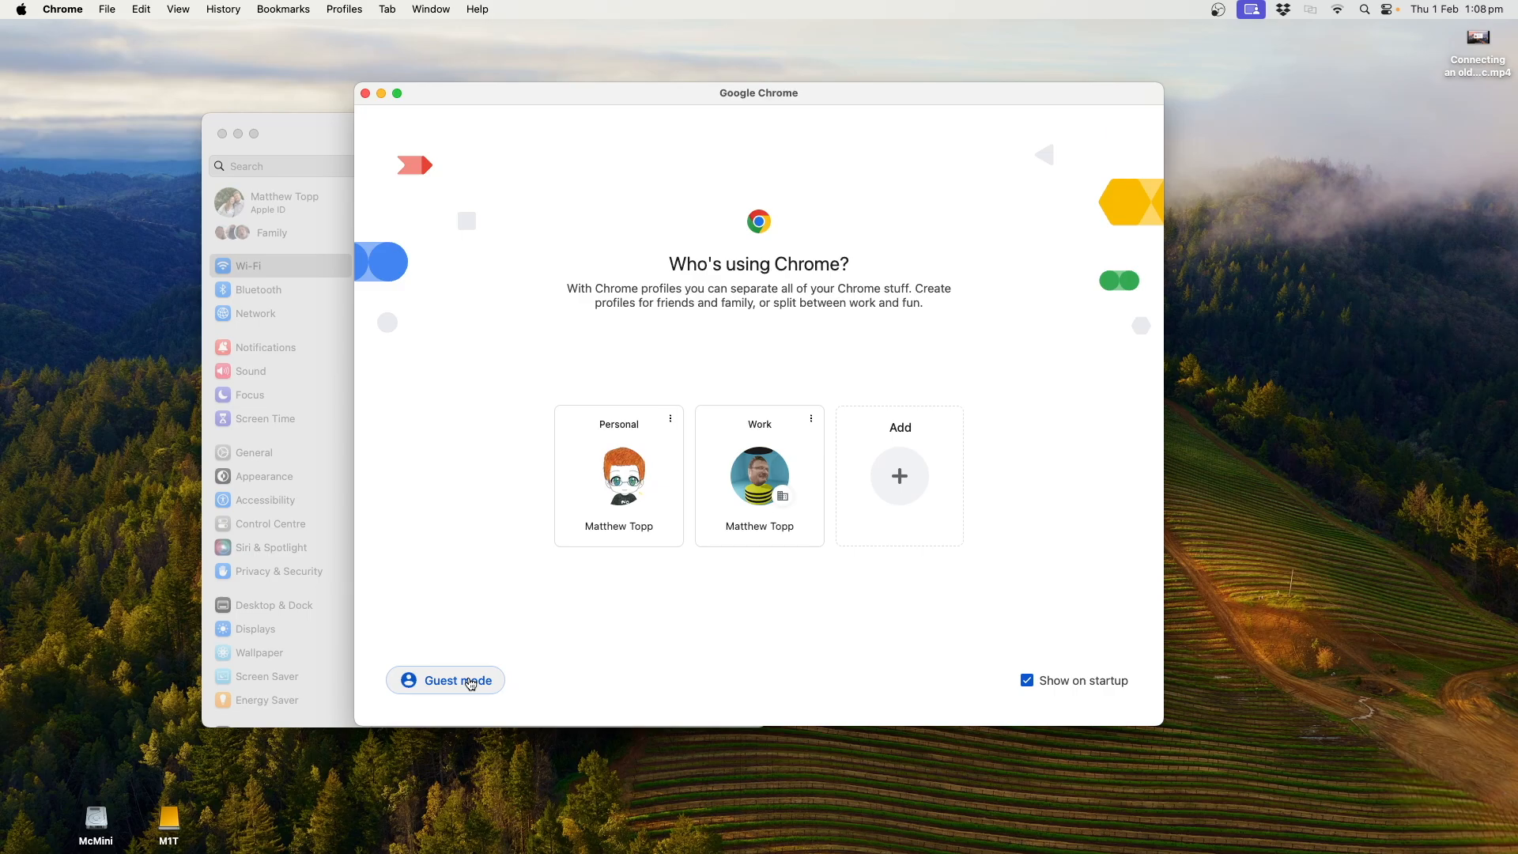
- Start a Chrome guest session and go to detnsw.net
click(445, 680)
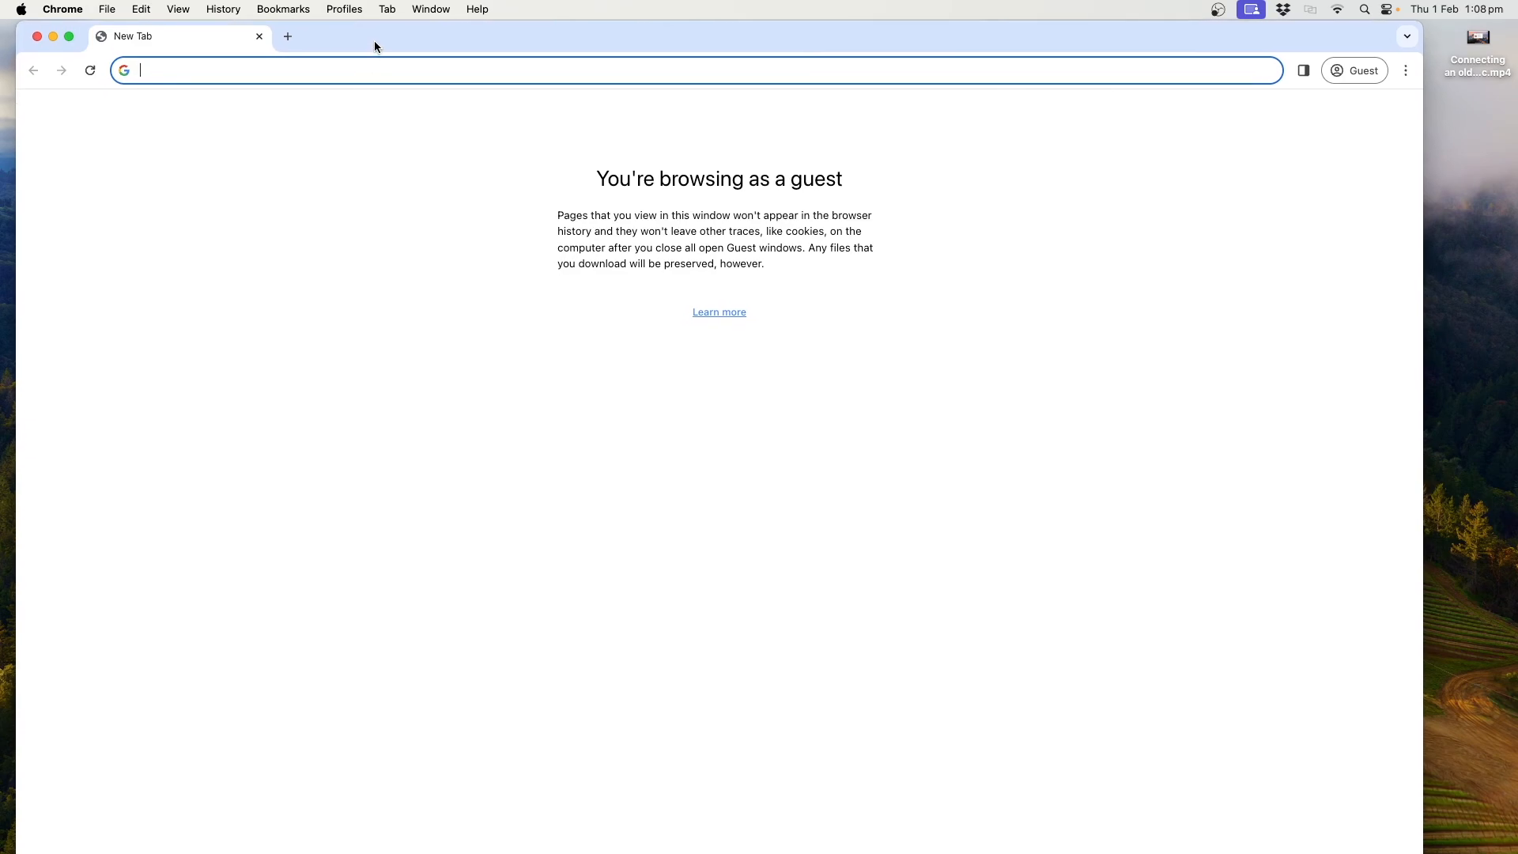
text(d)
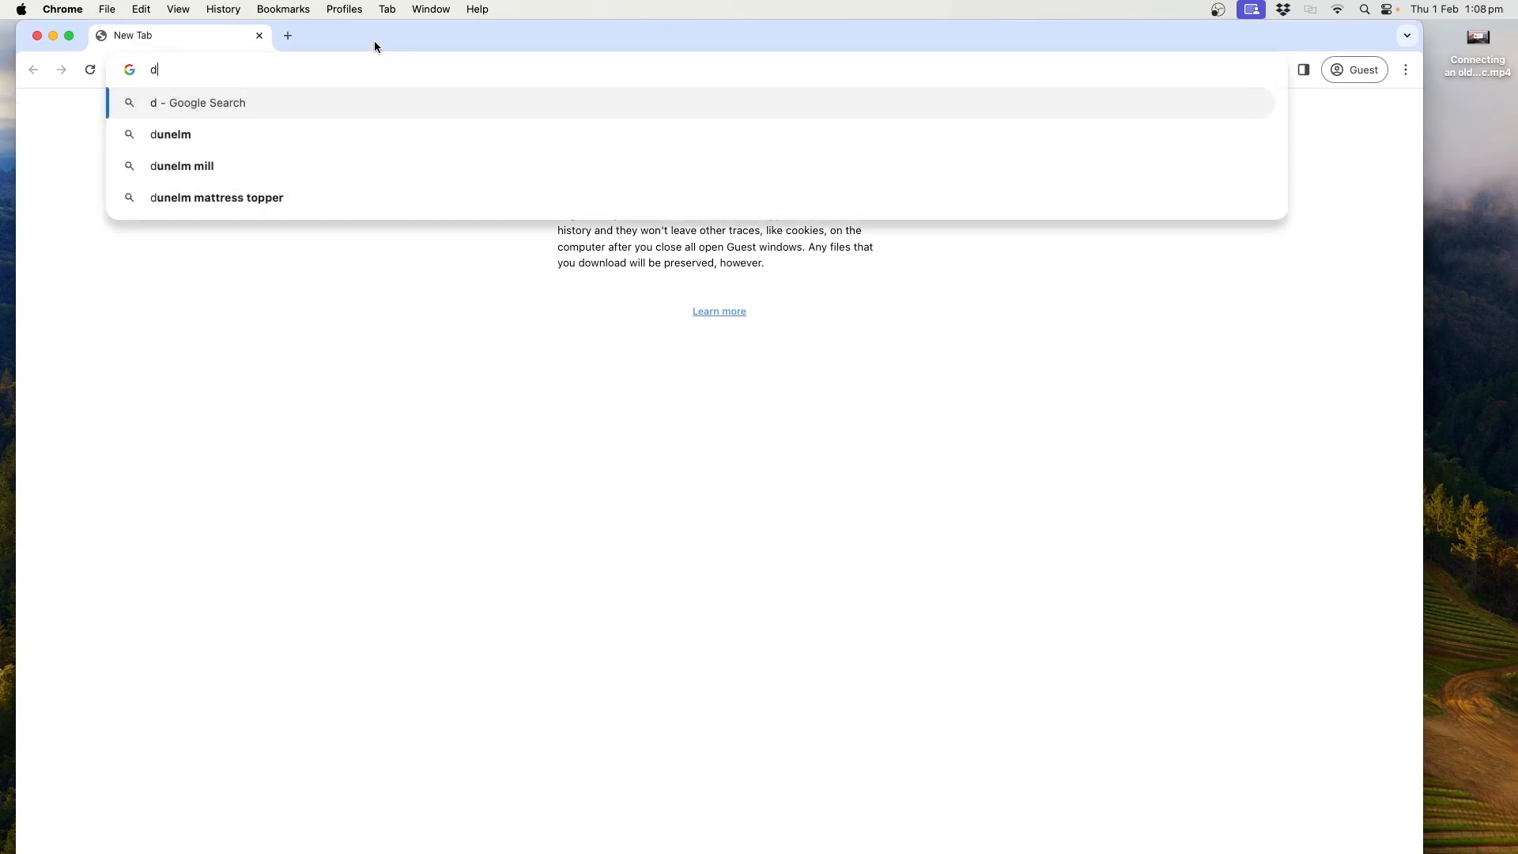
text(etnsw.ne)
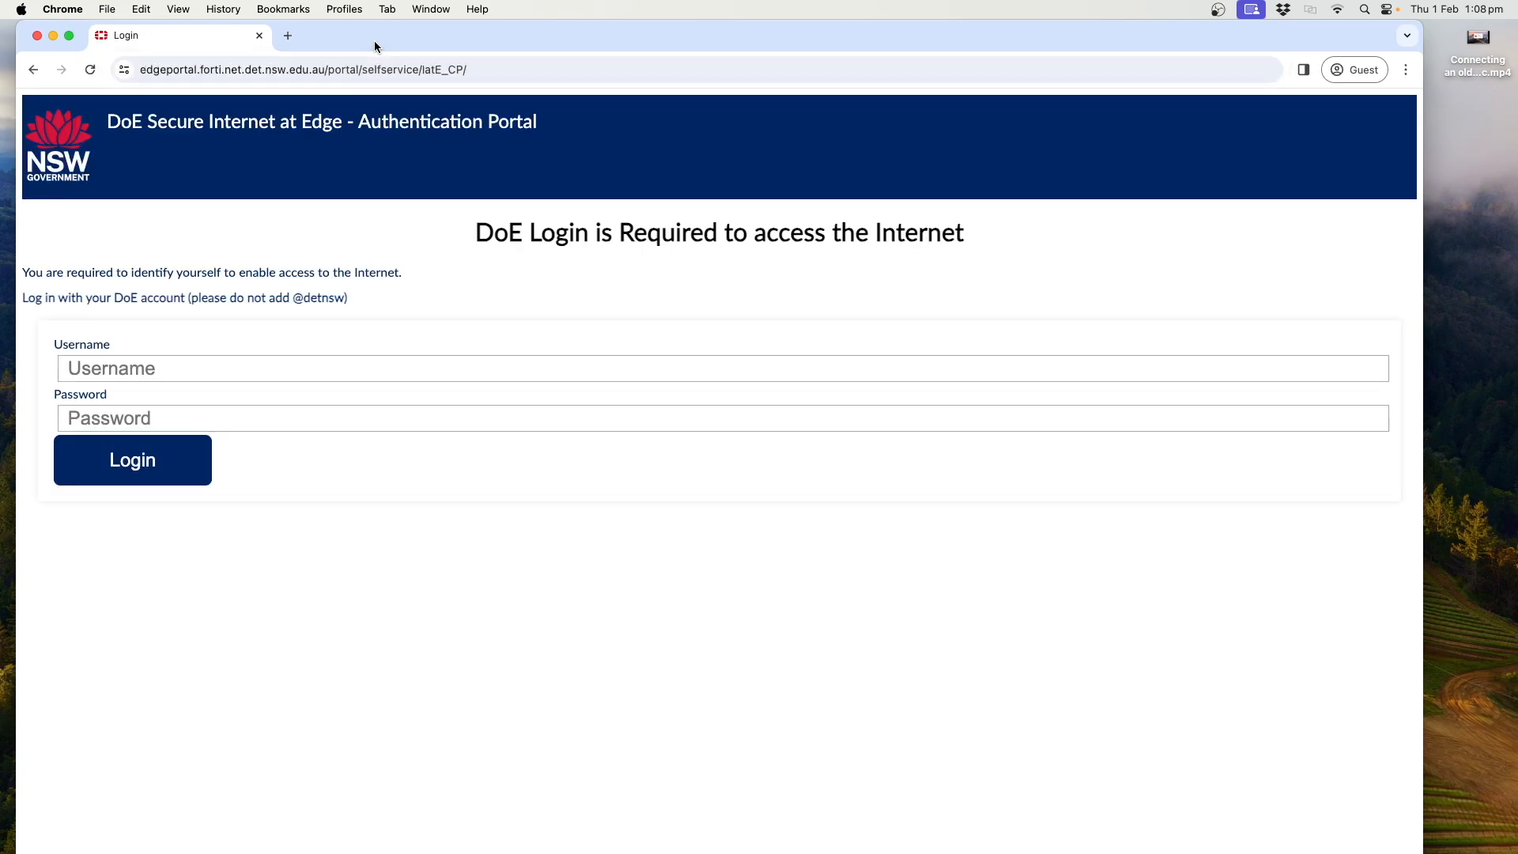
click(254, 368)
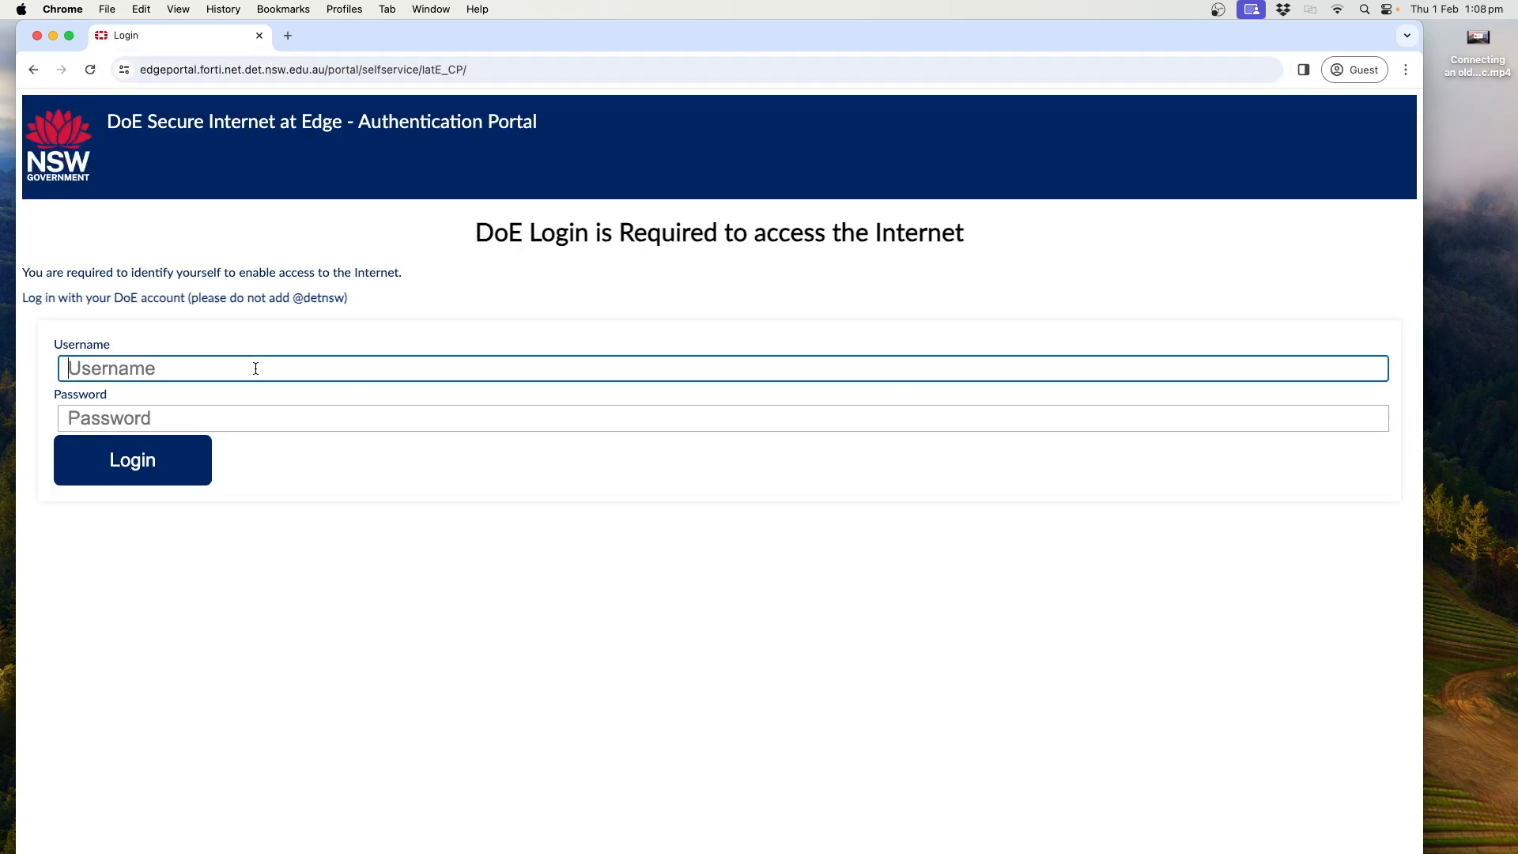
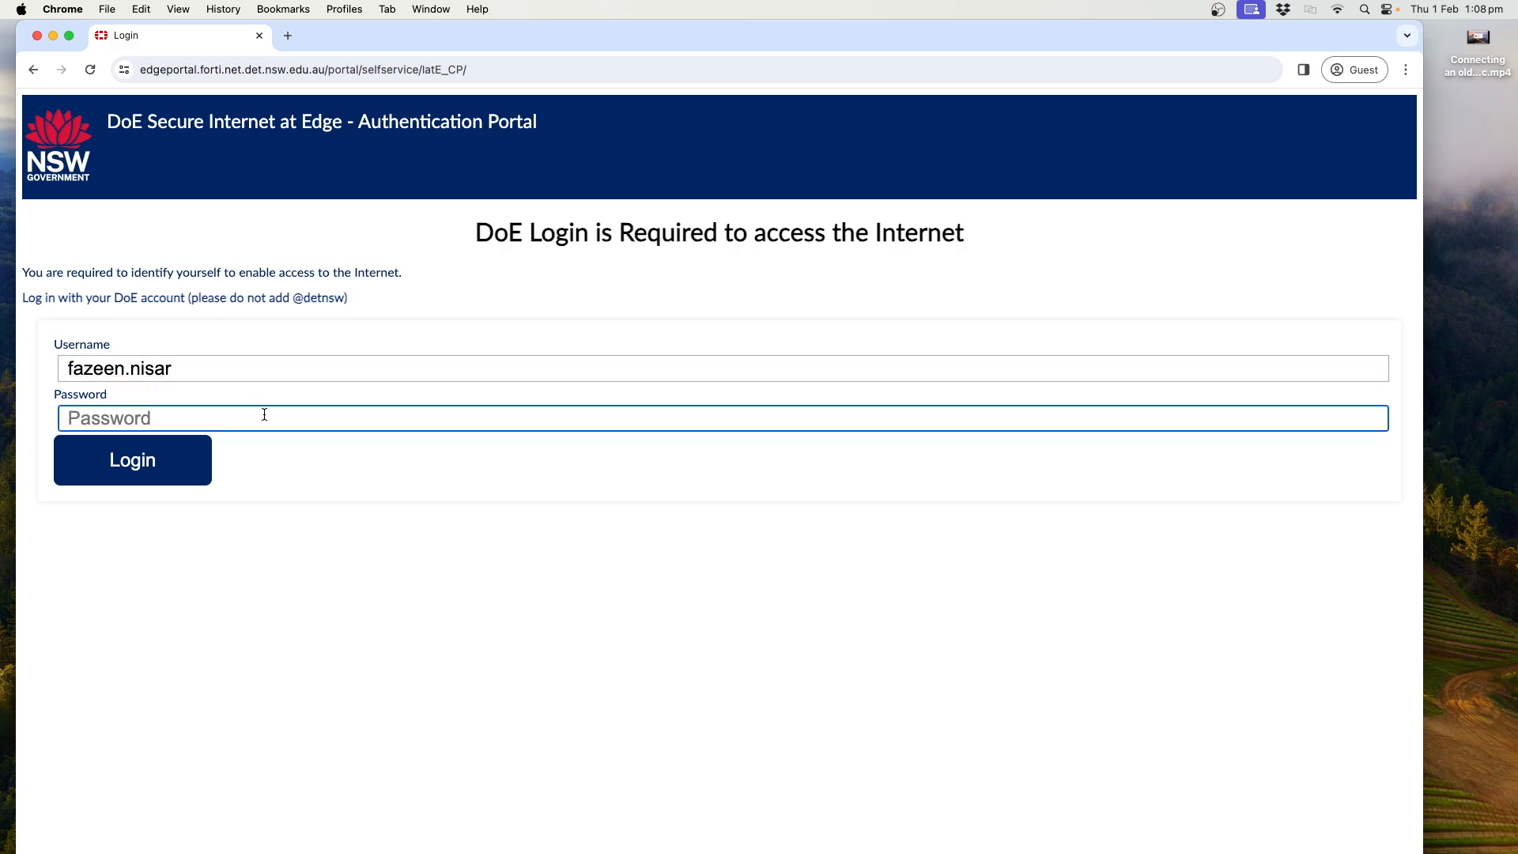
text(password)
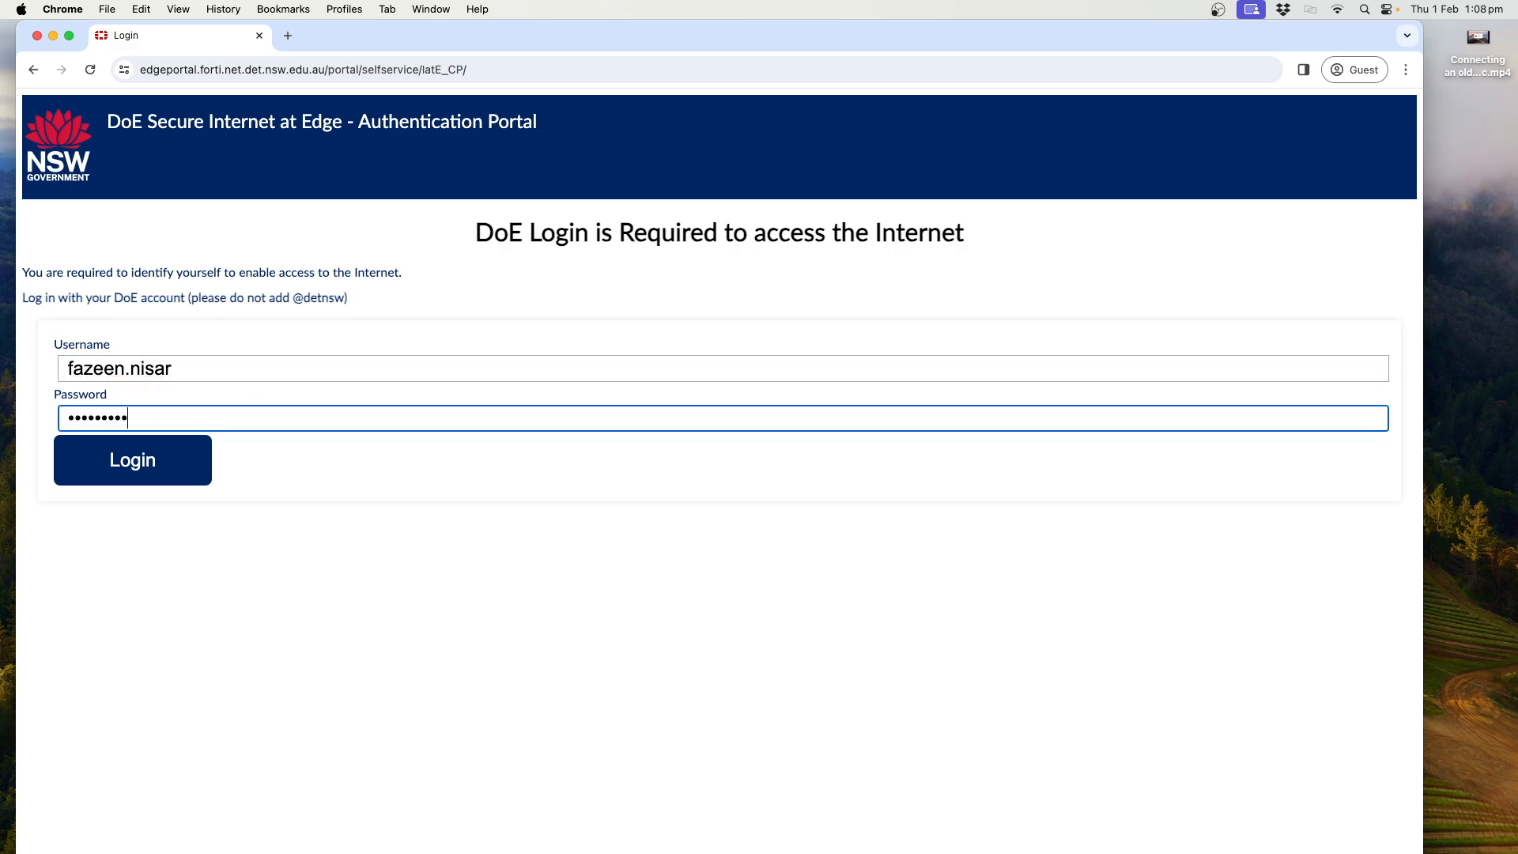
mouse_move(284, 285)
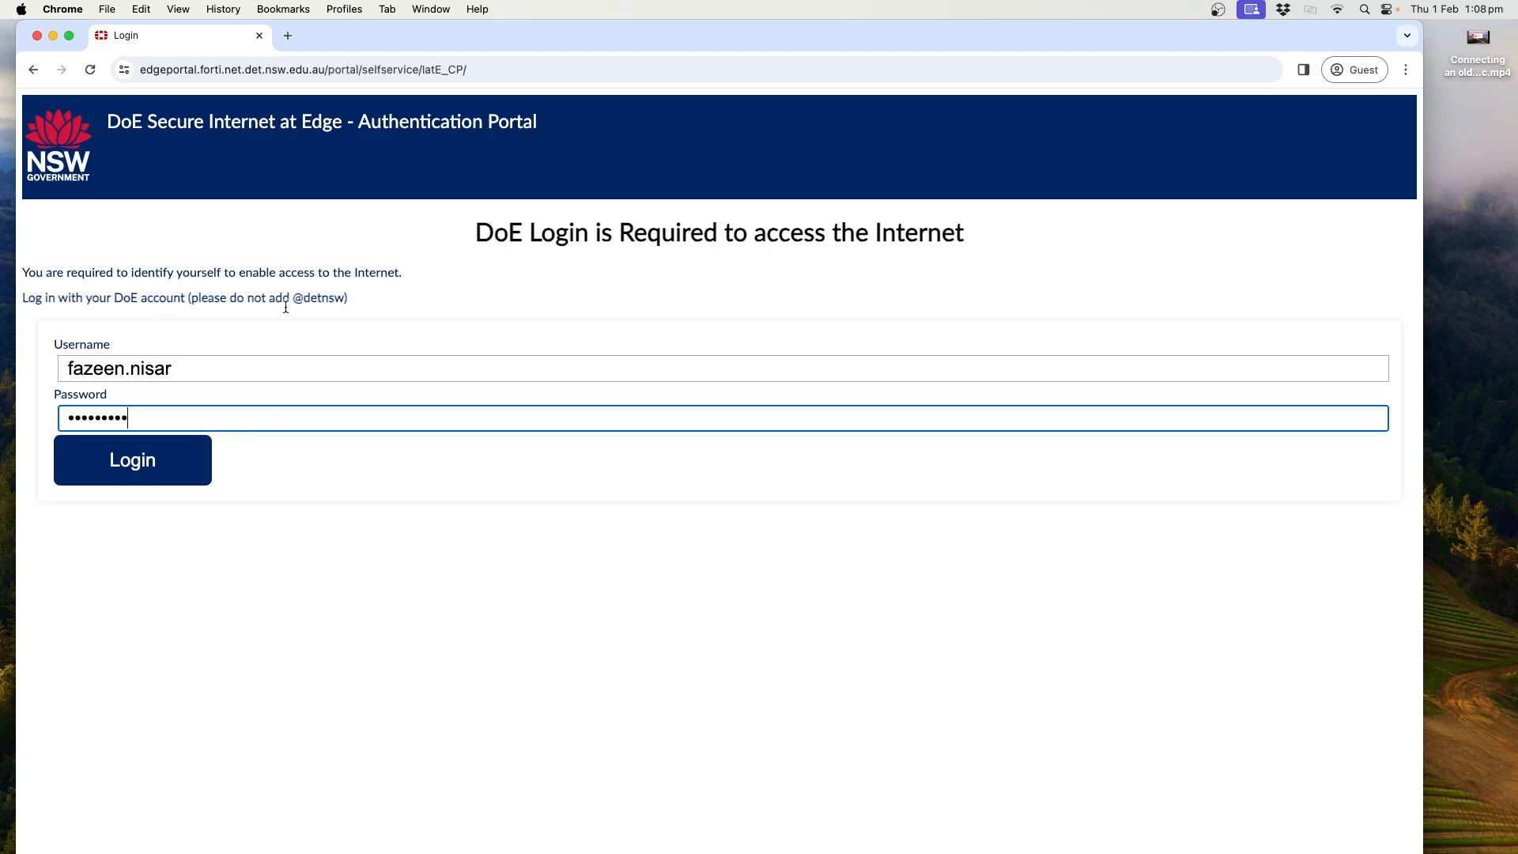
click(132, 461)
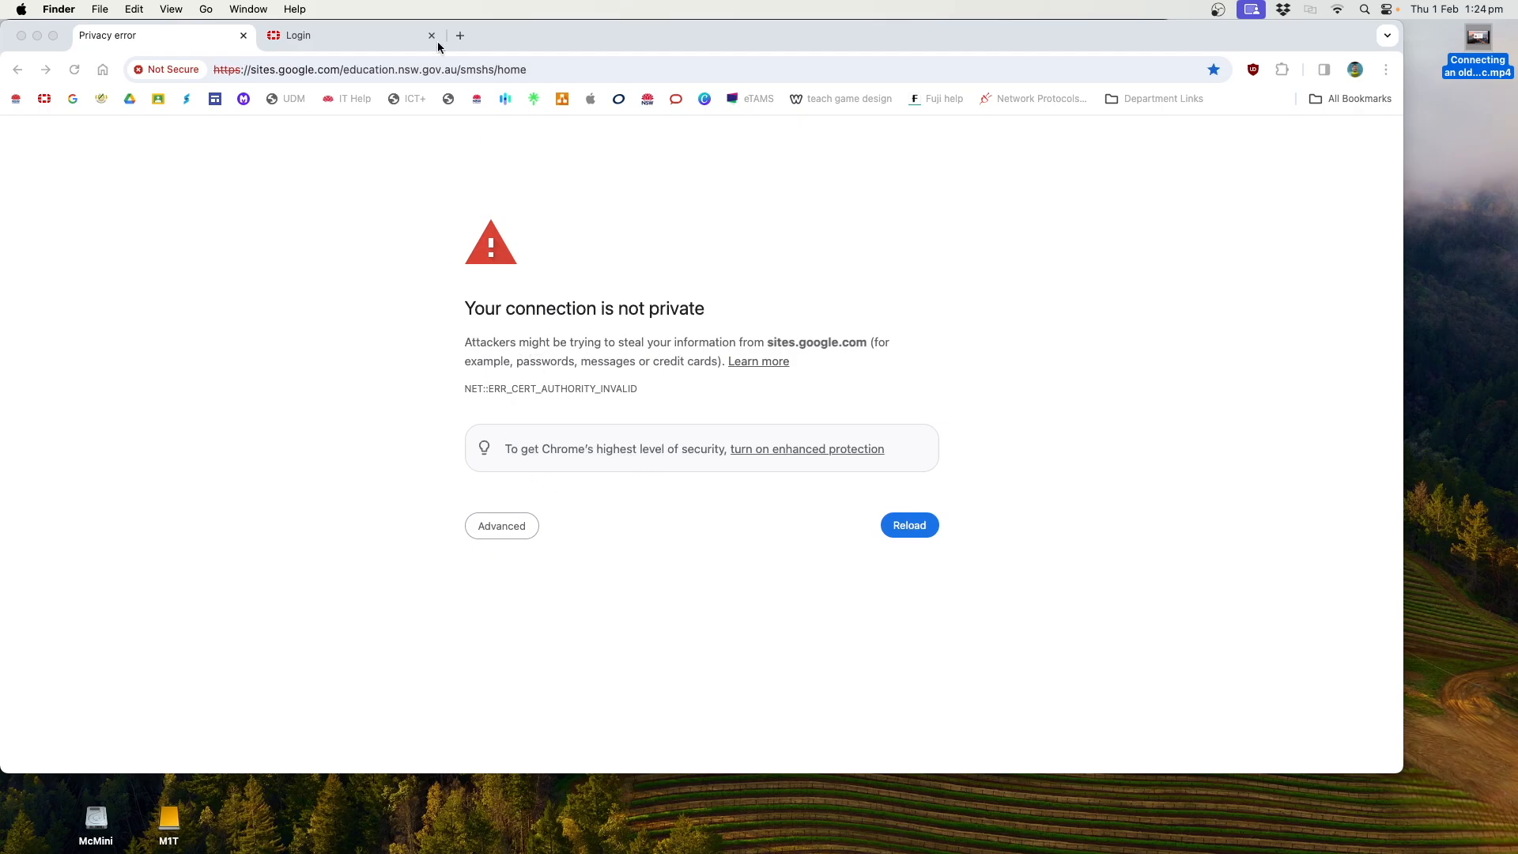
click(340, 35)
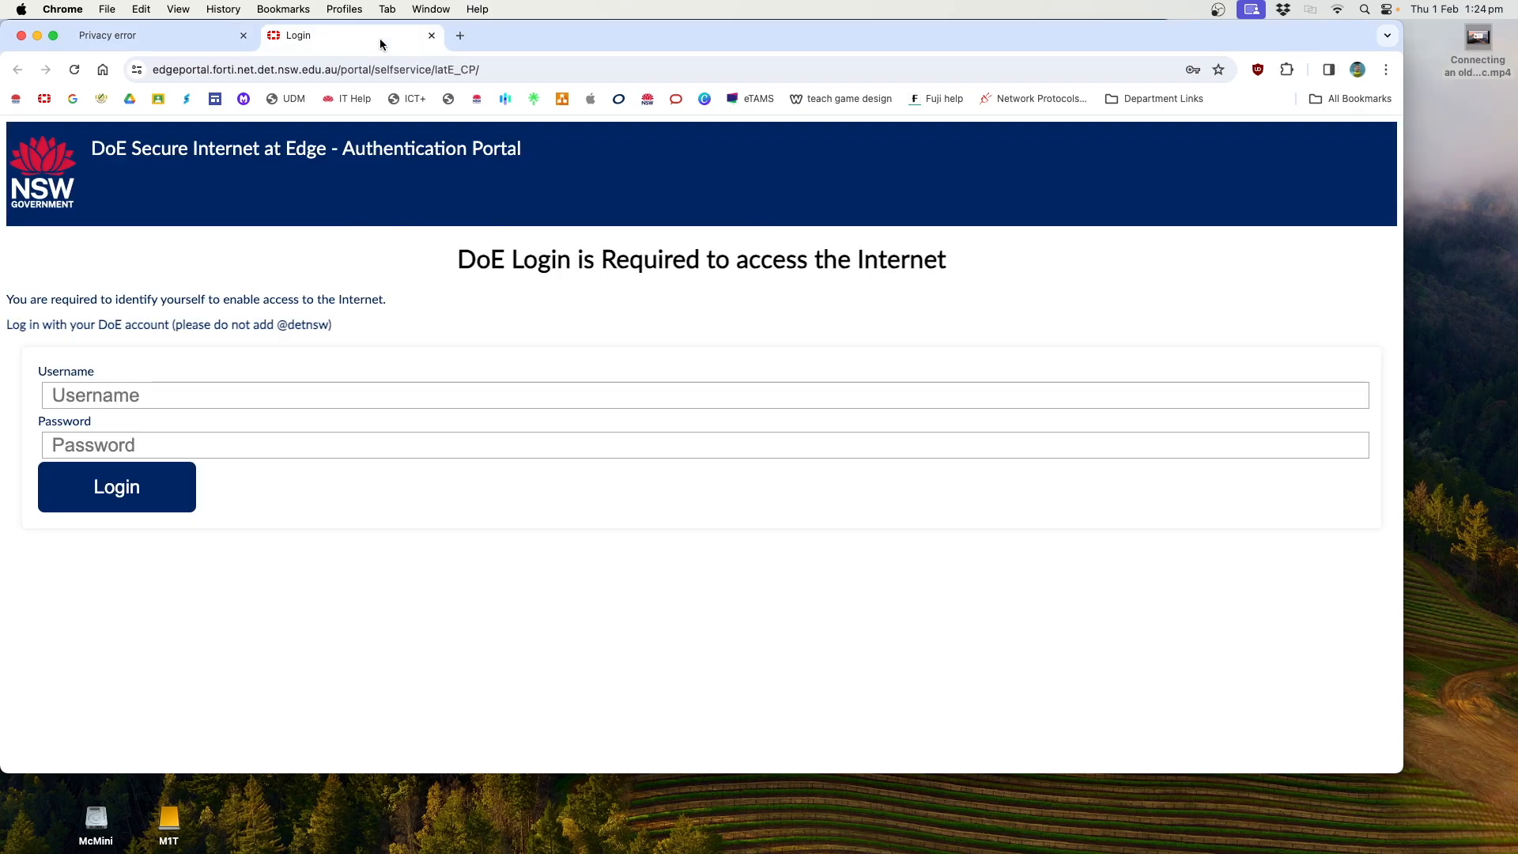
click(387, 393)
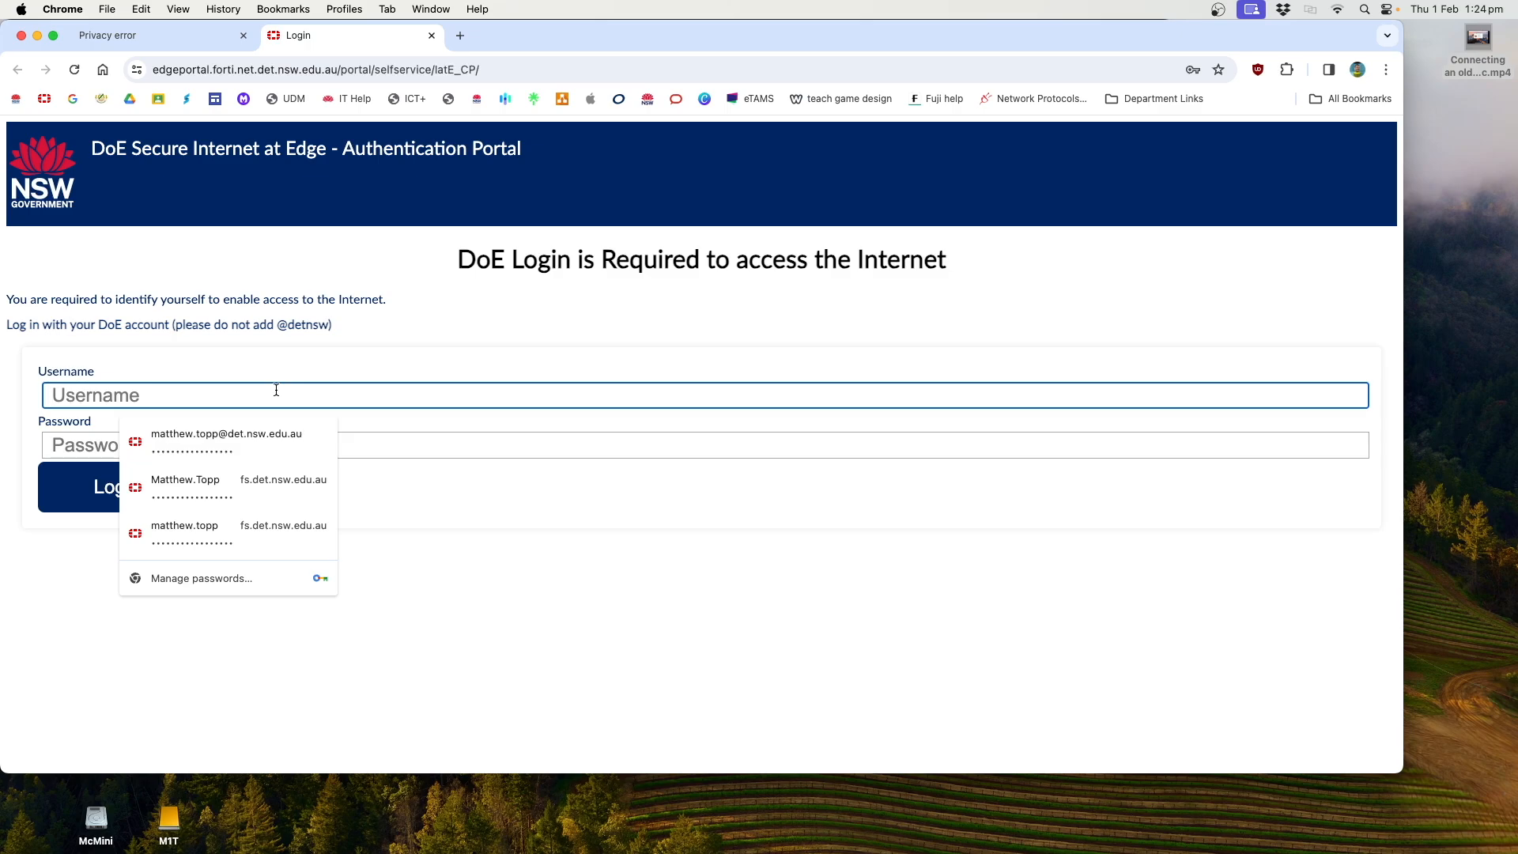
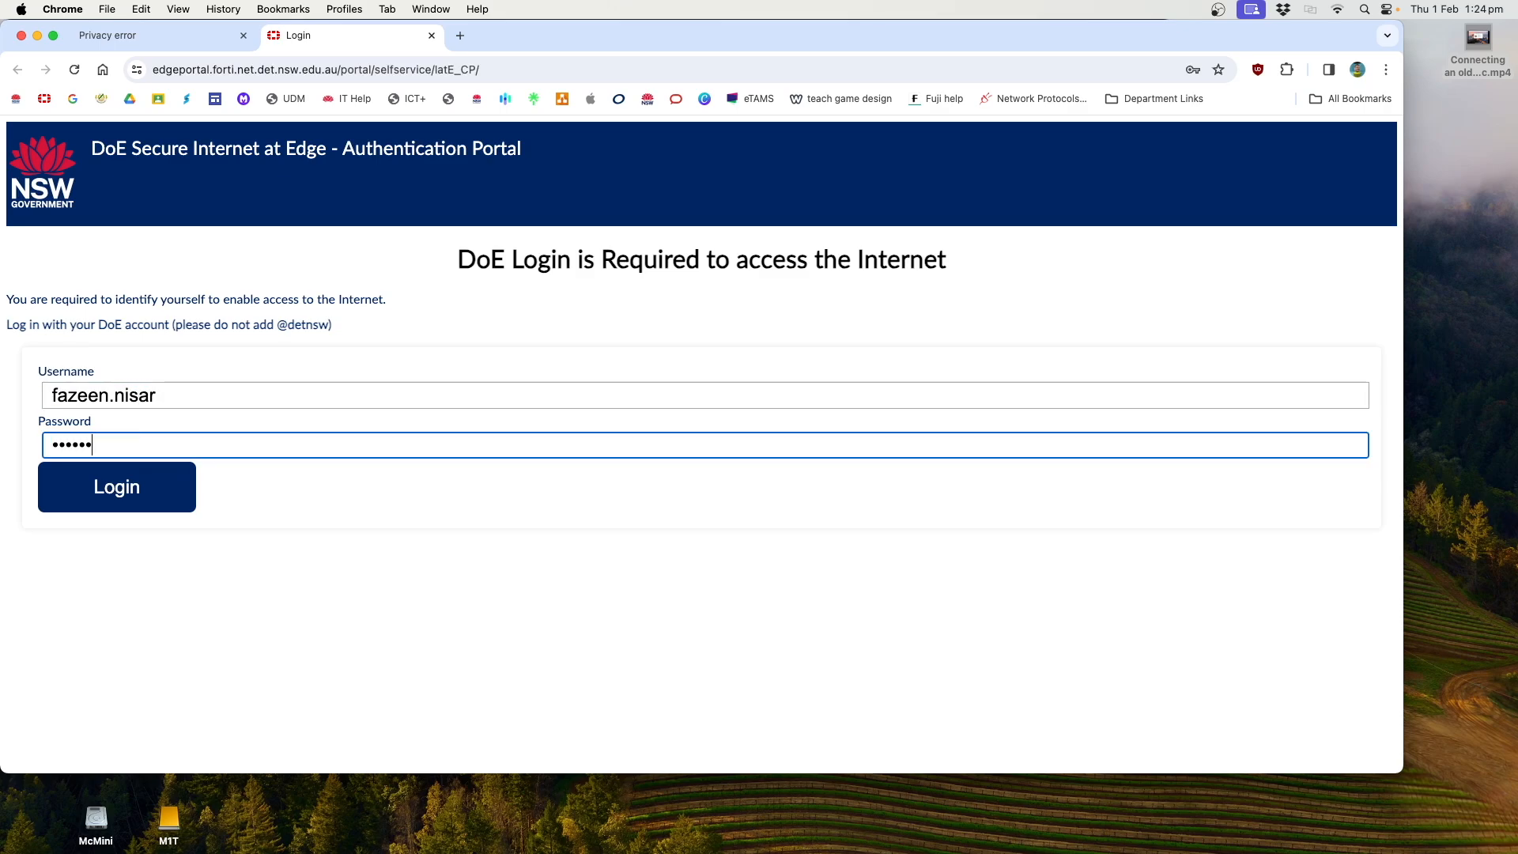
click(116, 486)
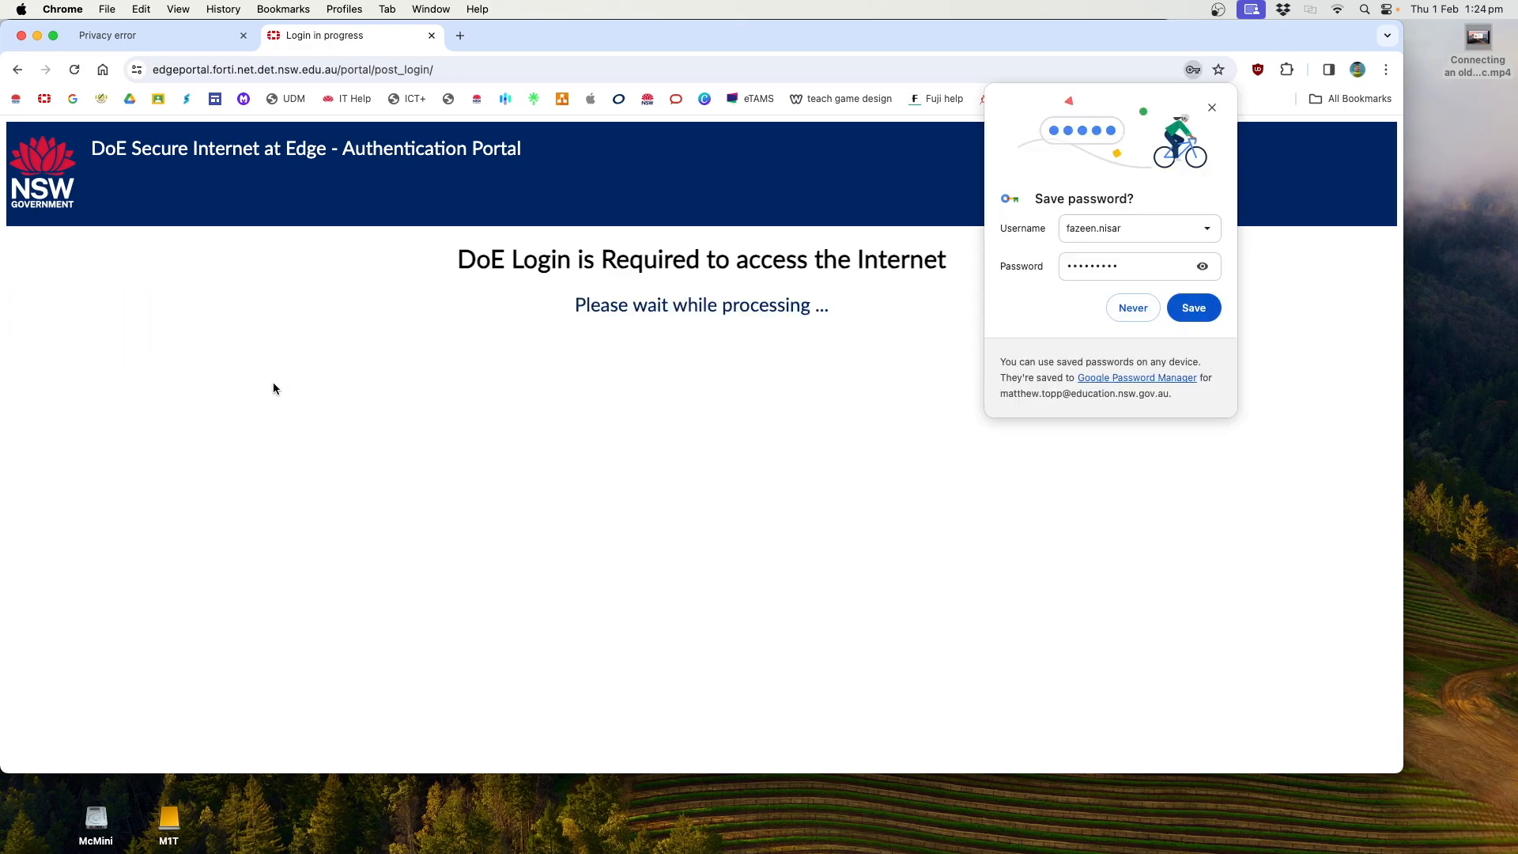
mouse_move(1092, 299)
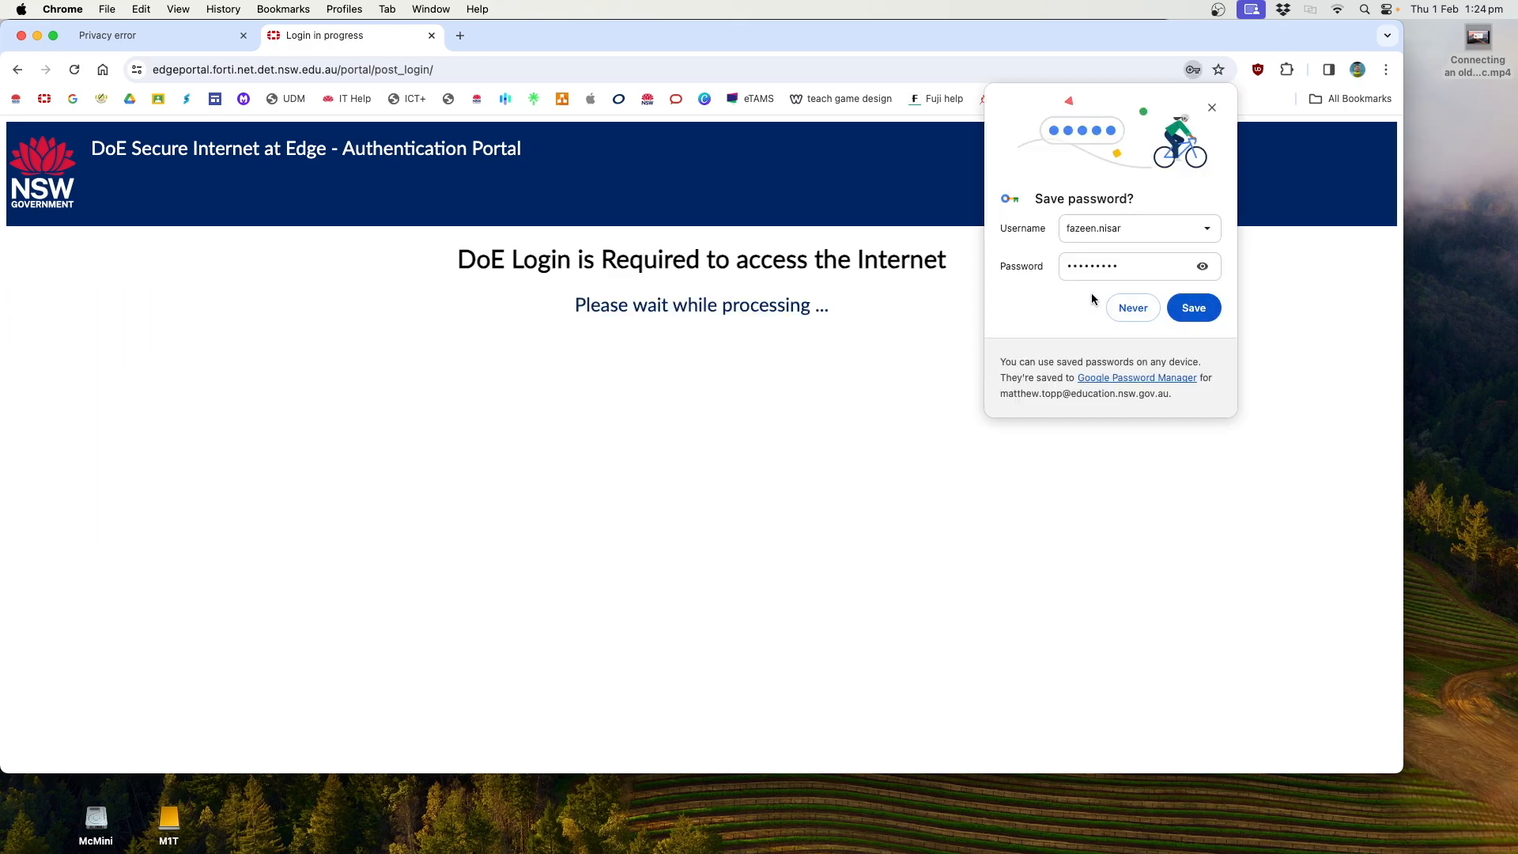
mouse_move(1043, 326)
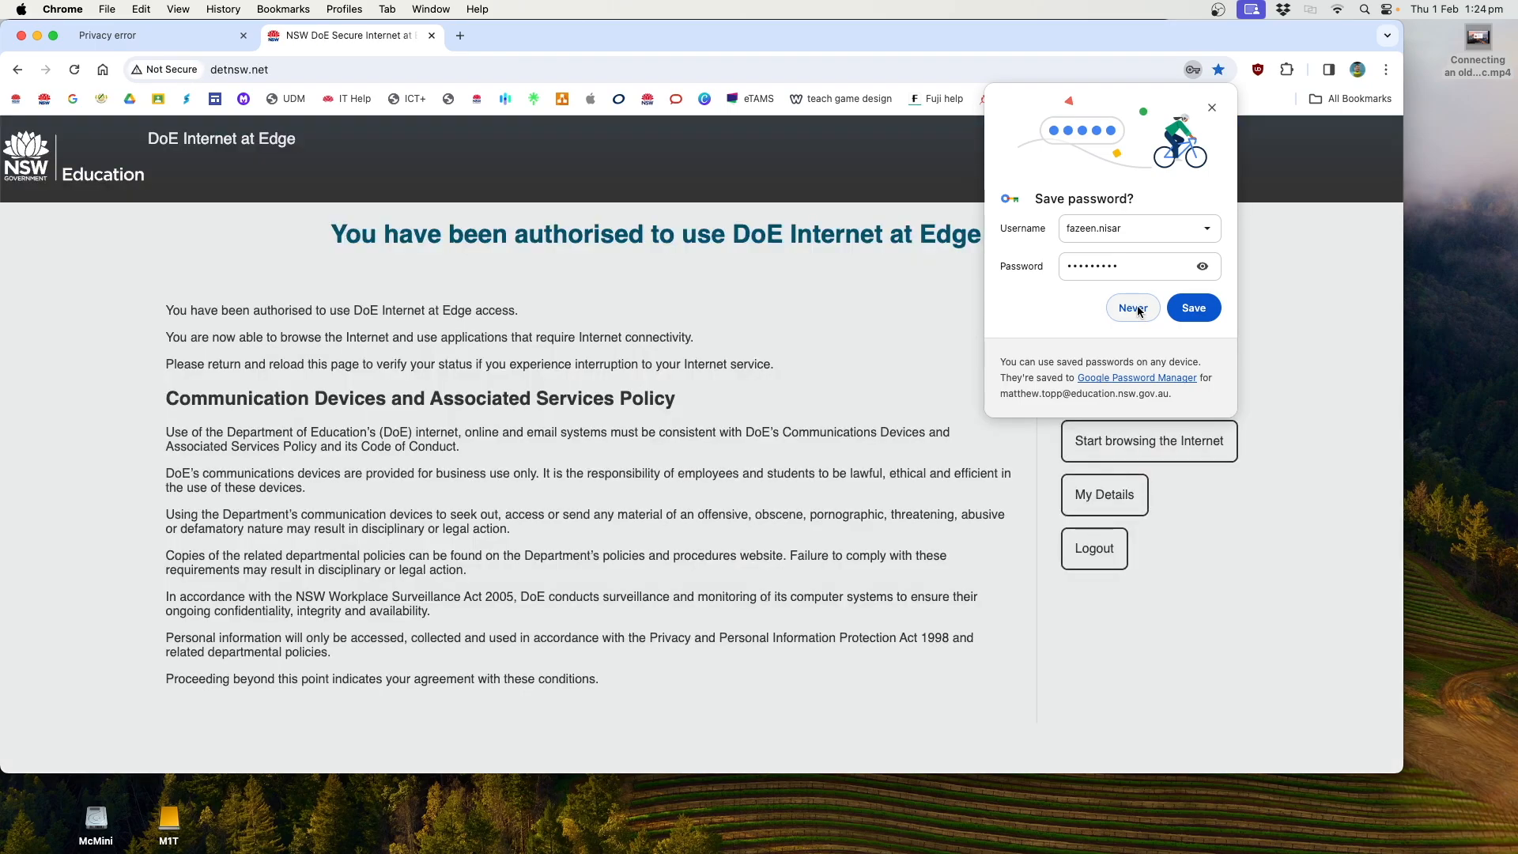
- Decline saving the password and bookmark the page with the name detnsw
click(1130, 308)
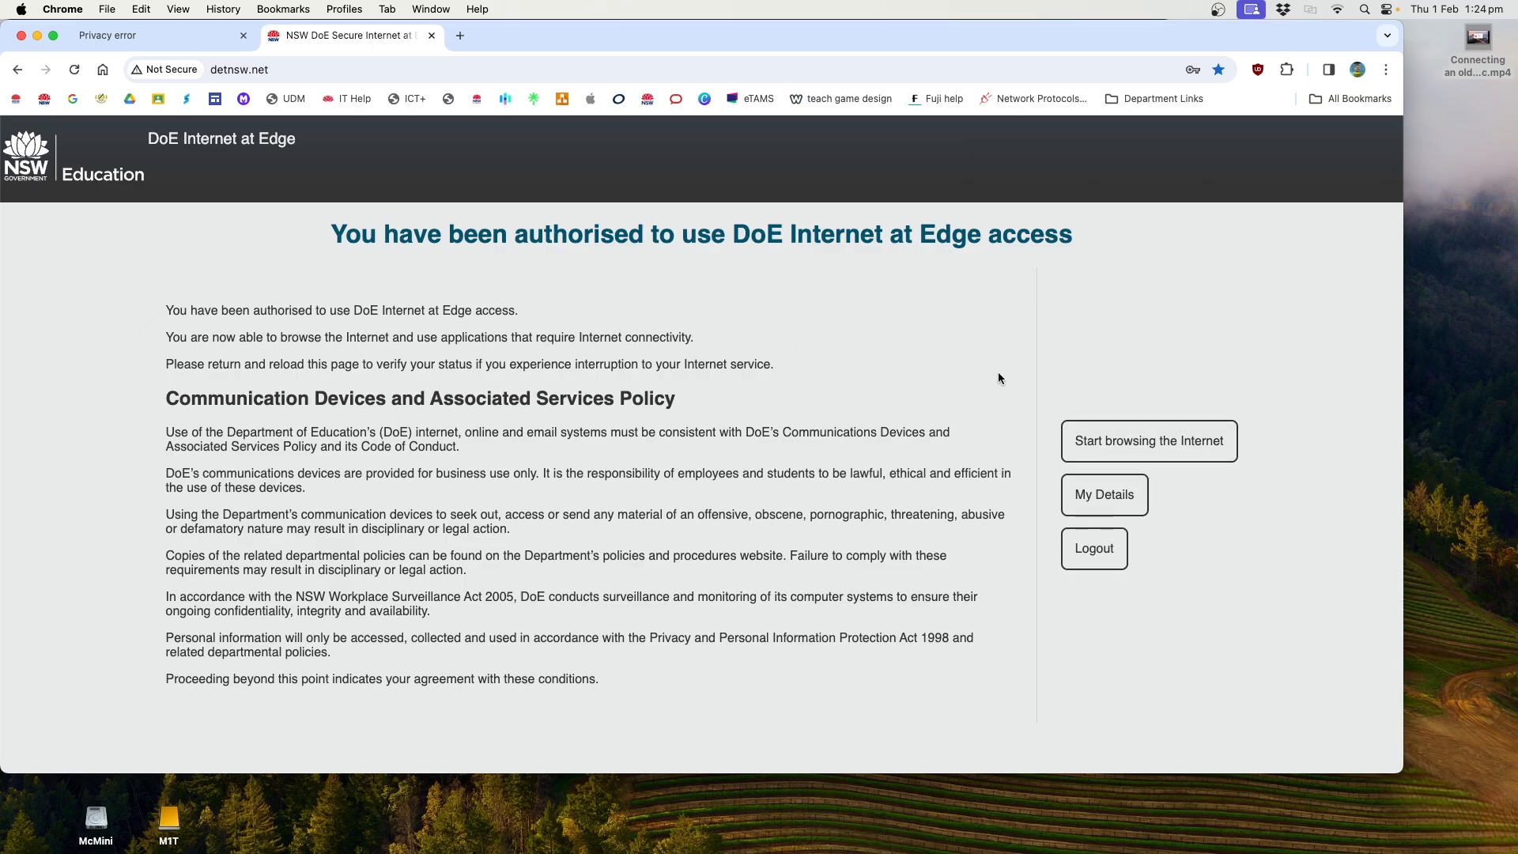
click(1218, 69)
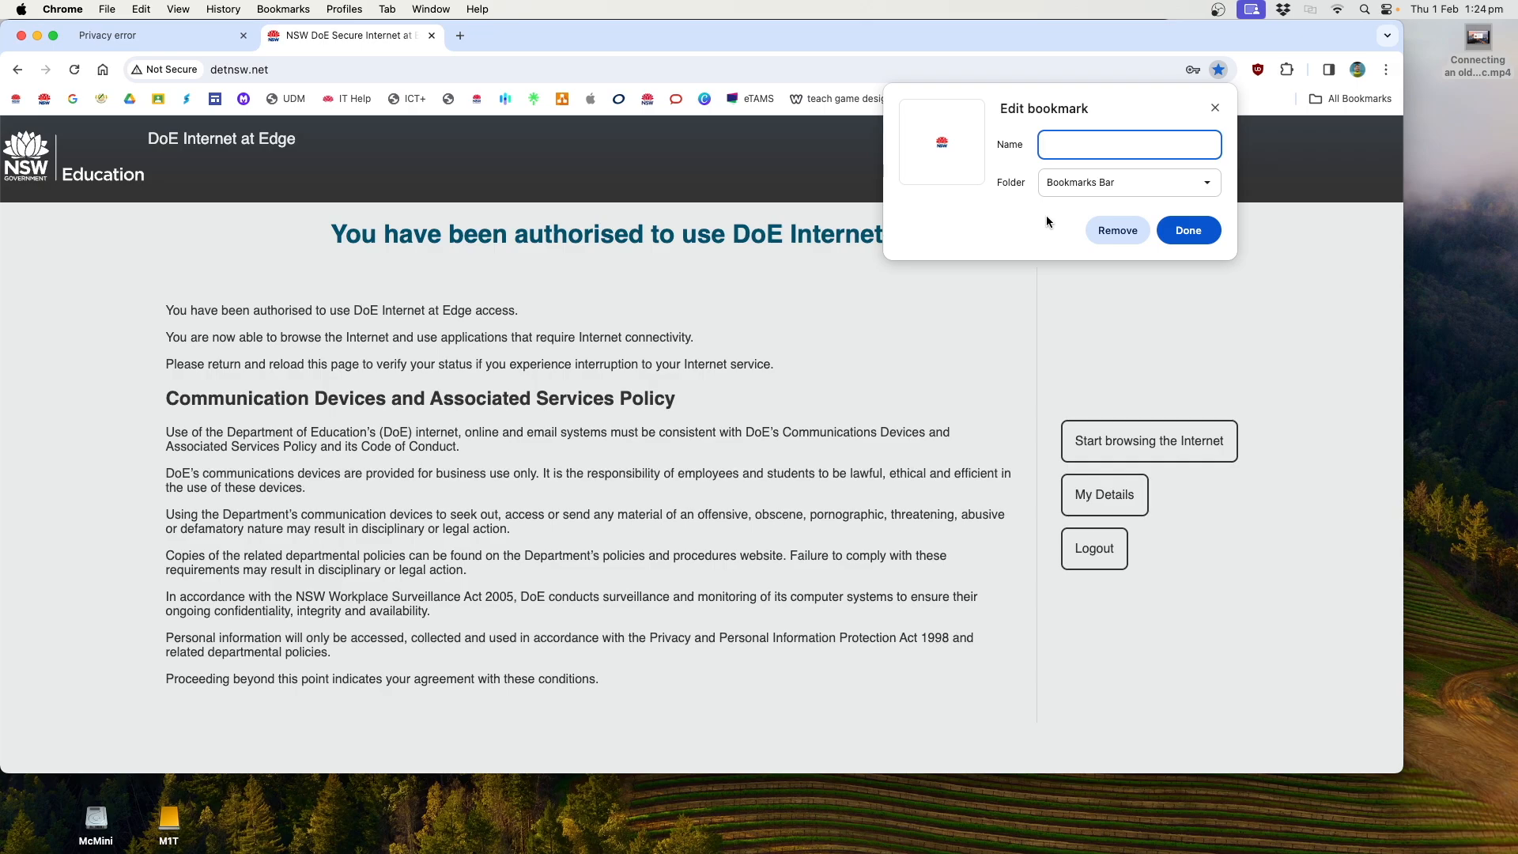
text(detnsw)
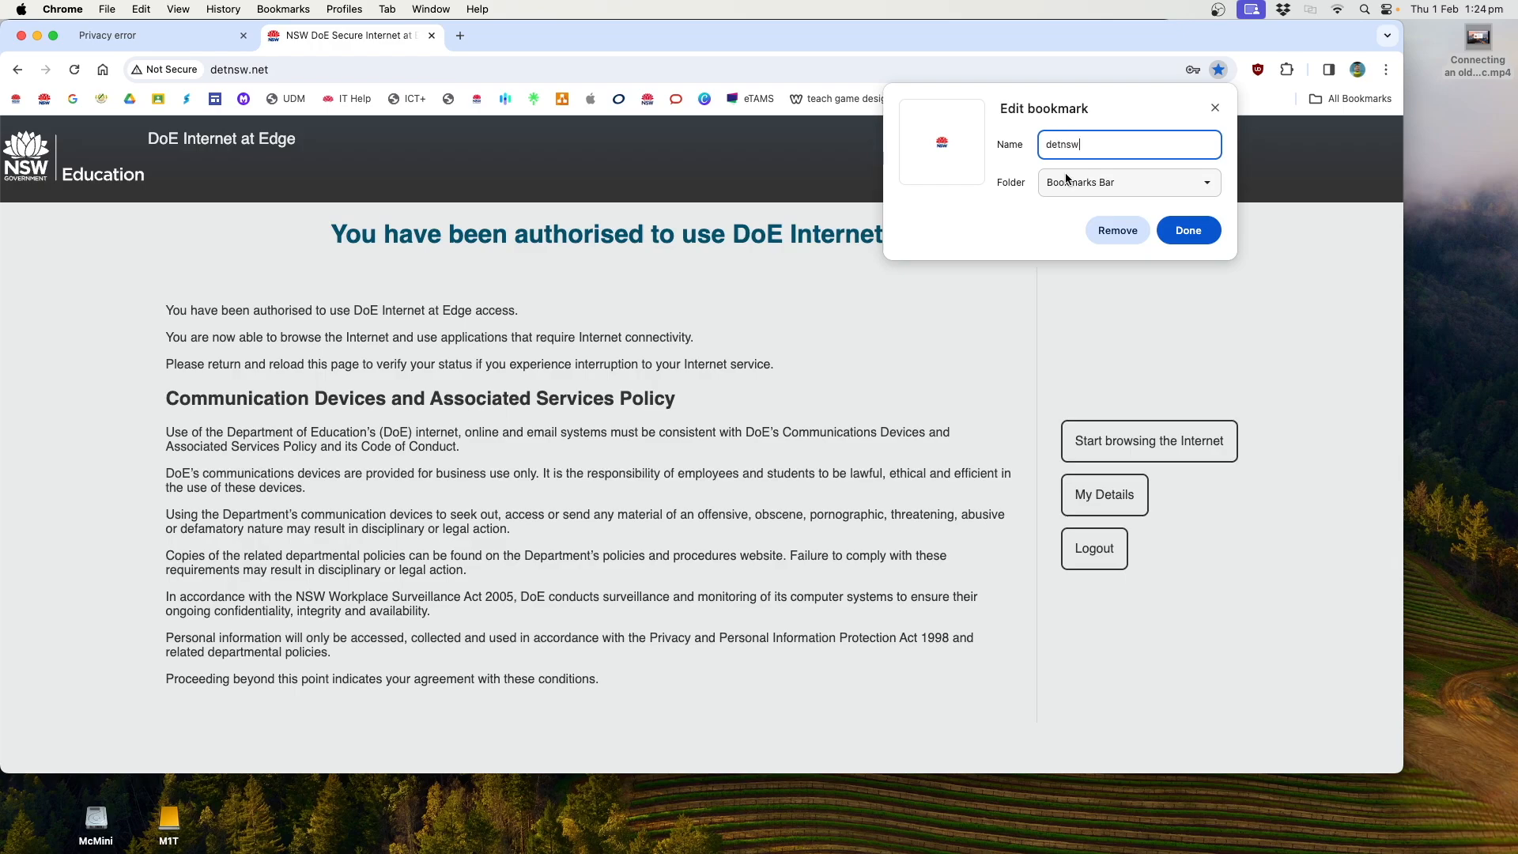
mouse_move(1148, 173)
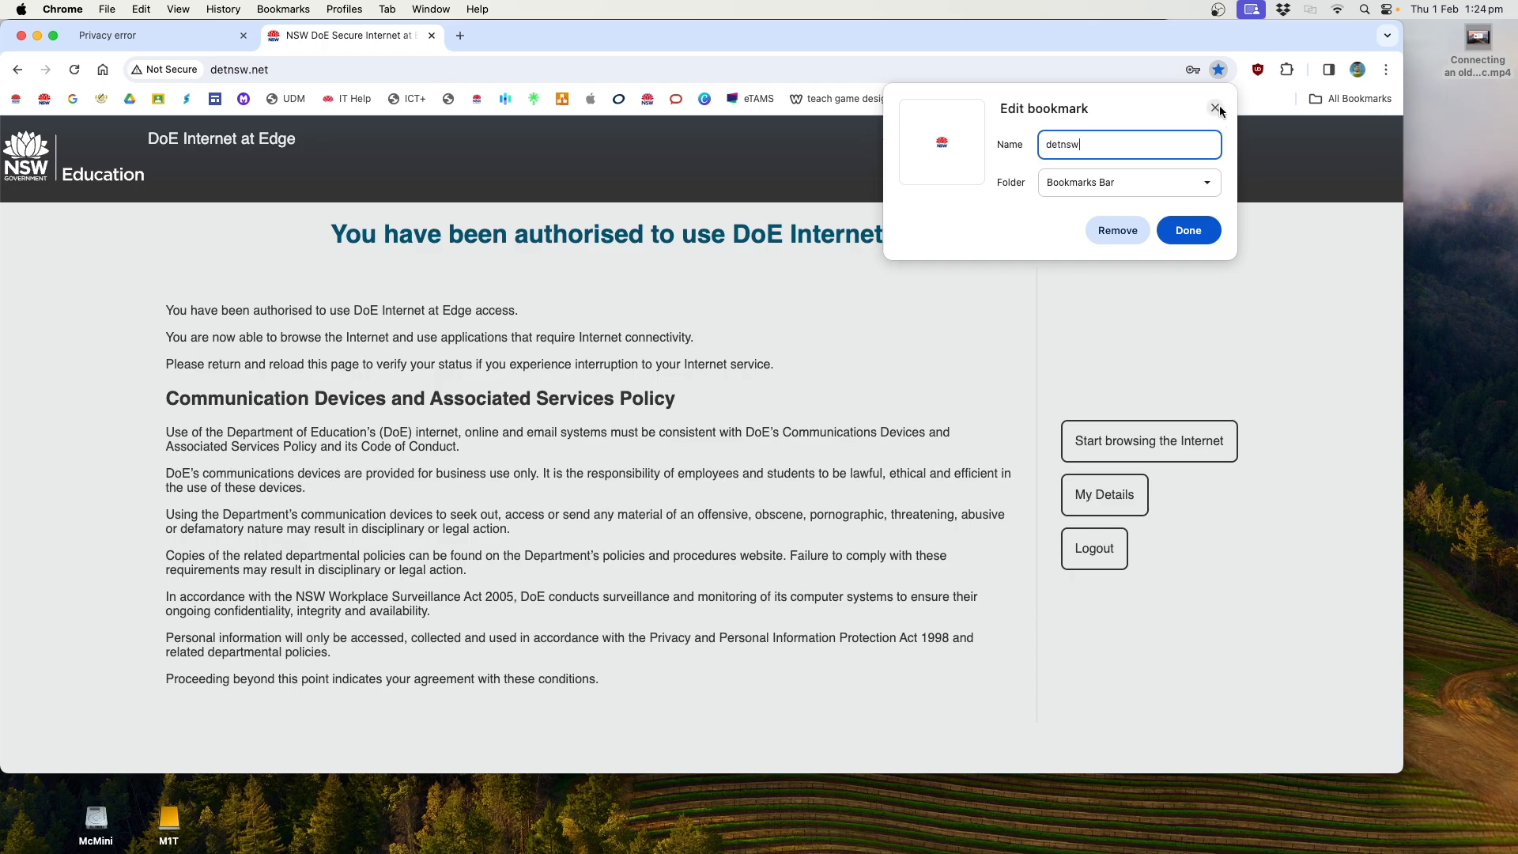
mouse_move(1216, 108)
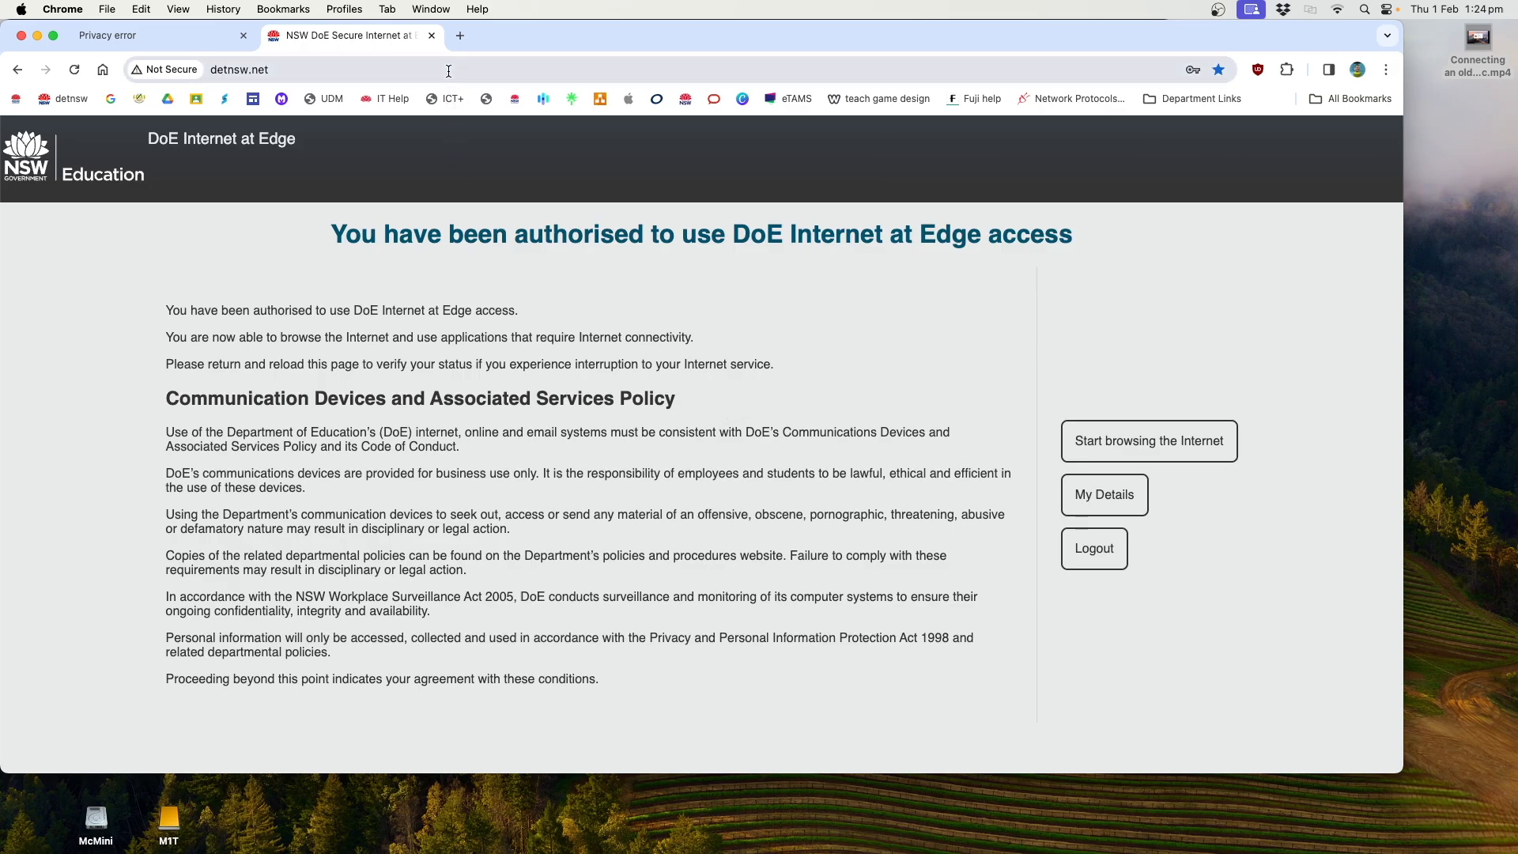
- Switch to the privacy error tab and start a fresh Google new tab
click(145, 35)
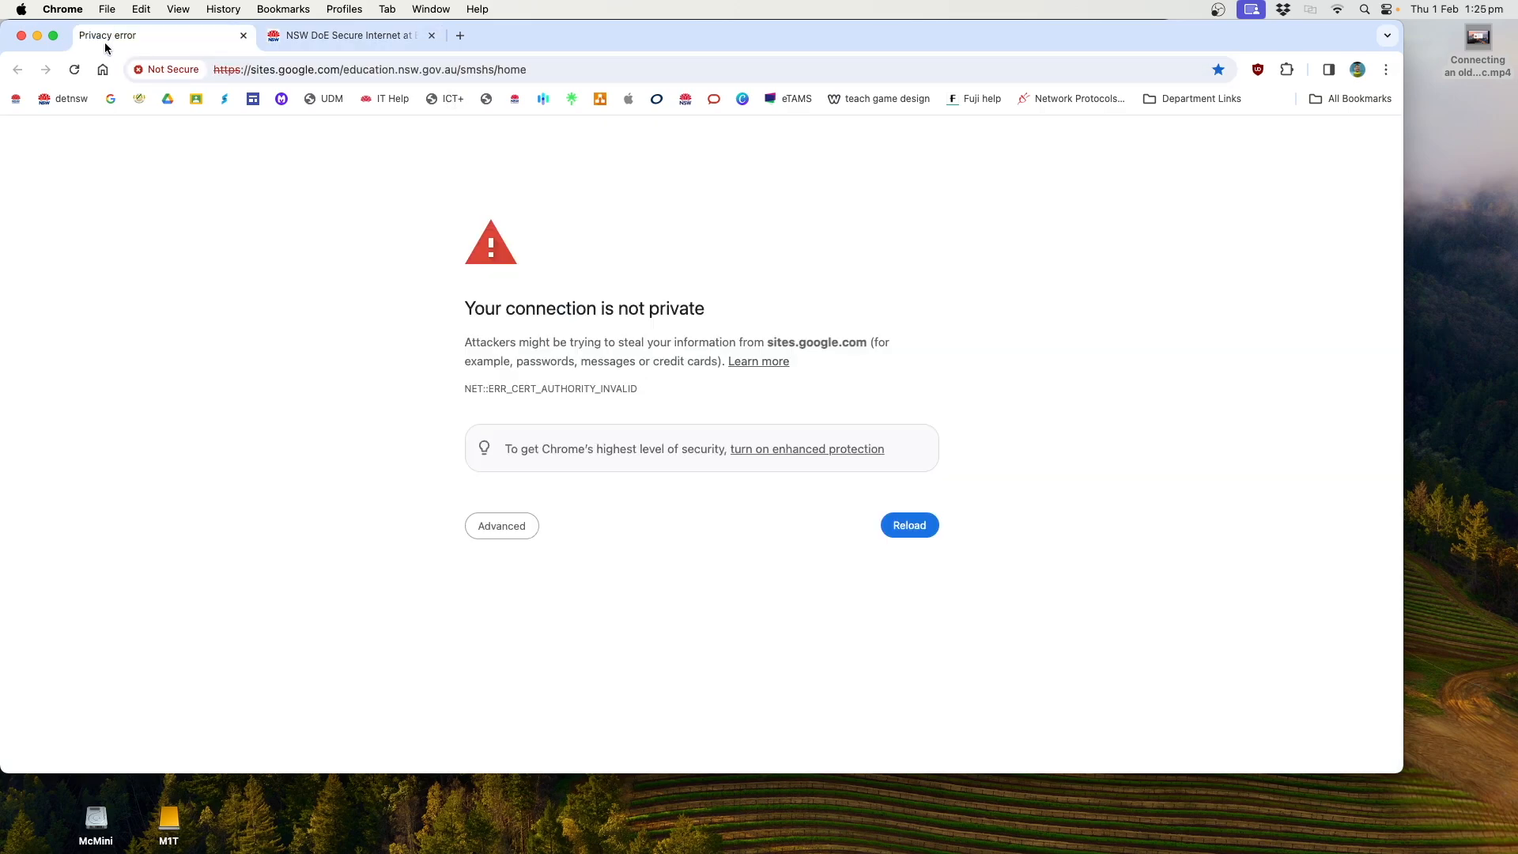
click(907, 523)
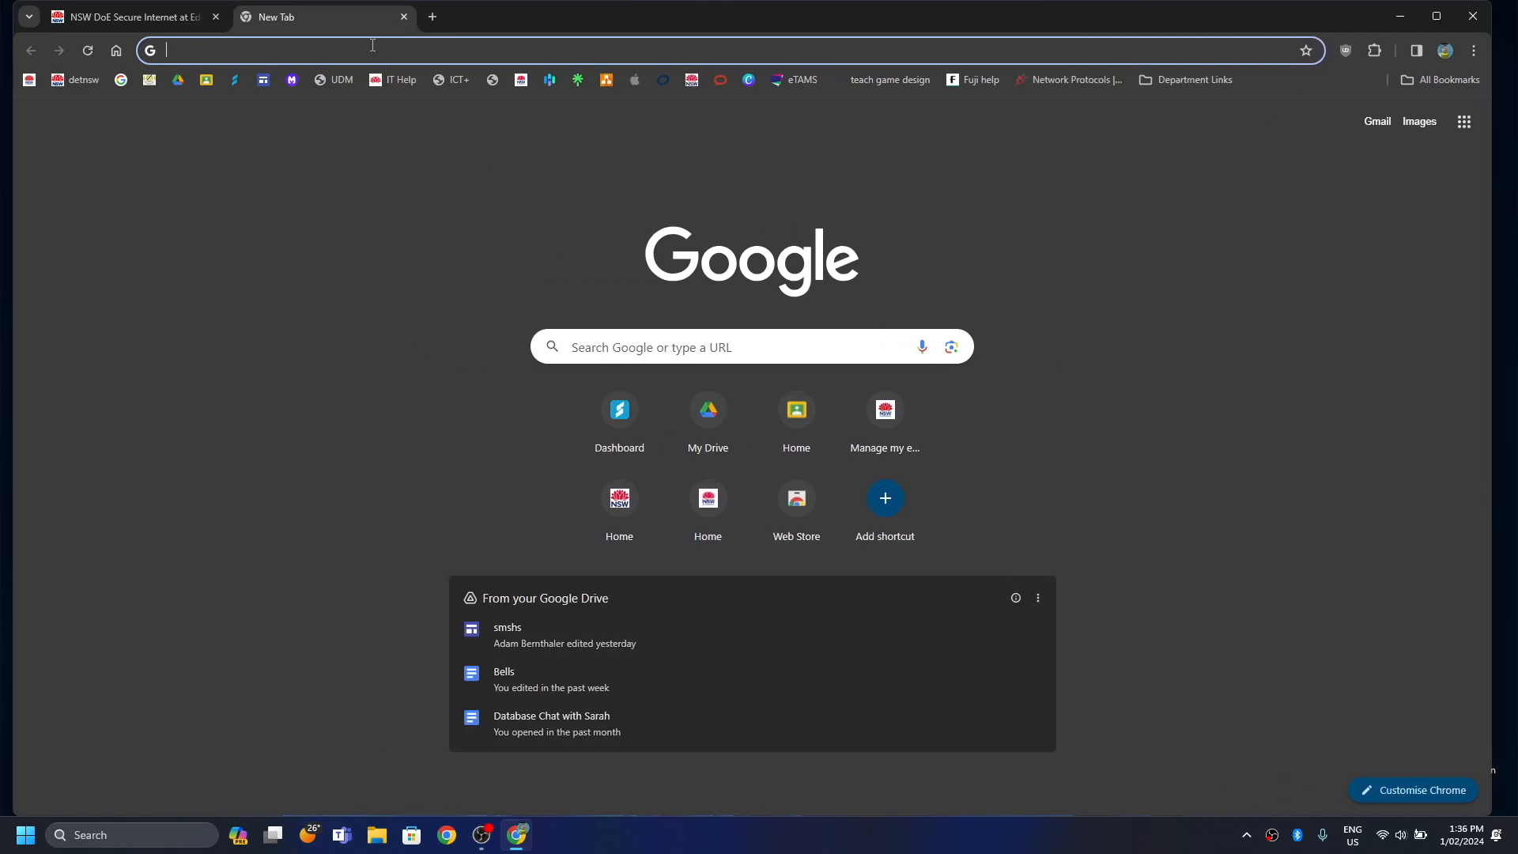
- Load portal.education.nsw.gov.au to reach the NSW Education Profile centre essentials page
text(portal.education.nsw.gov.au/profileCentre/index.html)
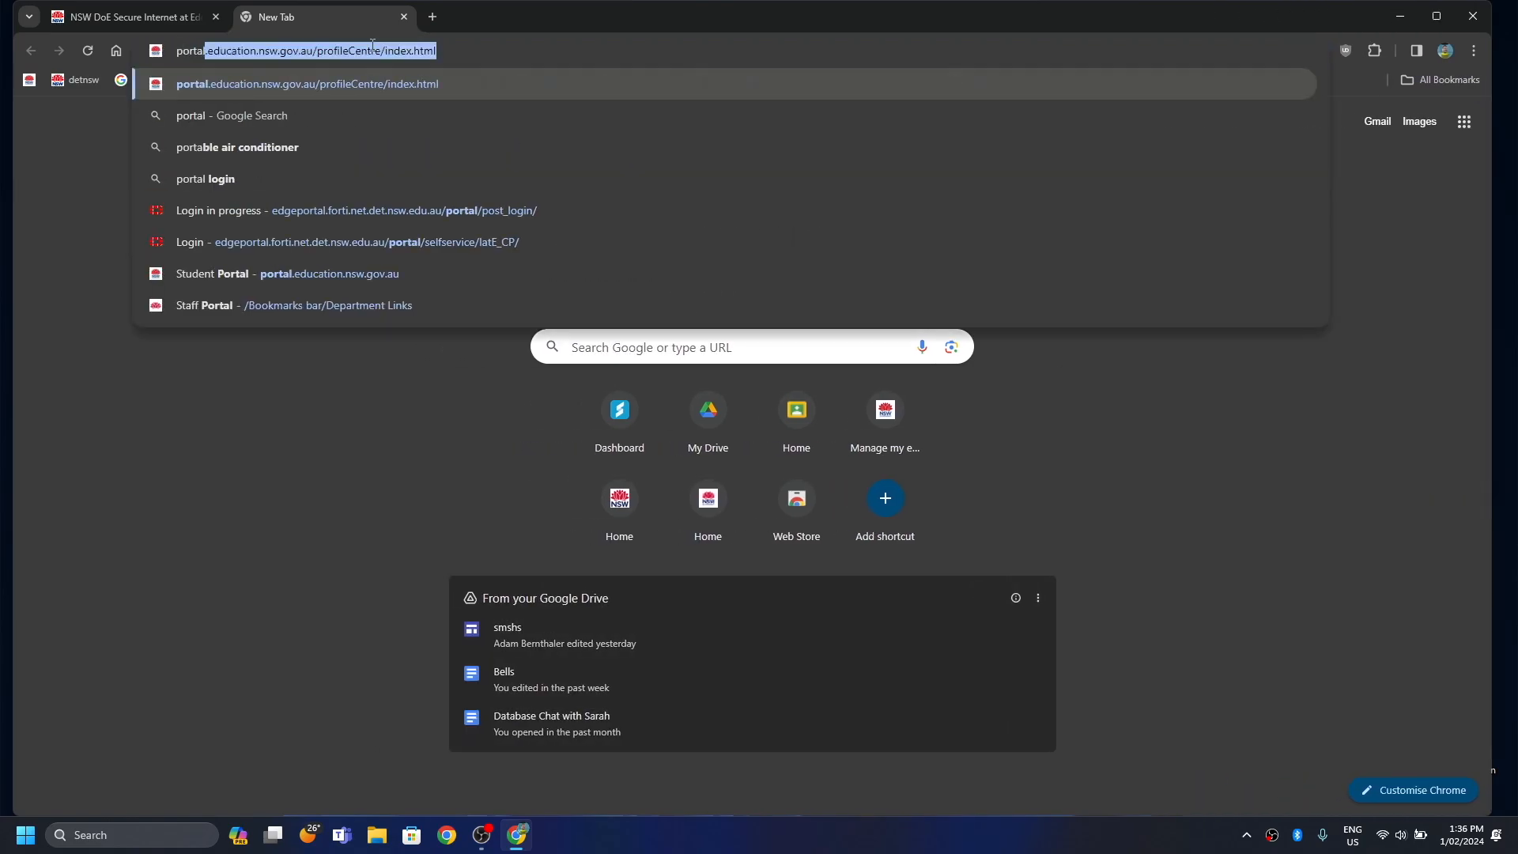
text(portal.education.nsw.gov.au)
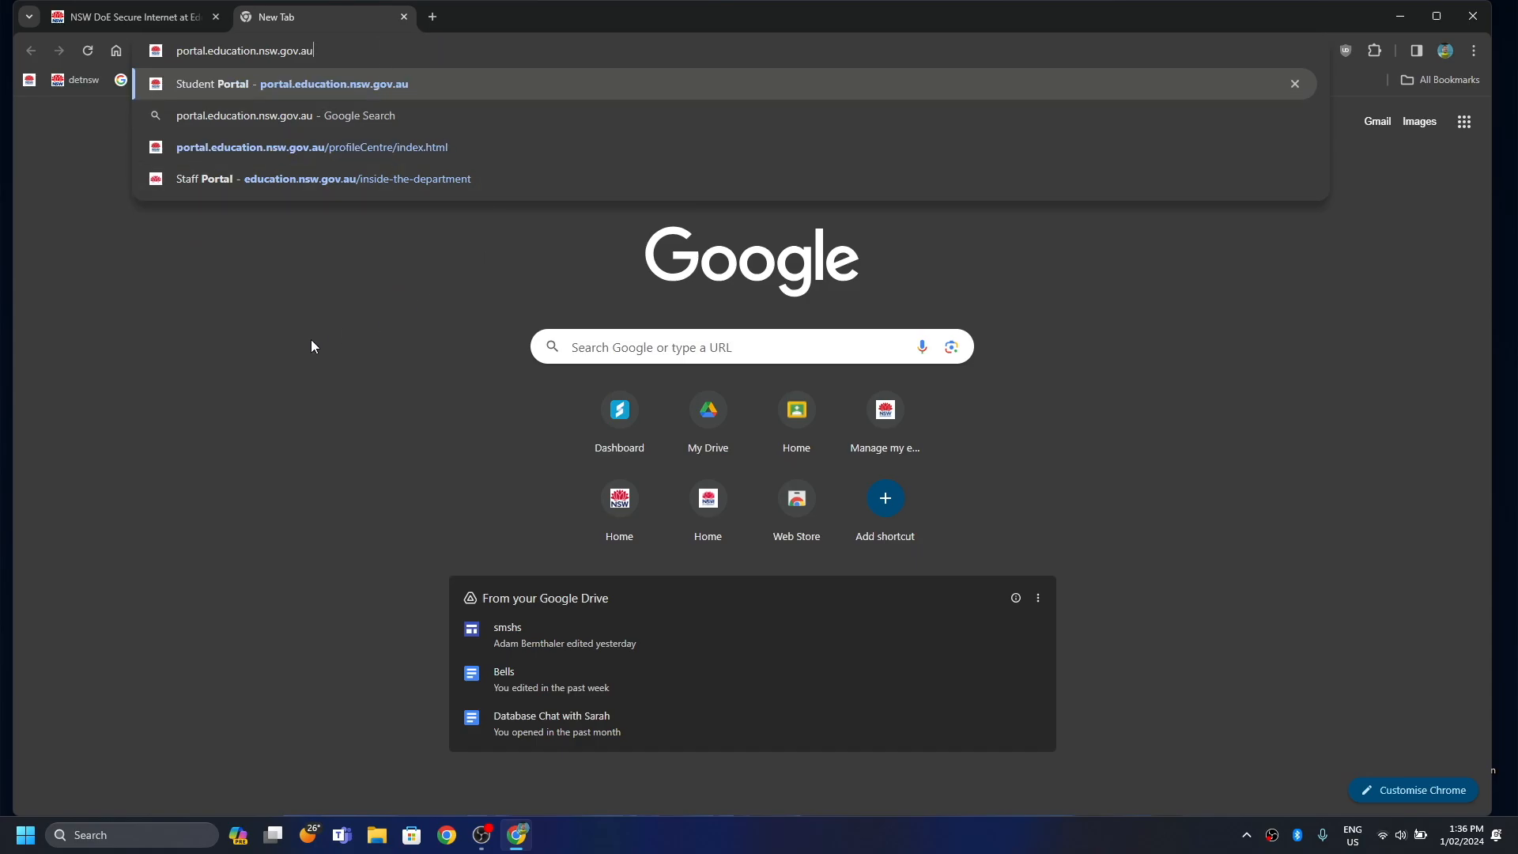
mouse_move(279, 357)
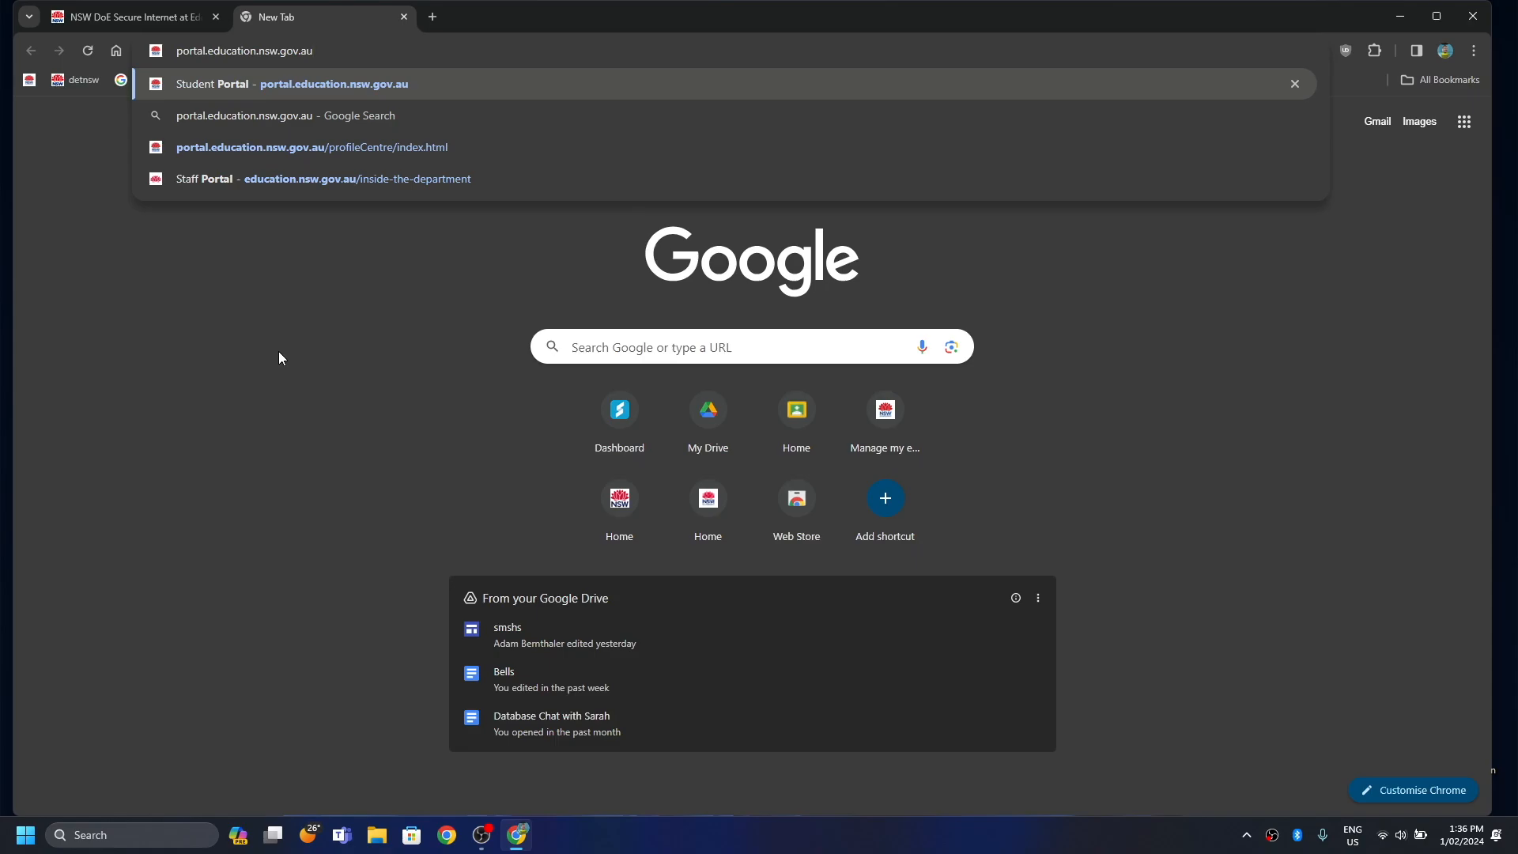
click(288, 83)
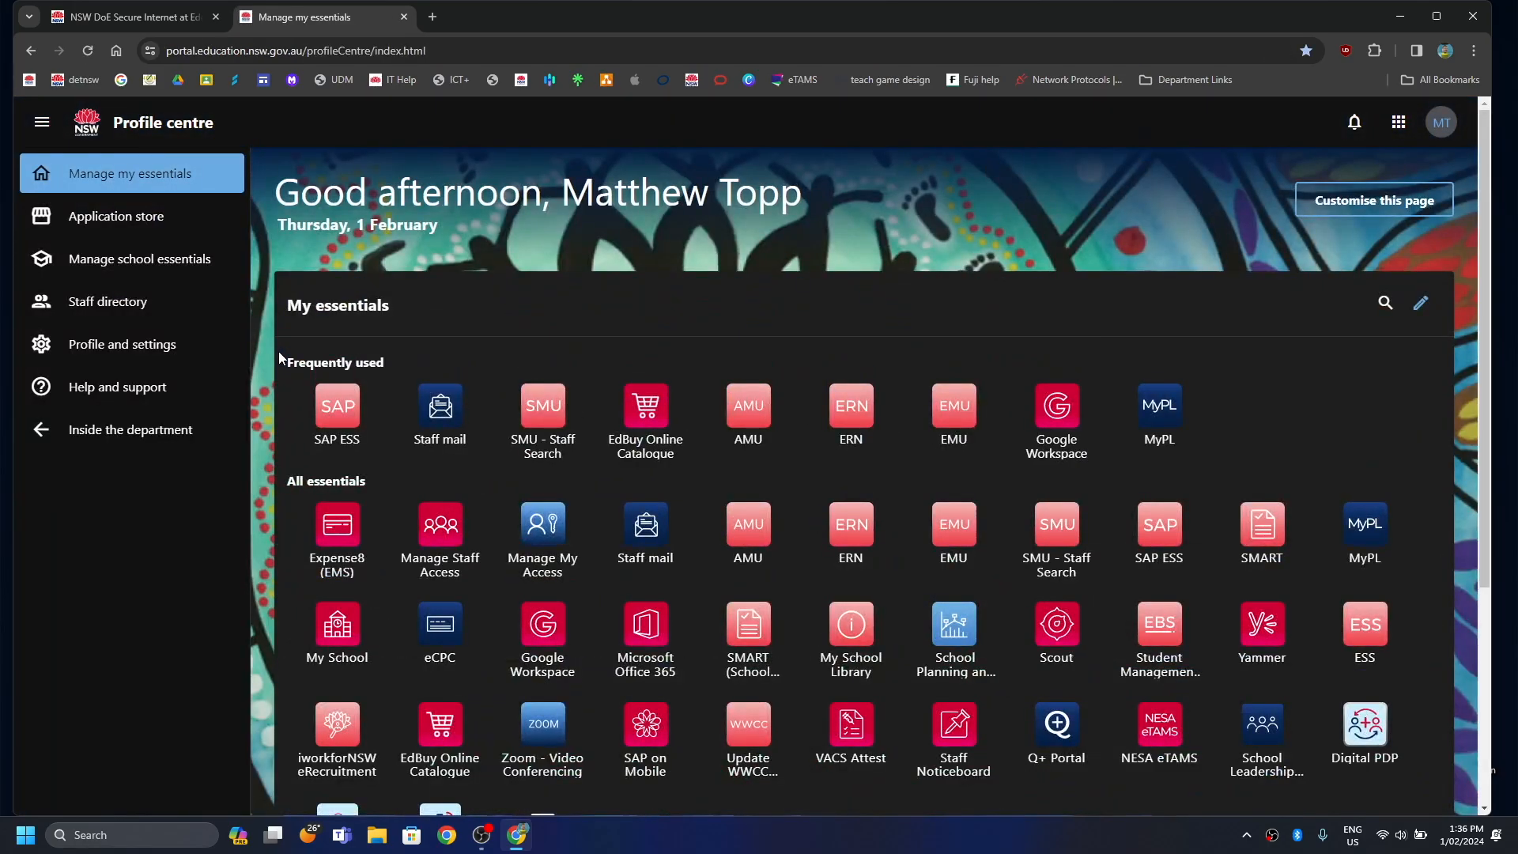
mouse_move(849, 530)
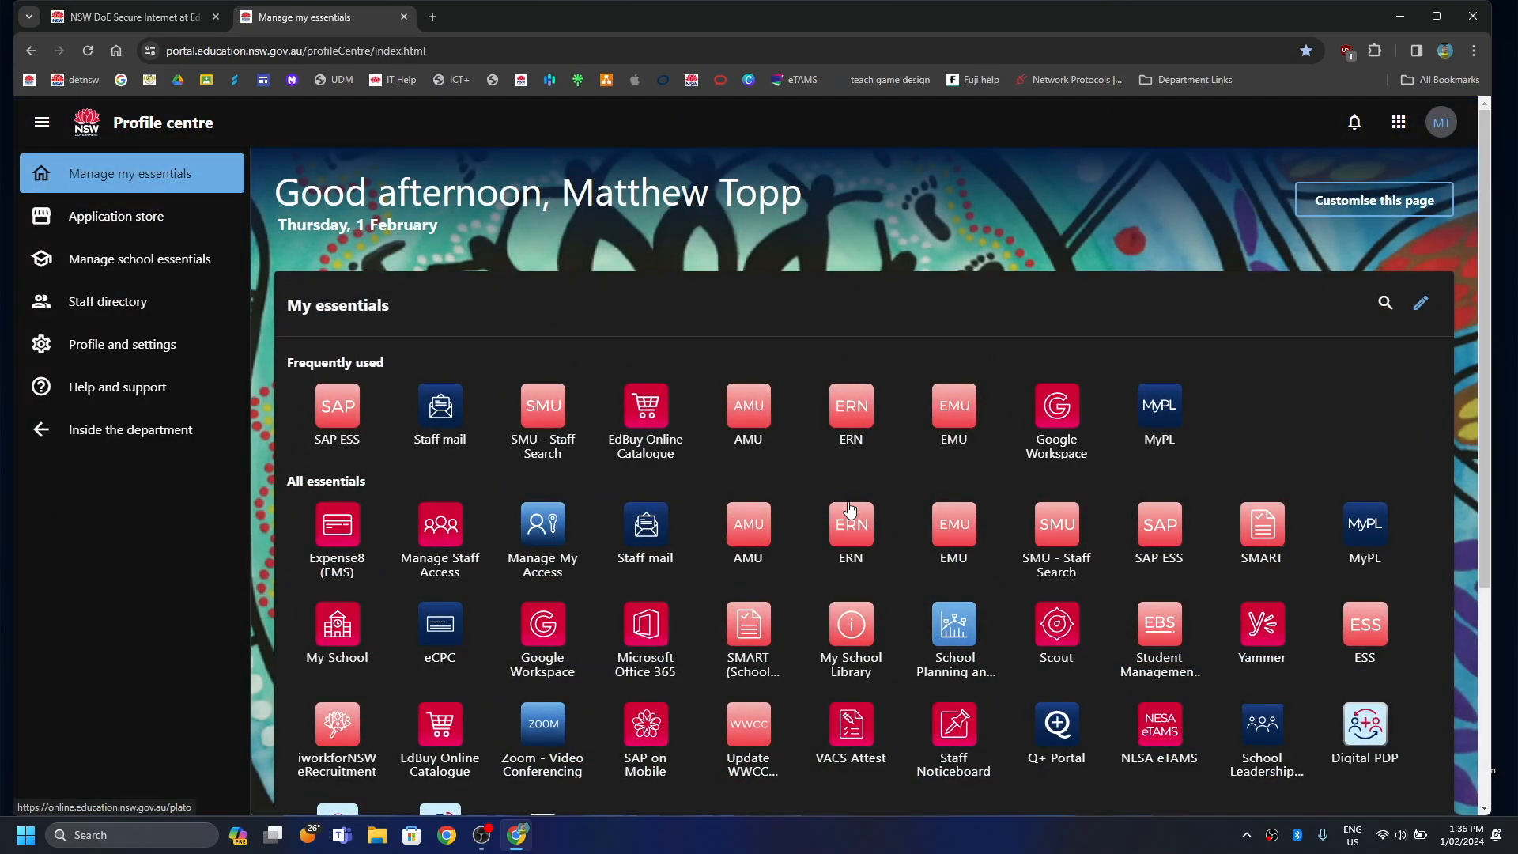
mouse_move(691, 626)
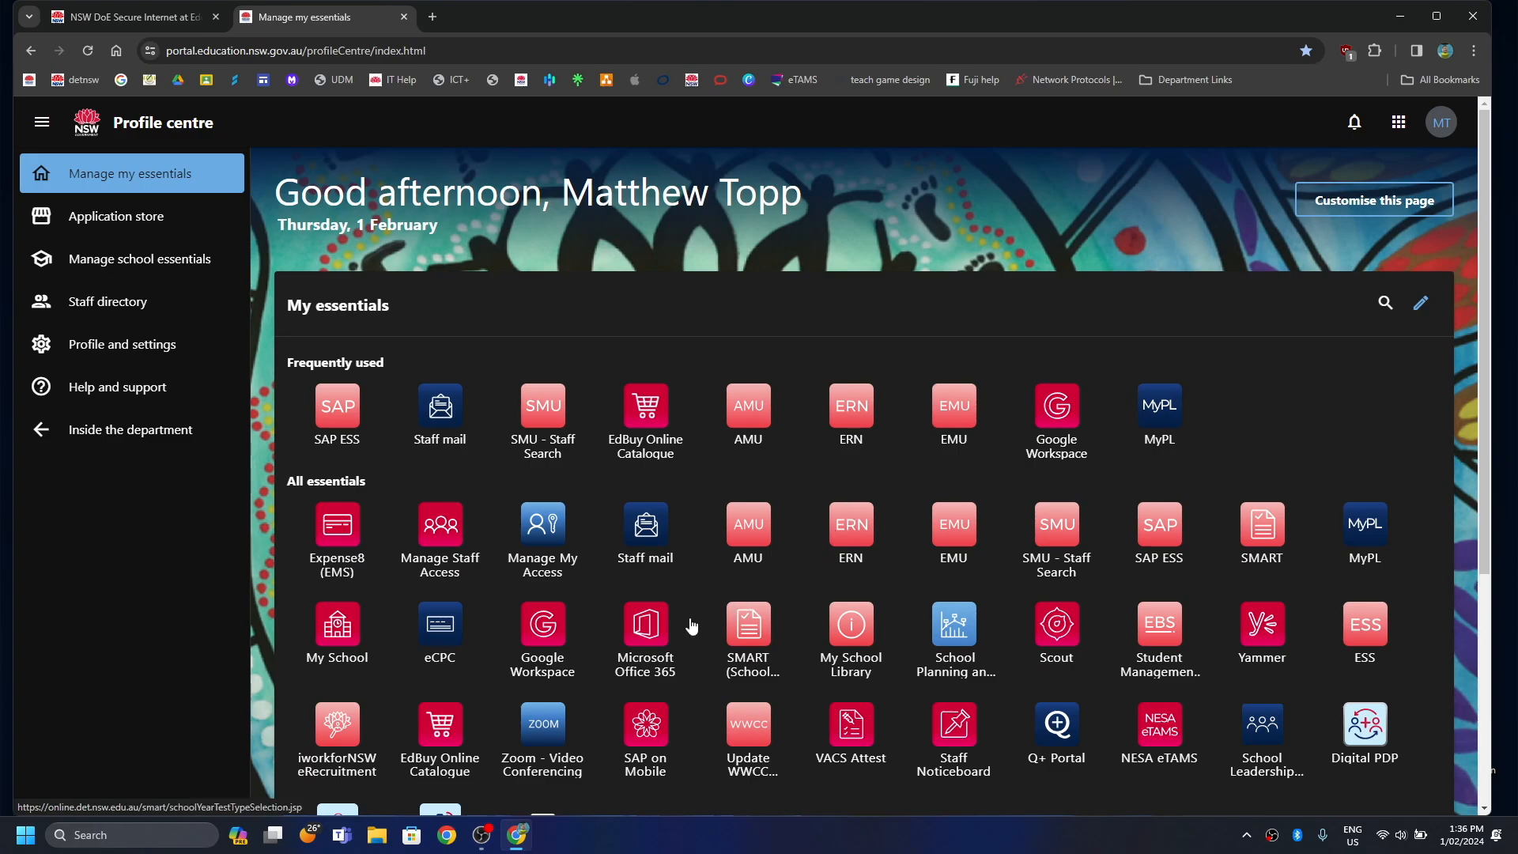
mouse_move(542, 624)
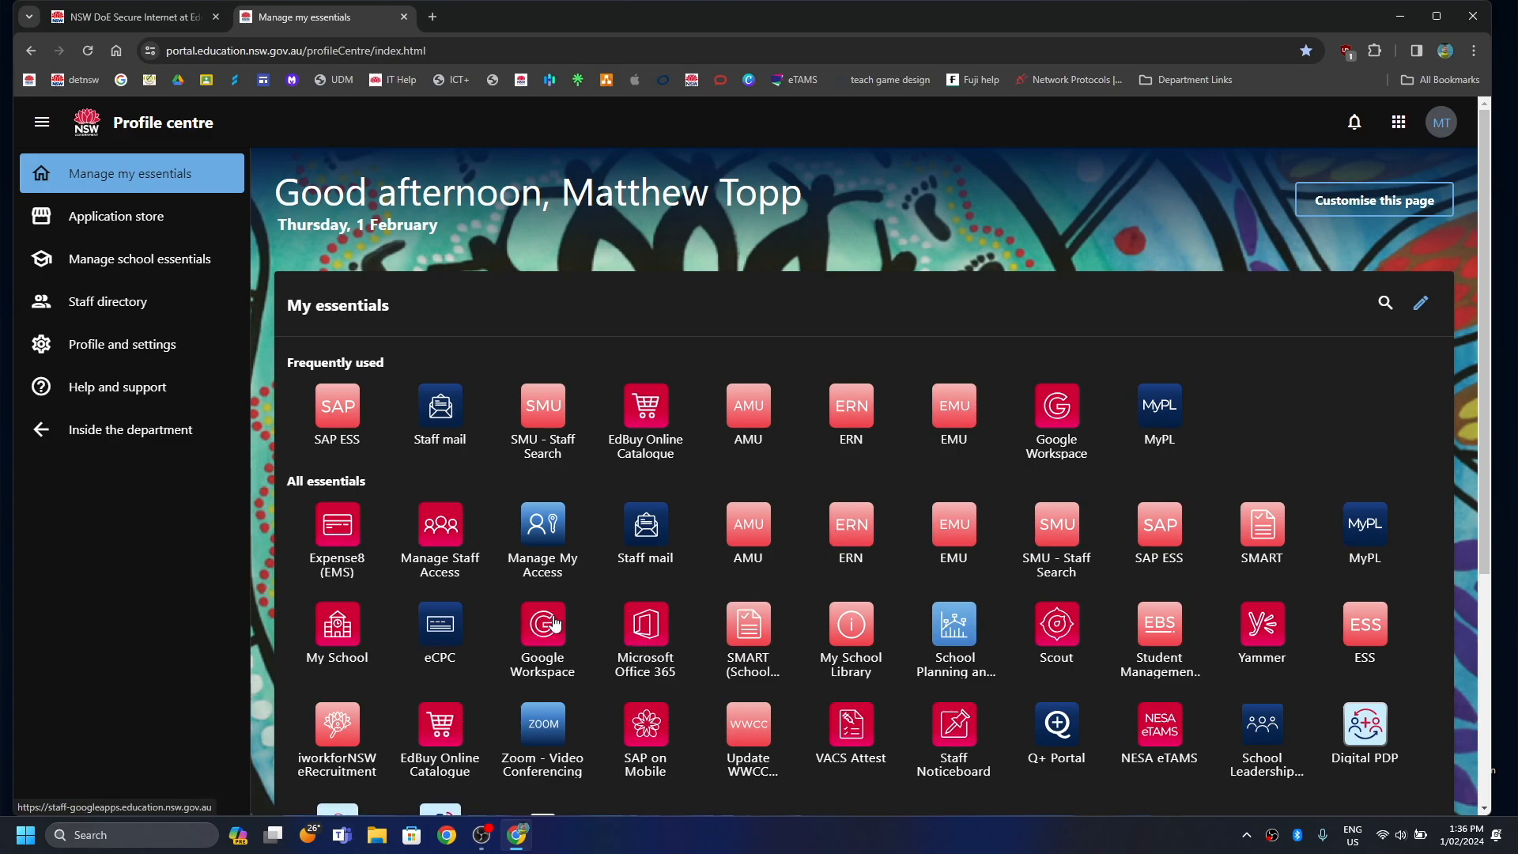
- Launch the Google Workspace tile from All essentials in My essentials
click(1055, 405)
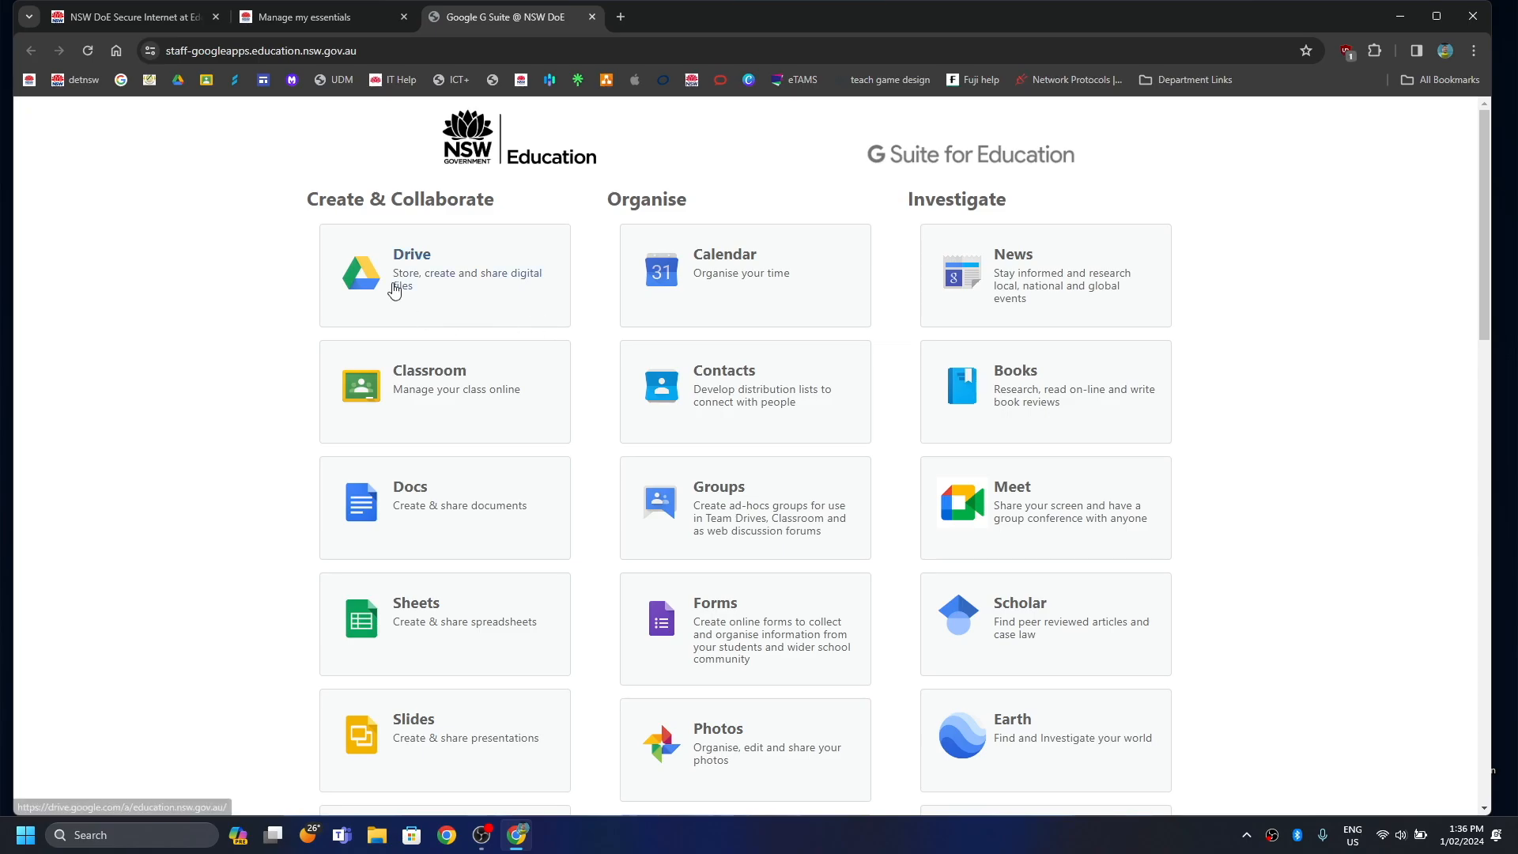
- Open the Drive and Classroom cards in new tabs, then scroll through the app list
click(410, 254)
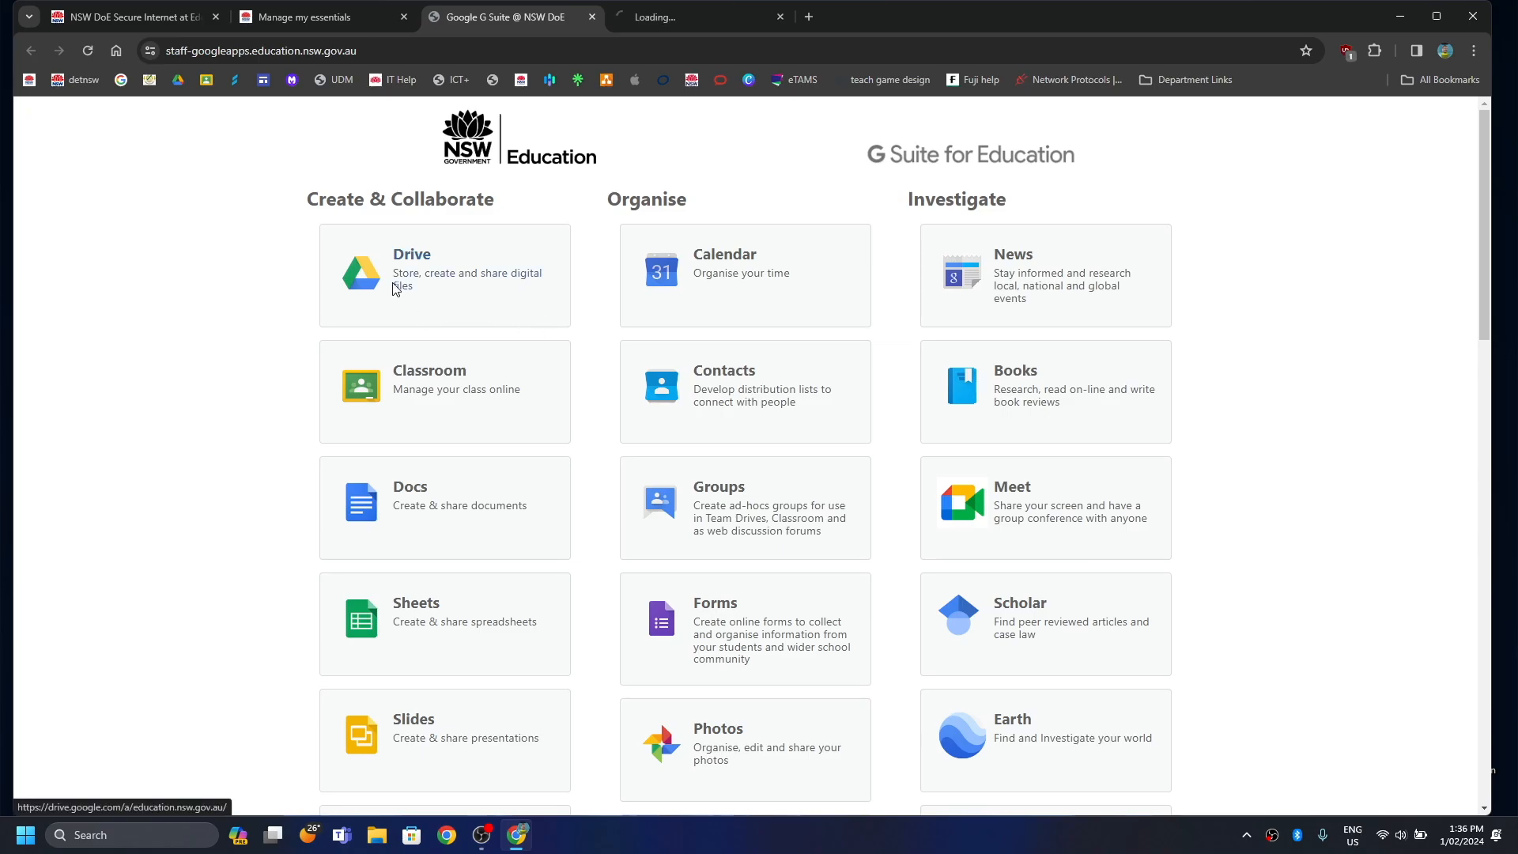
click(429, 370)
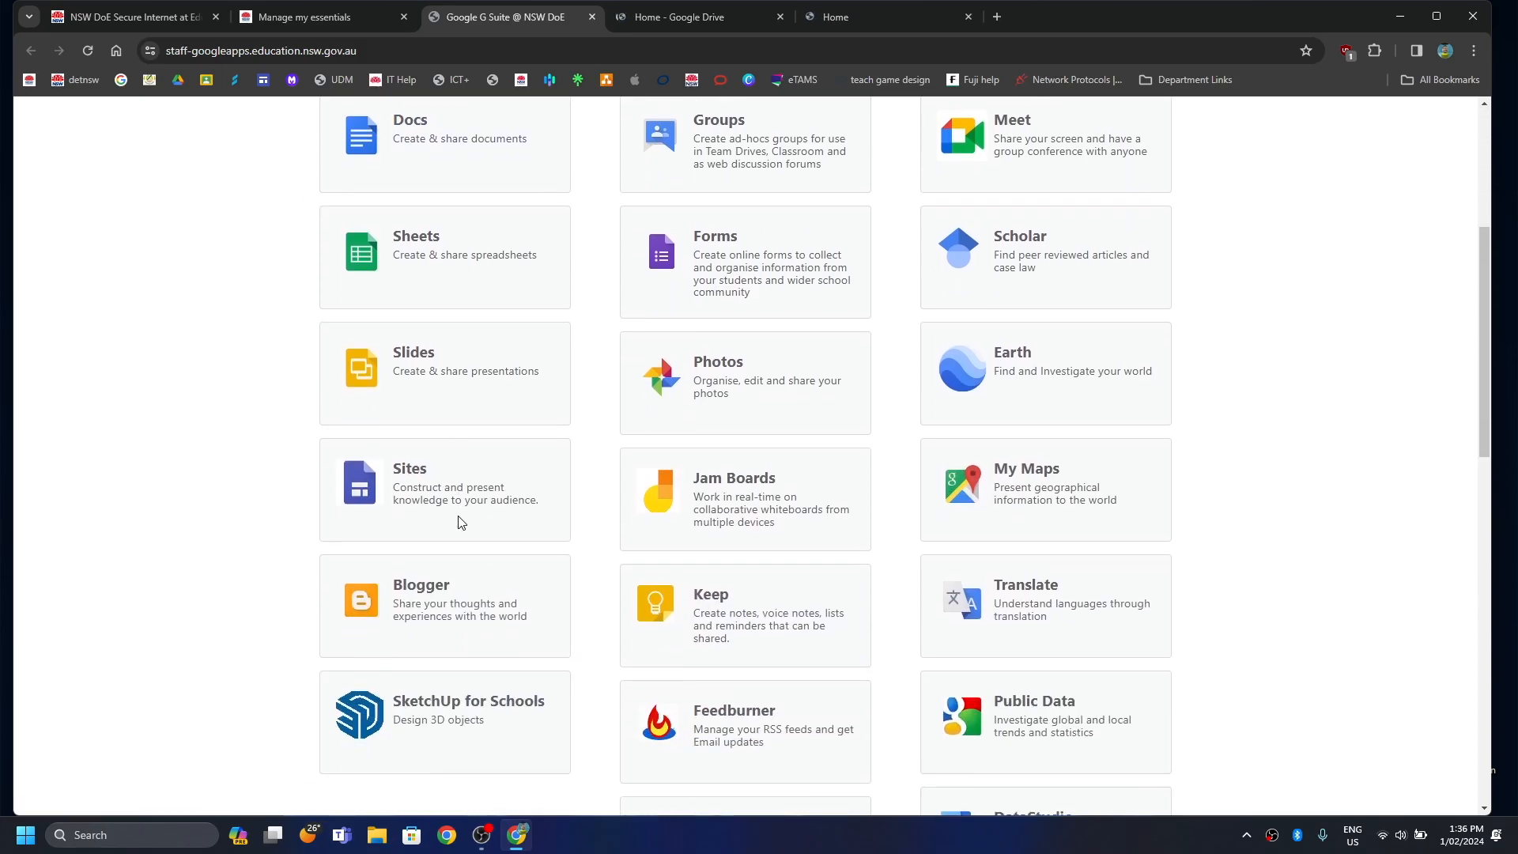
scroll(up, 3)
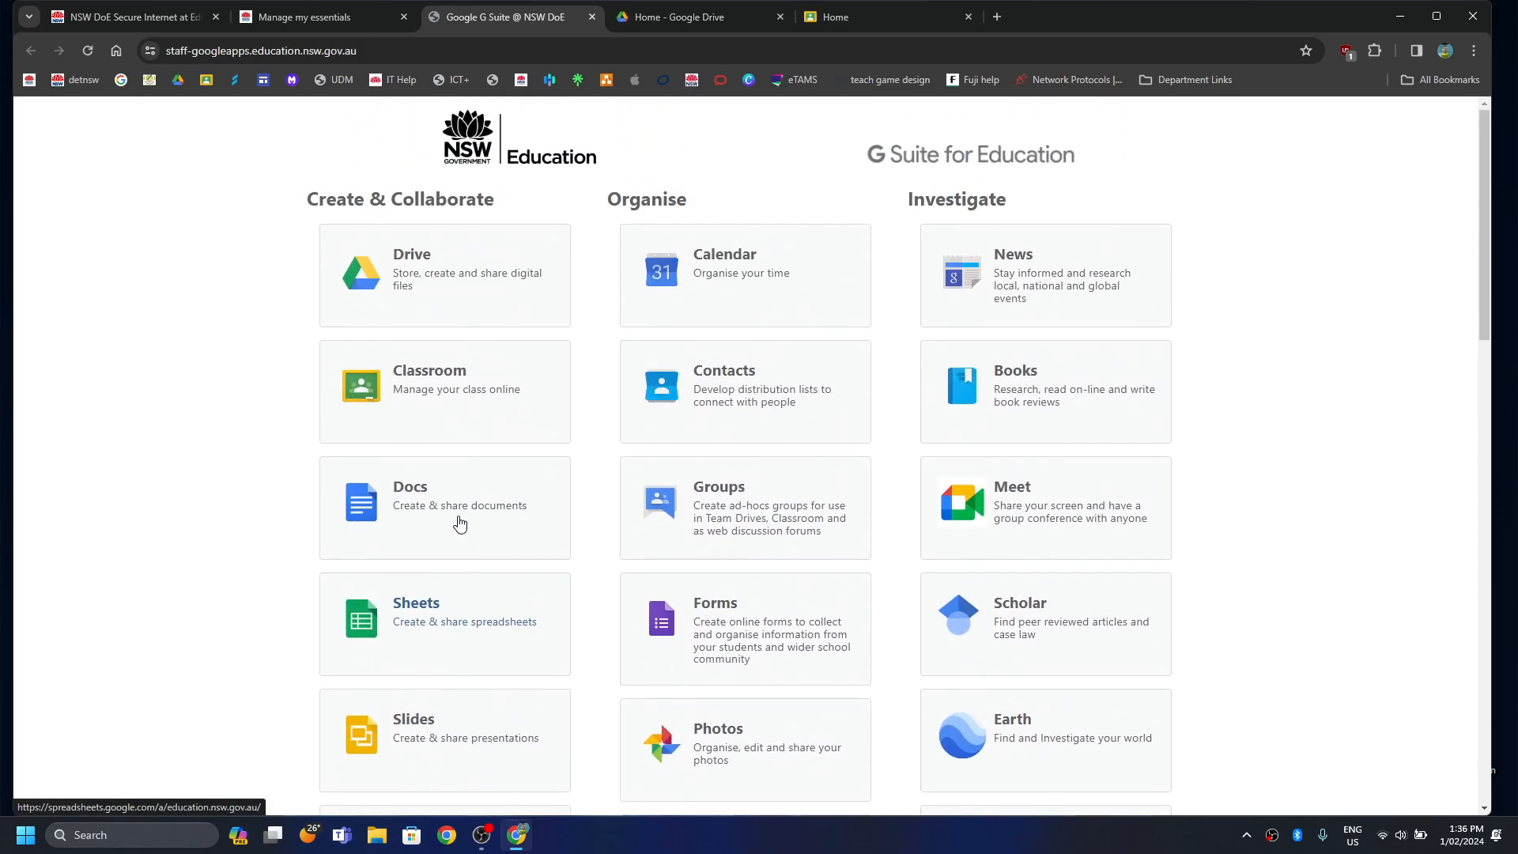
scroll(down, 3)
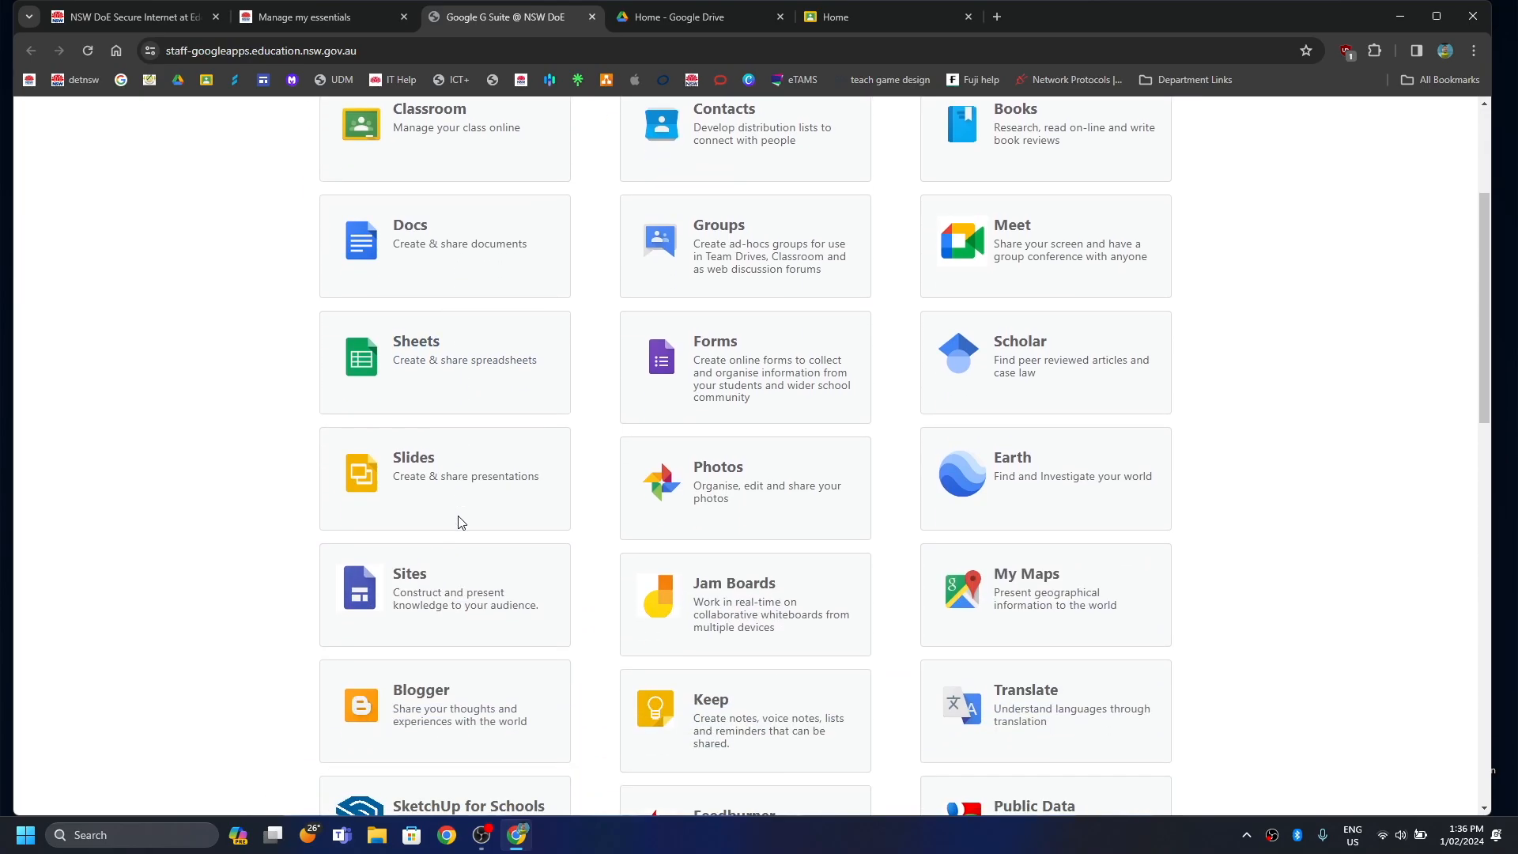
scroll(down, 3)
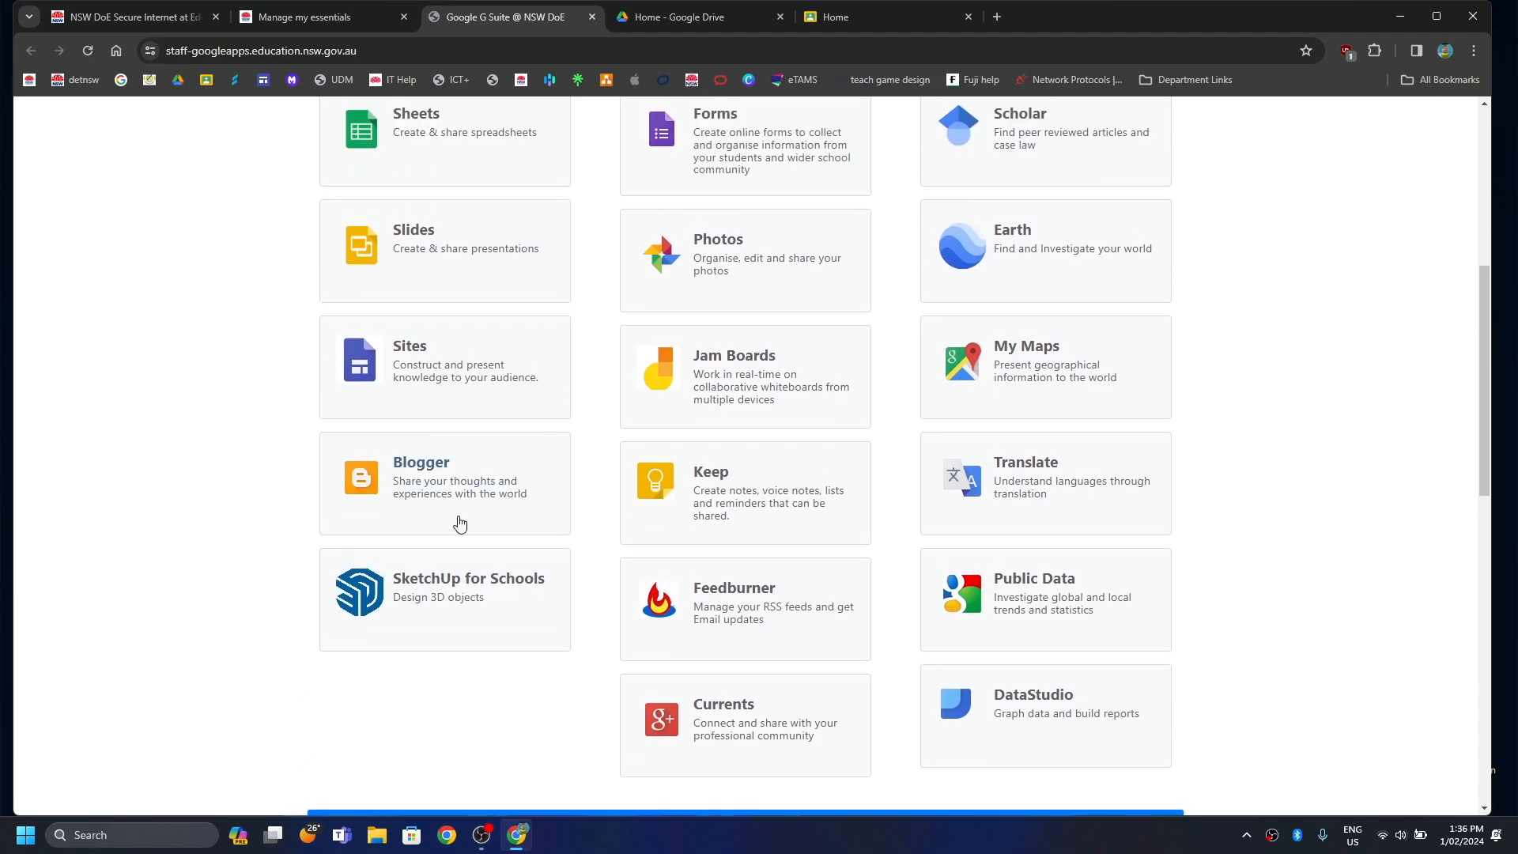
scroll(up, 3)
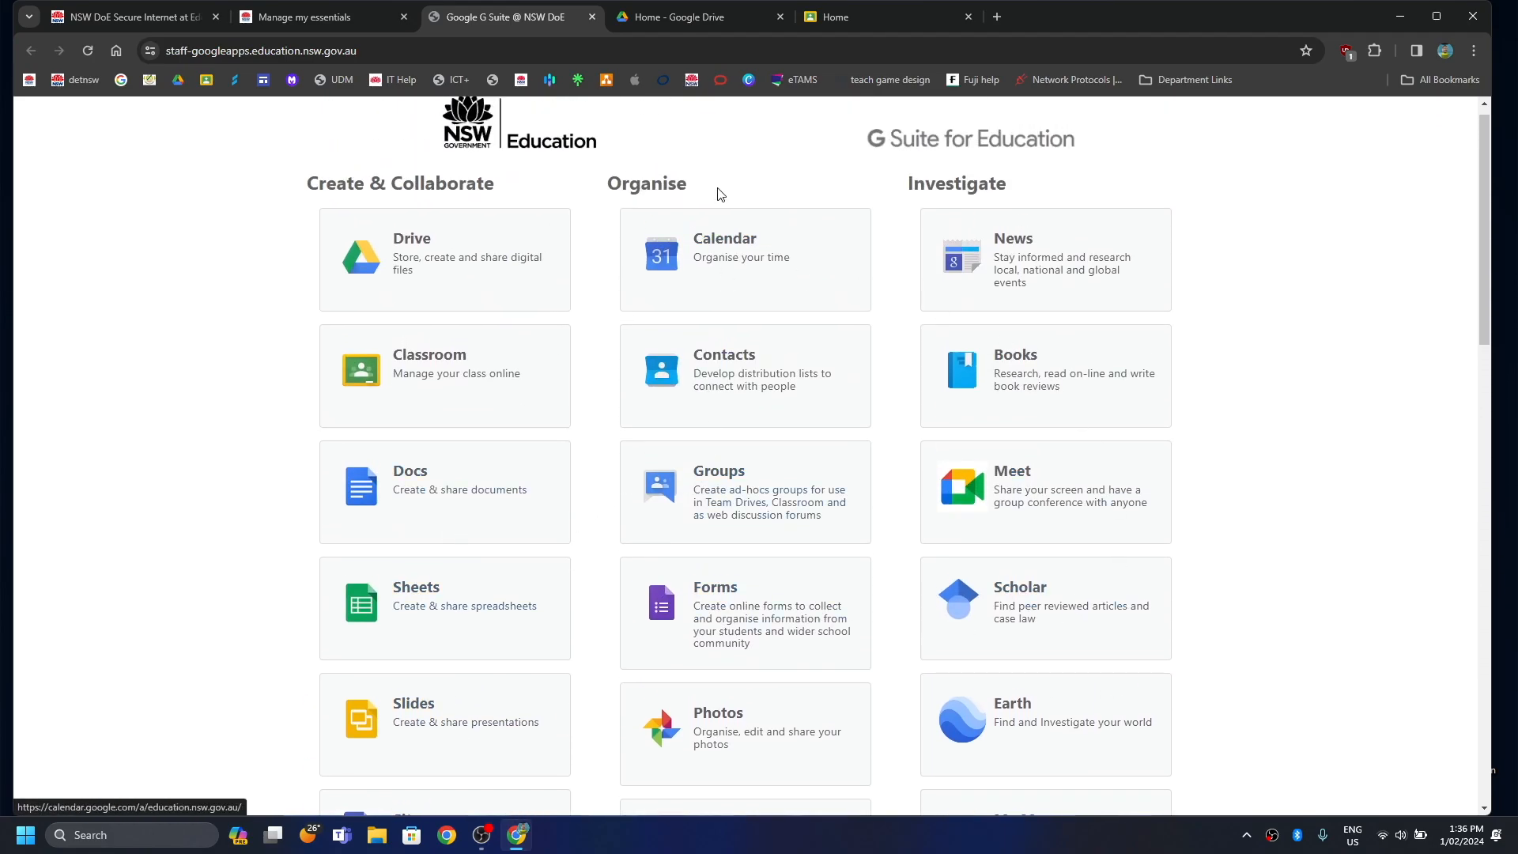
- Switch to the Home - Google Drive tab, then to the Classroom tab
click(688, 16)
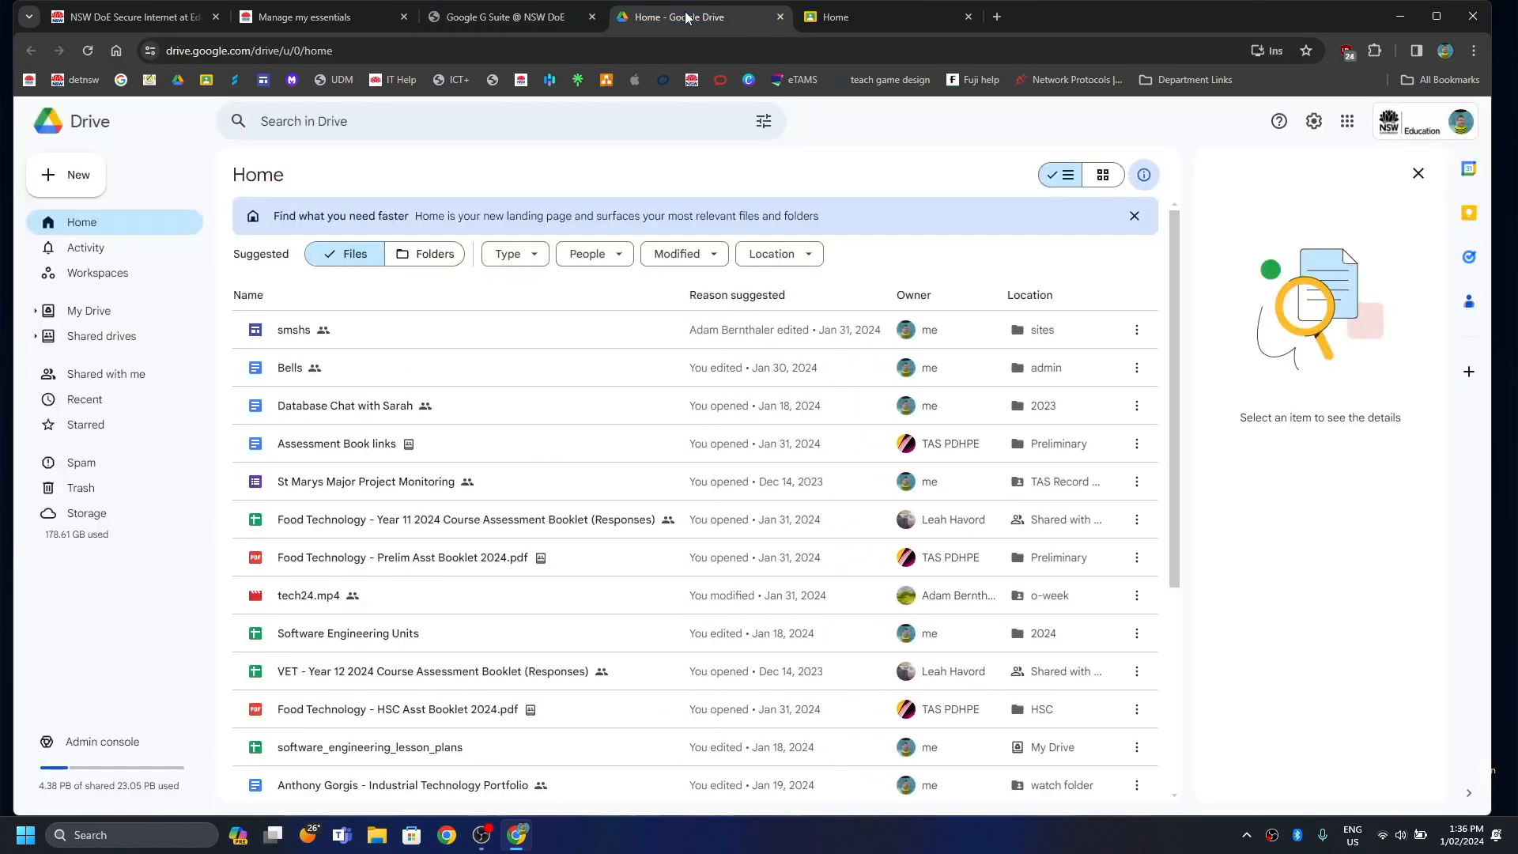
click(872, 17)
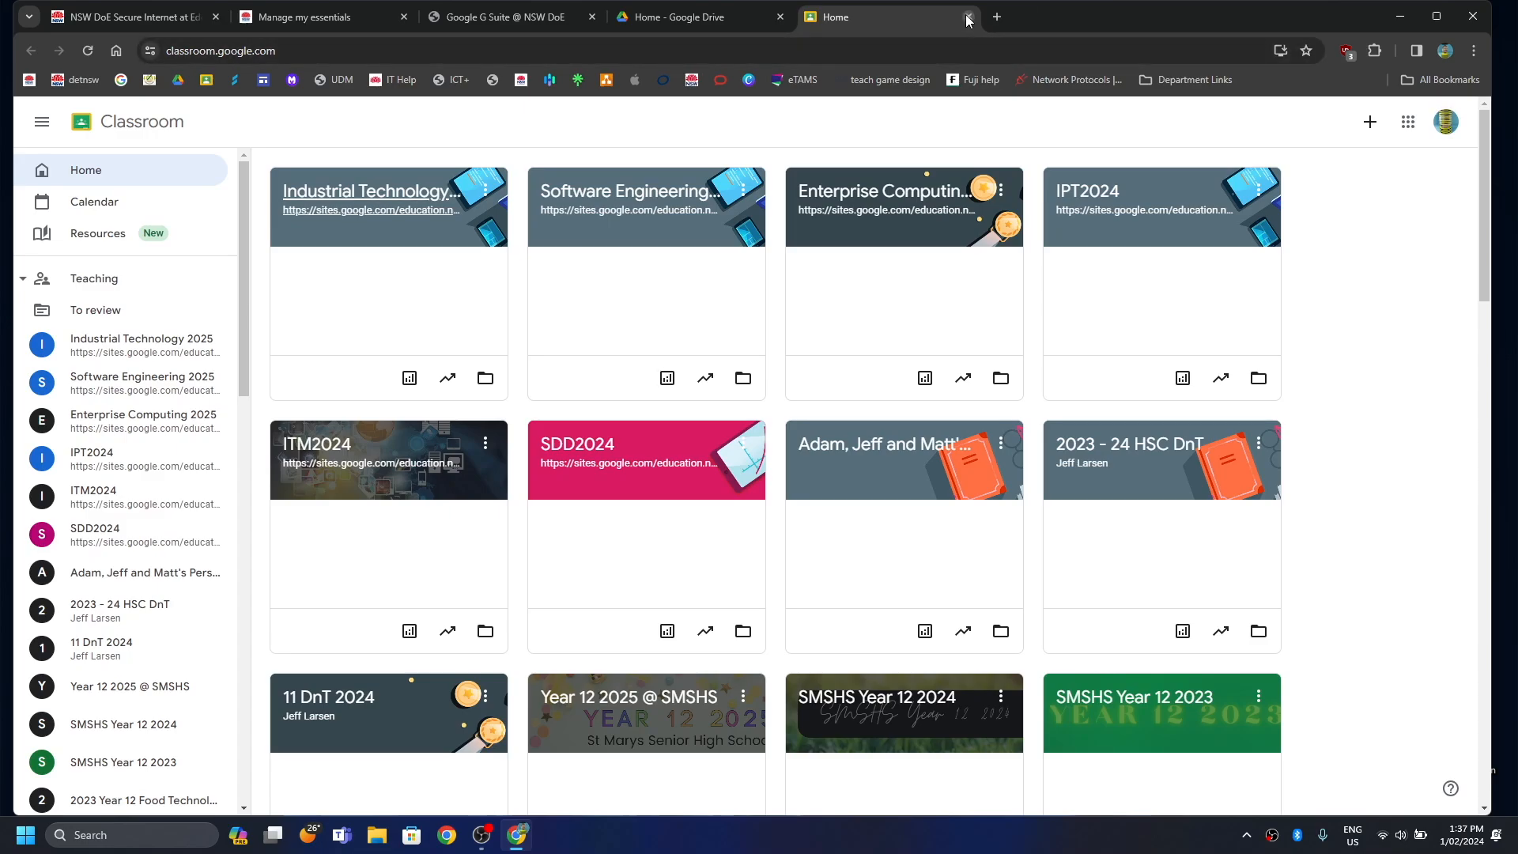
mouse_move(966, 17)
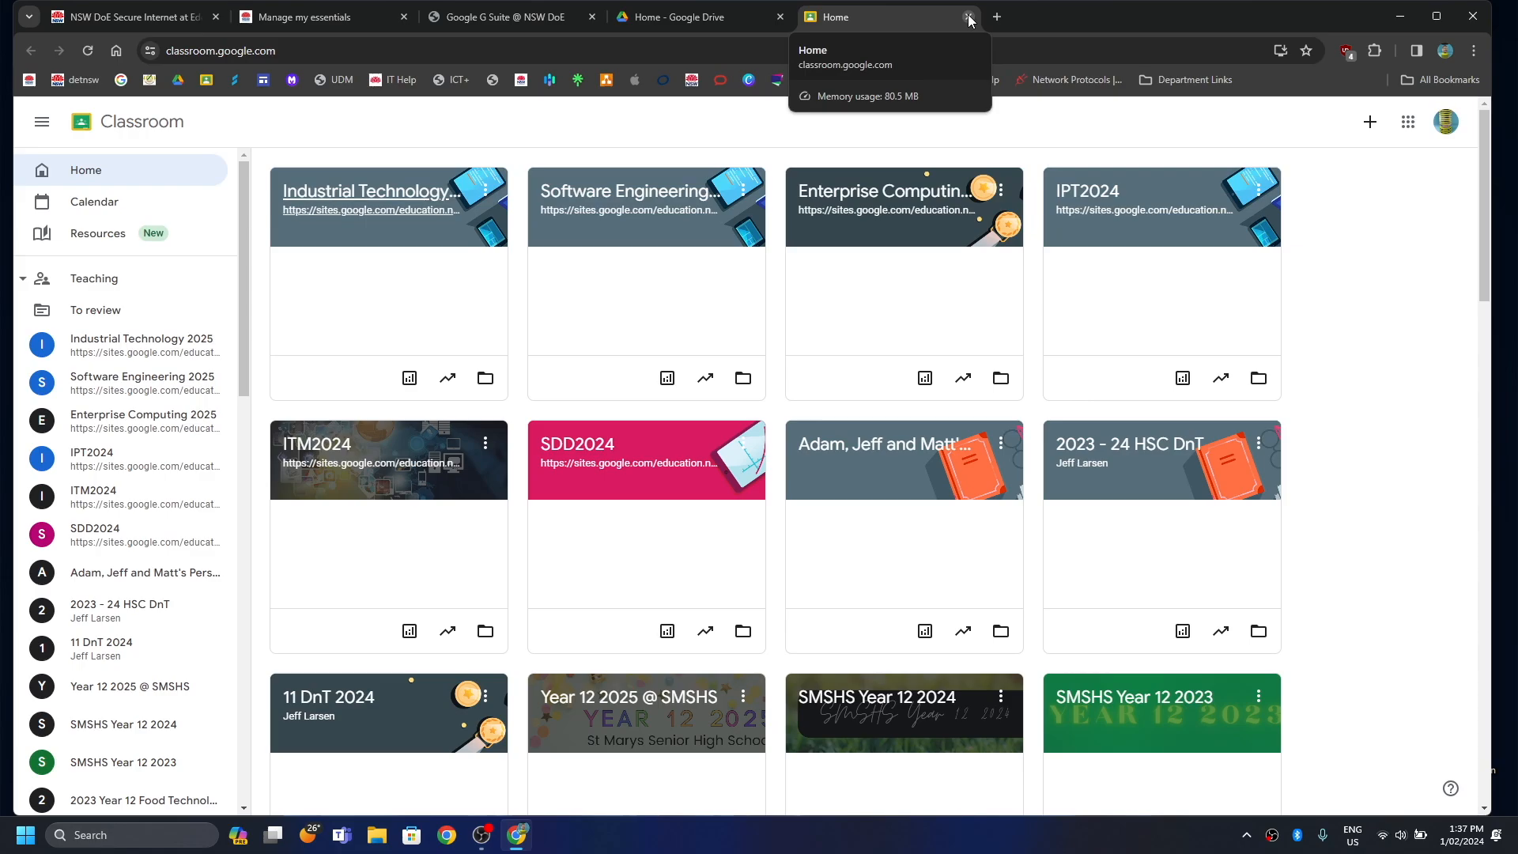
mouse_move(1091, 26)
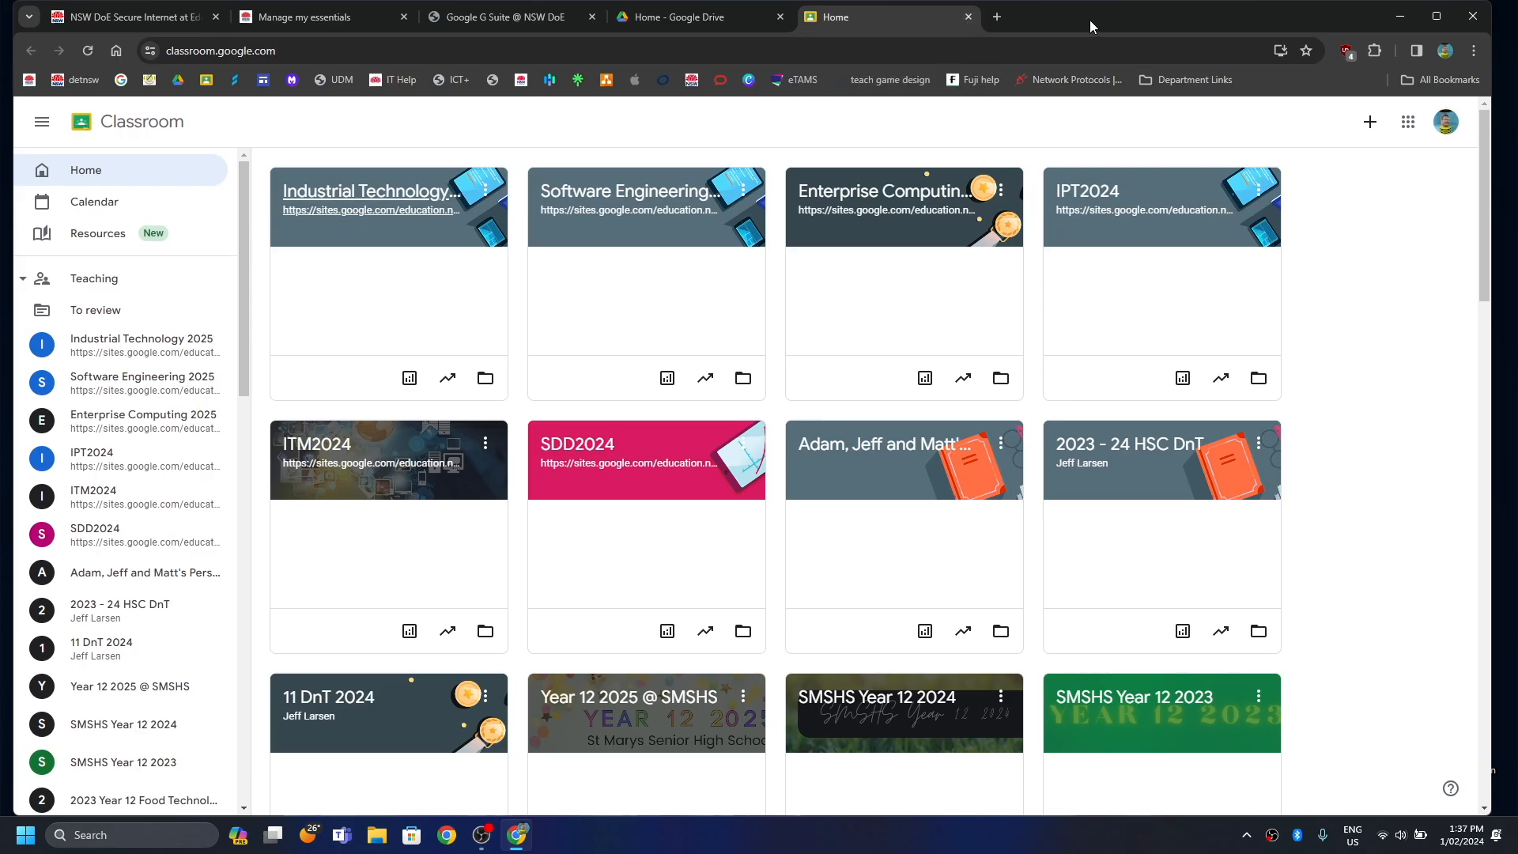